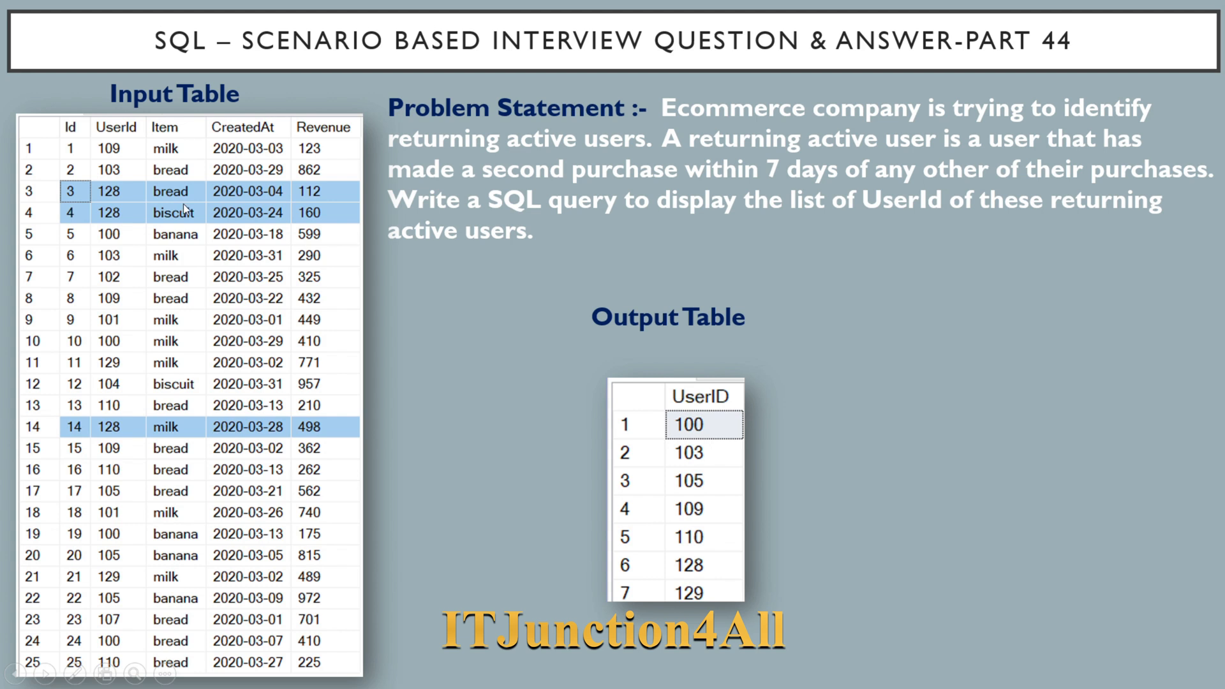
pyautogui.moveTo(679, 411)
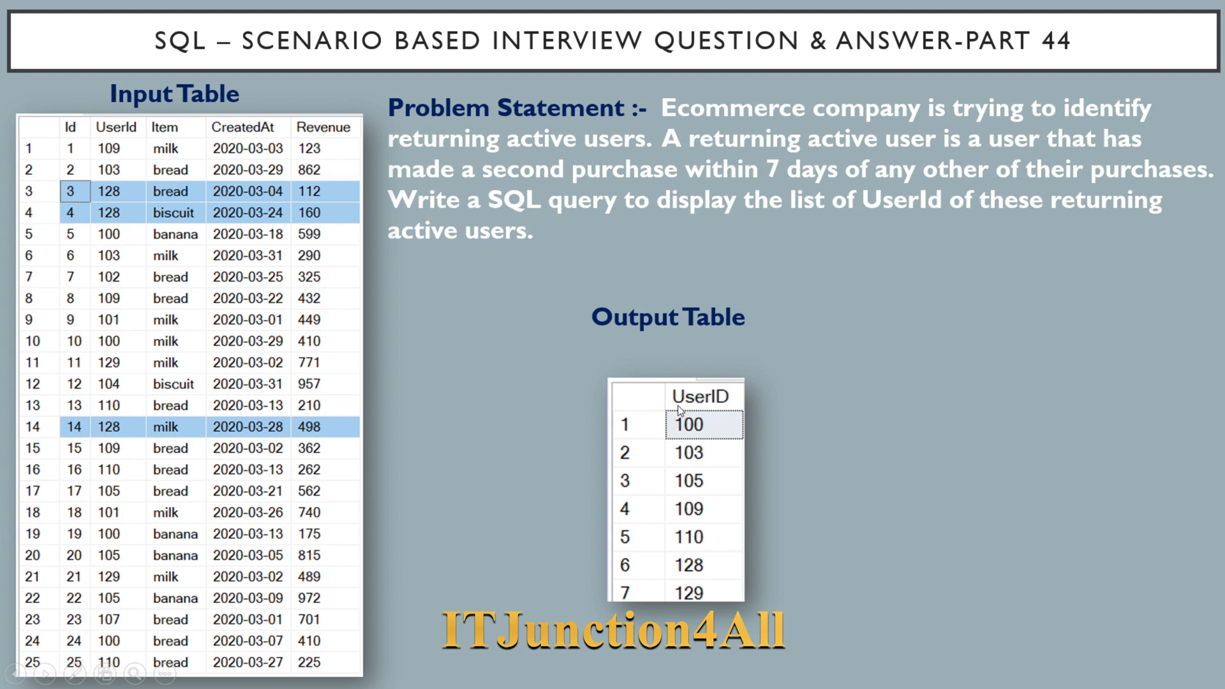
pyautogui.moveTo(104, 222)
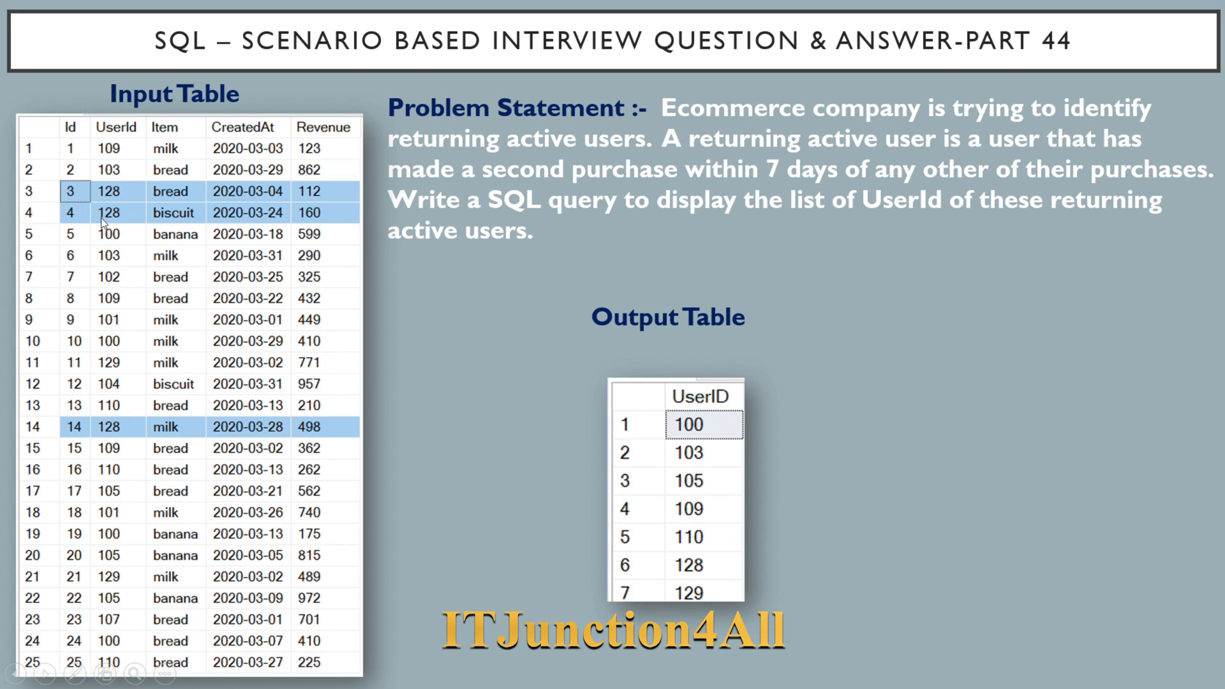
pyautogui.moveTo(100, 198)
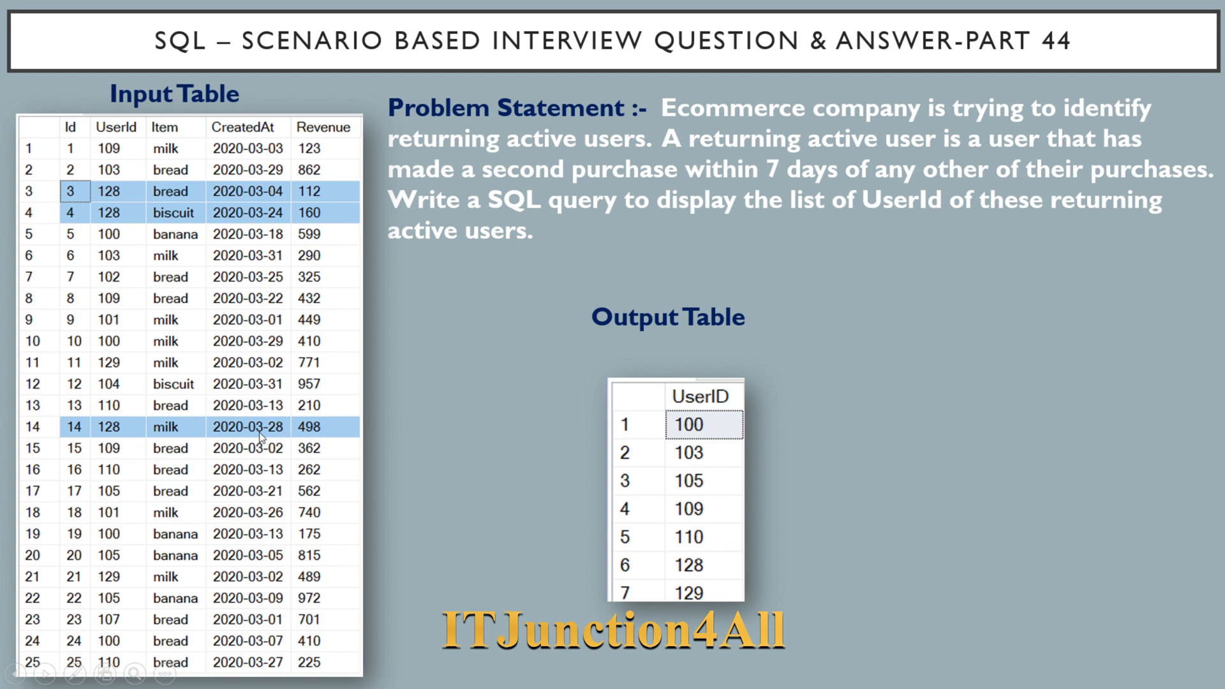
pyautogui.moveTo(291, 219)
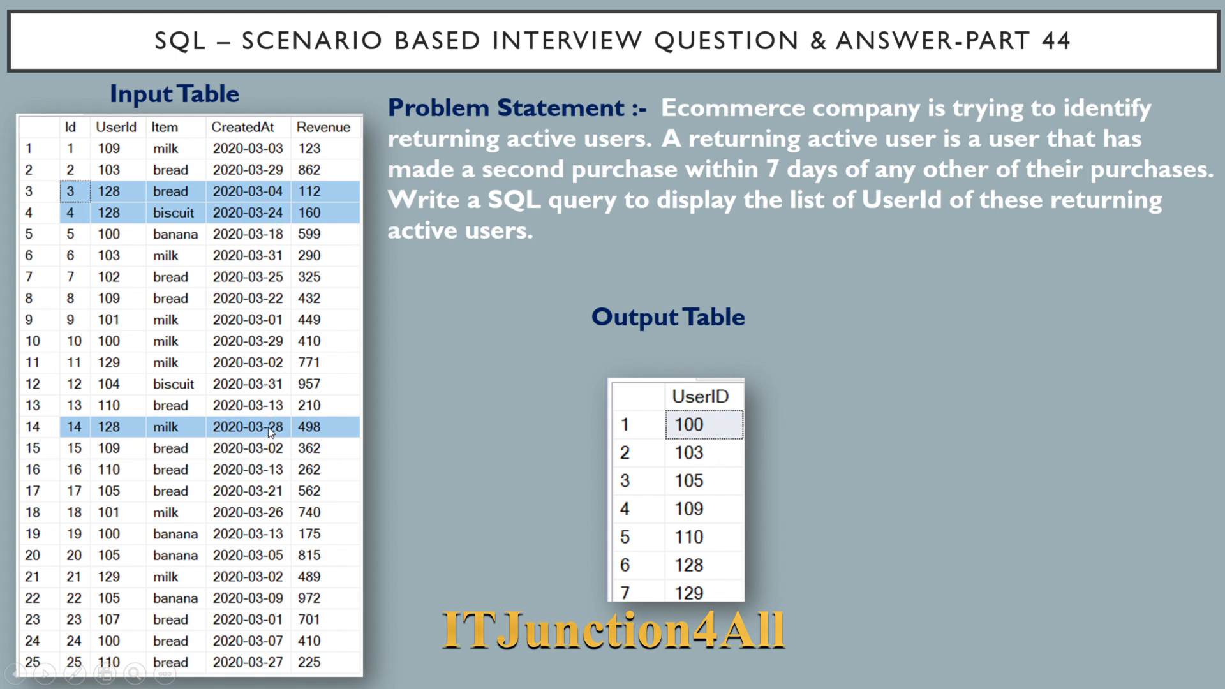
pyautogui.moveTo(271, 323)
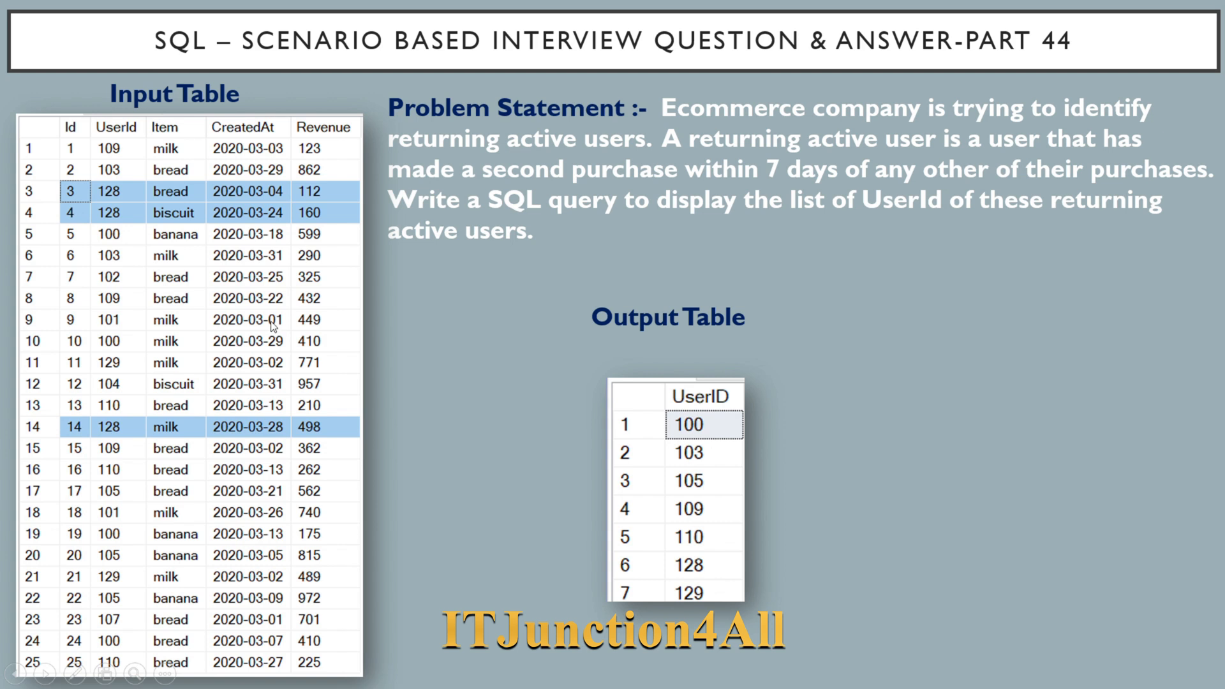
pyautogui.moveTo(702, 429)
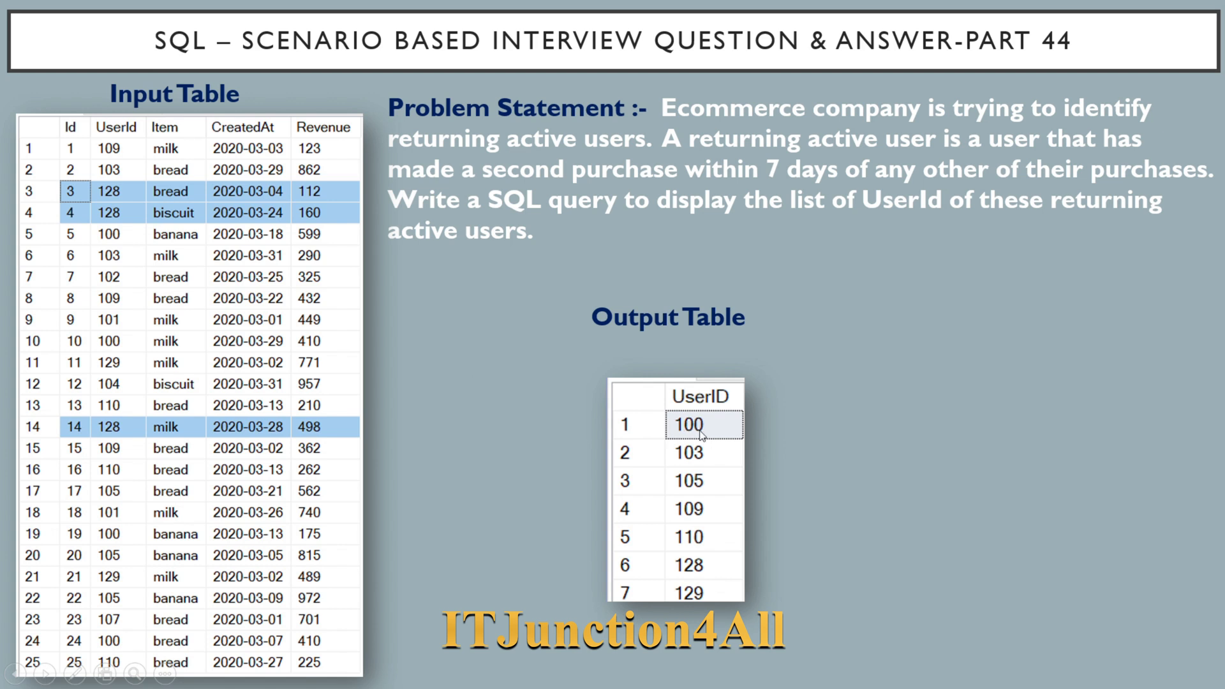
pyautogui.moveTo(163, 315)
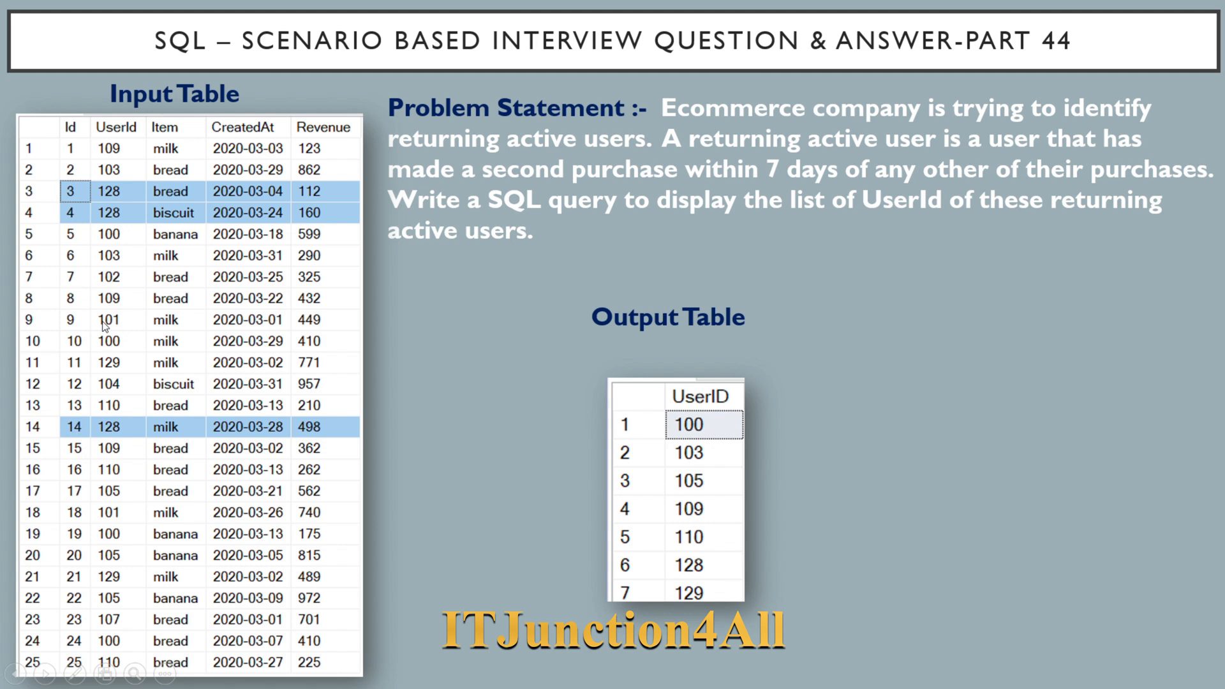
pyautogui.moveTo(107, 326)
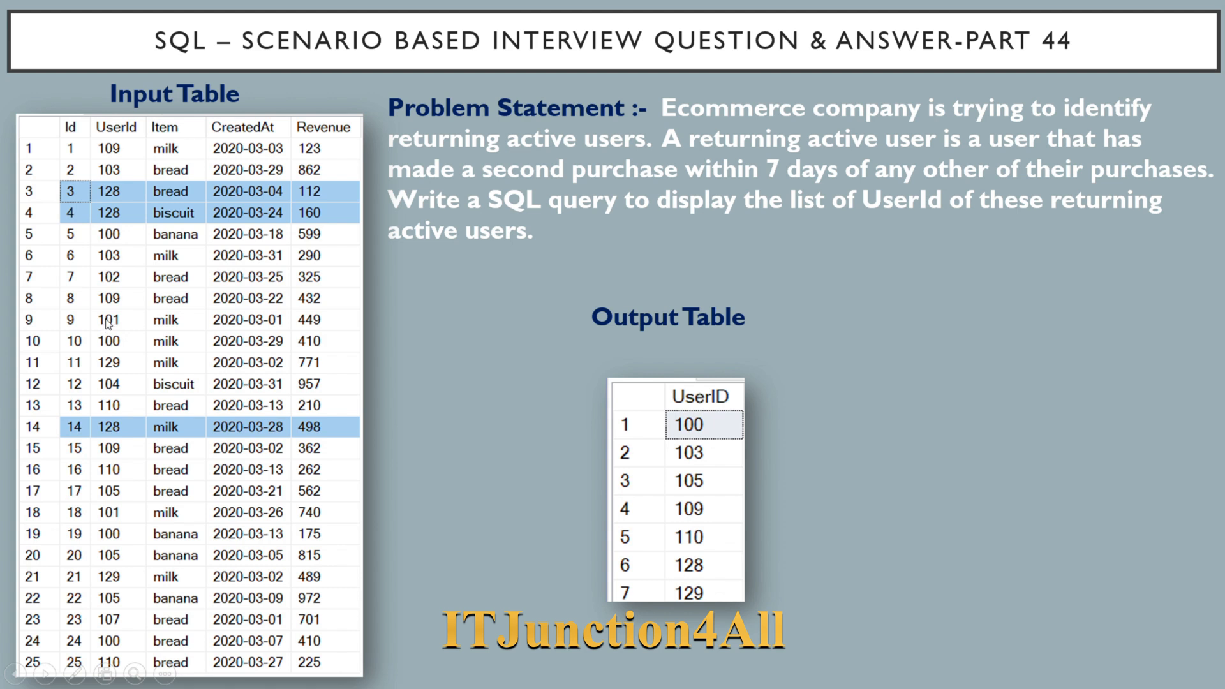
pyautogui.moveTo(281, 319)
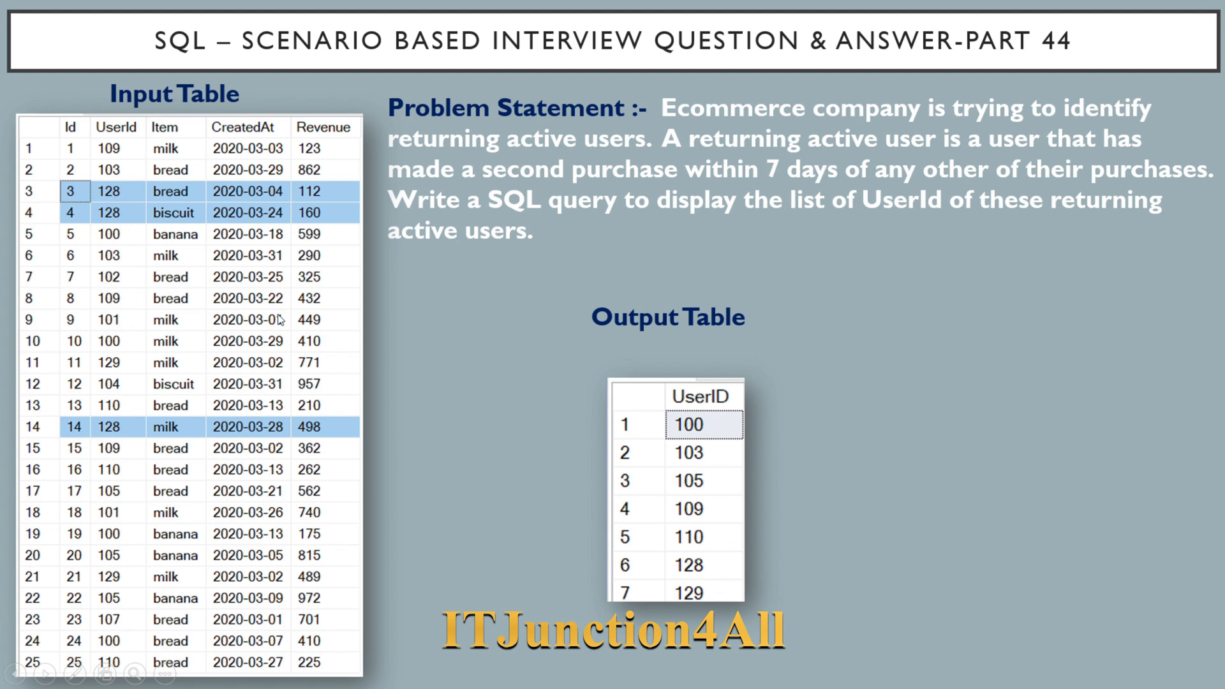
pyautogui.moveTo(256, 517)
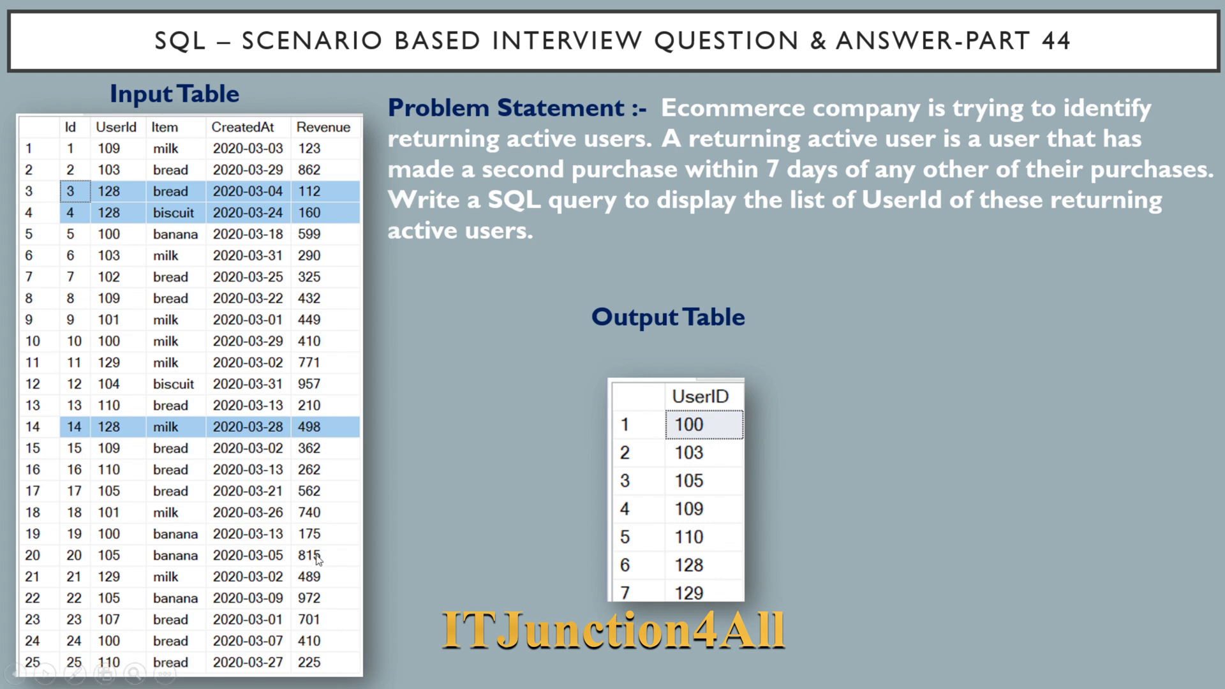
pyautogui.moveTo(600, 480)
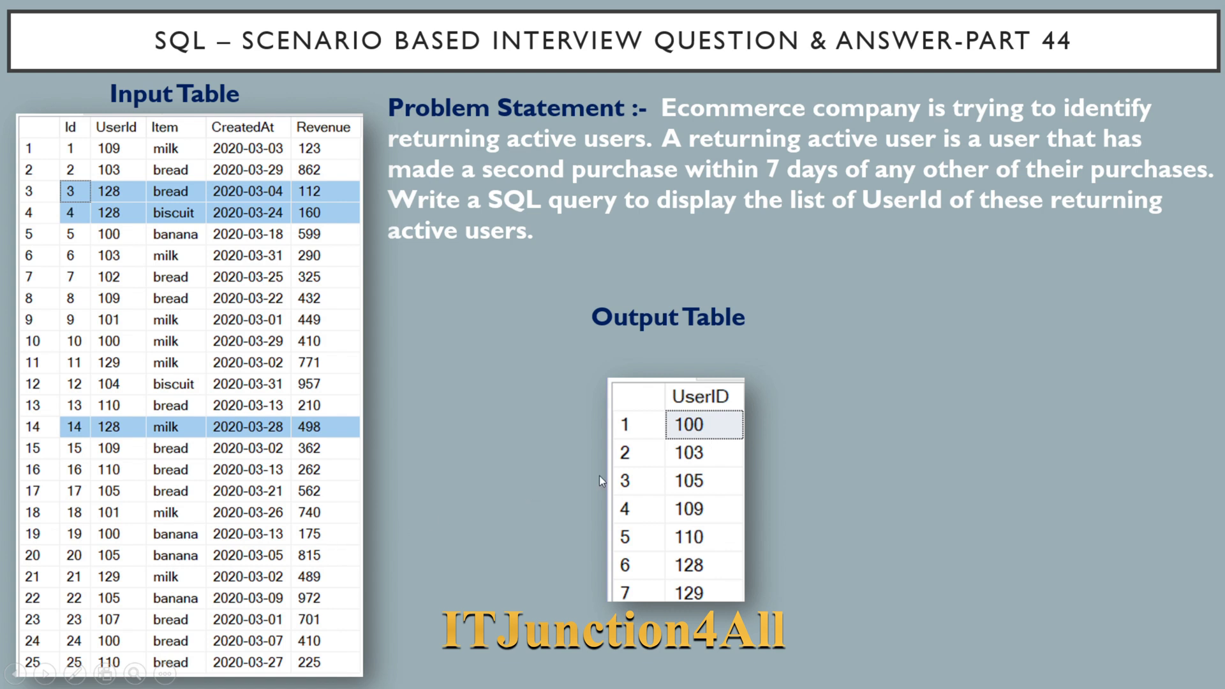
pyautogui.moveTo(791, 455)
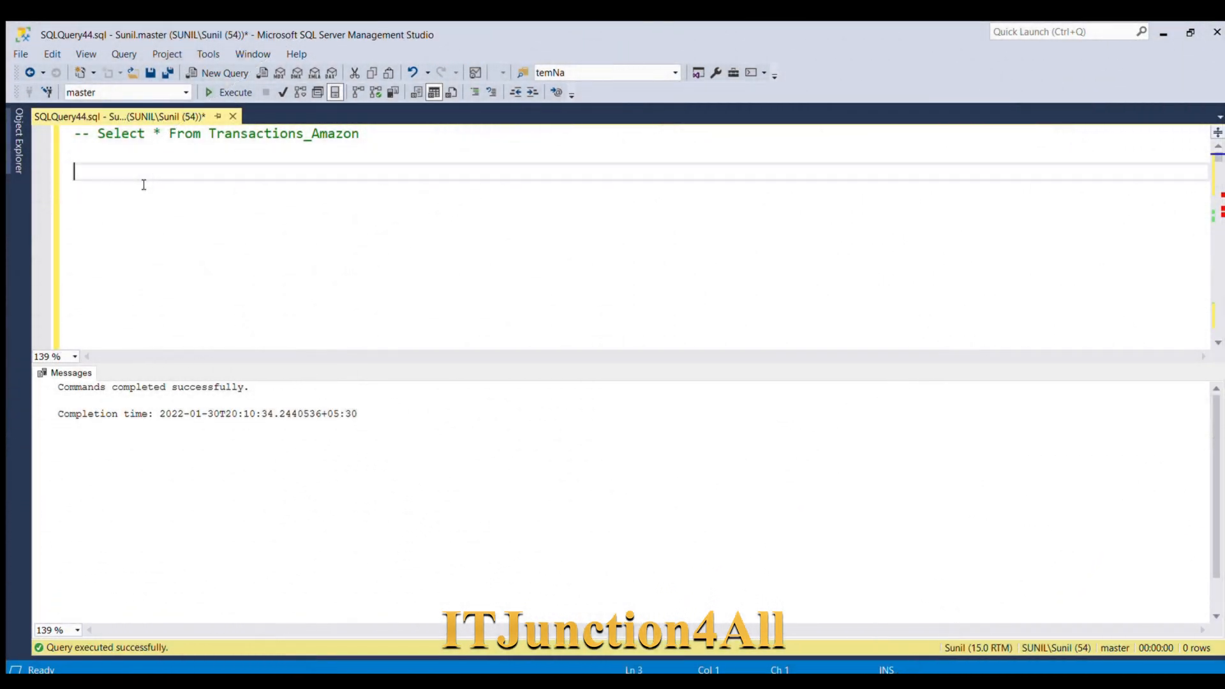
pyautogui.moveTo(140, 162)
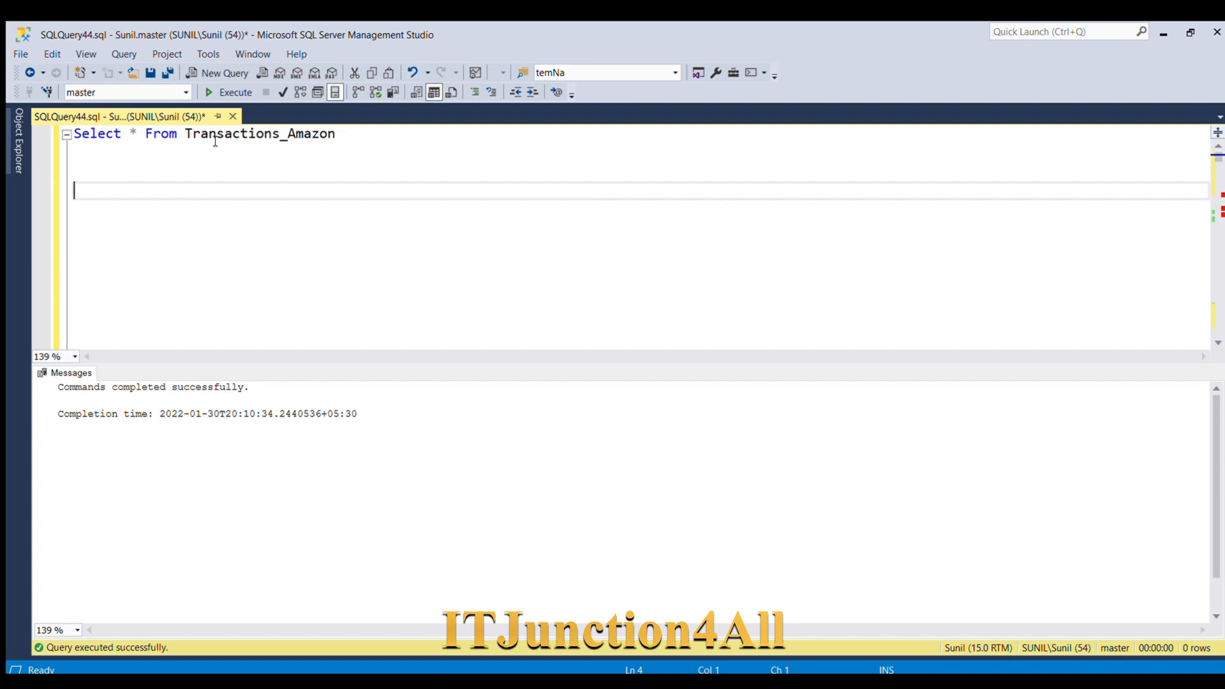
pyautogui.moveTo(357, 150)
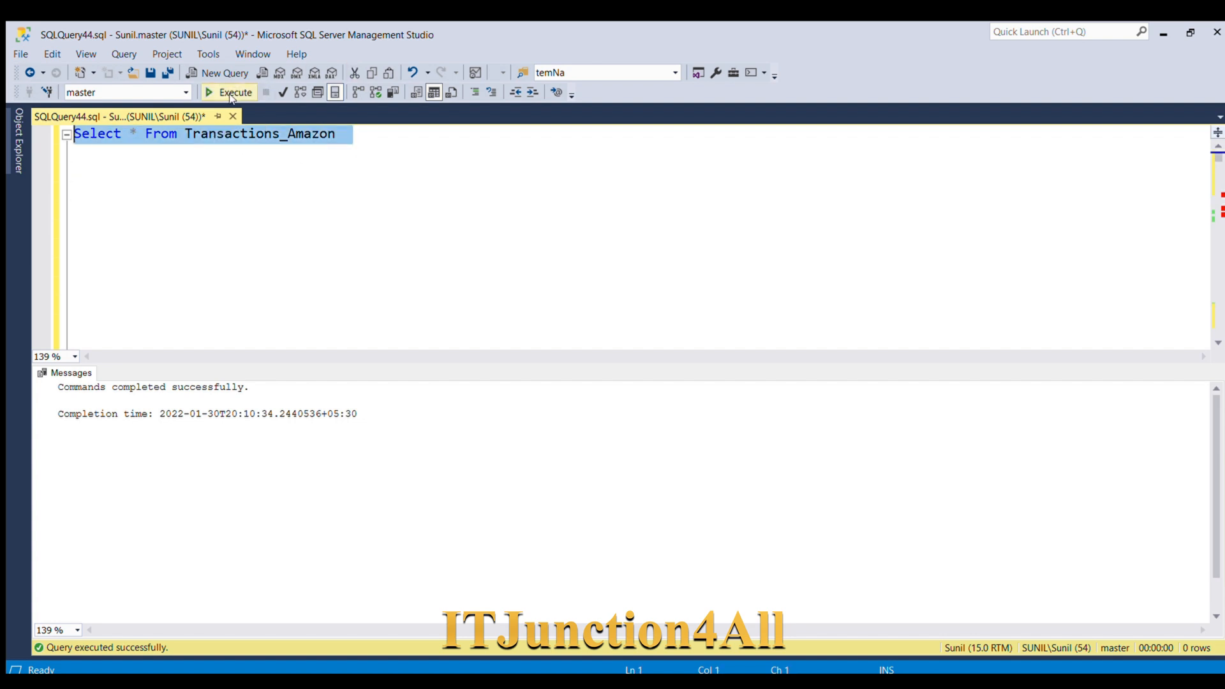
# Step: Execute Select * From Transactions_Amazon and scroll through the 25 returned transactions
pyautogui.click(230, 92)
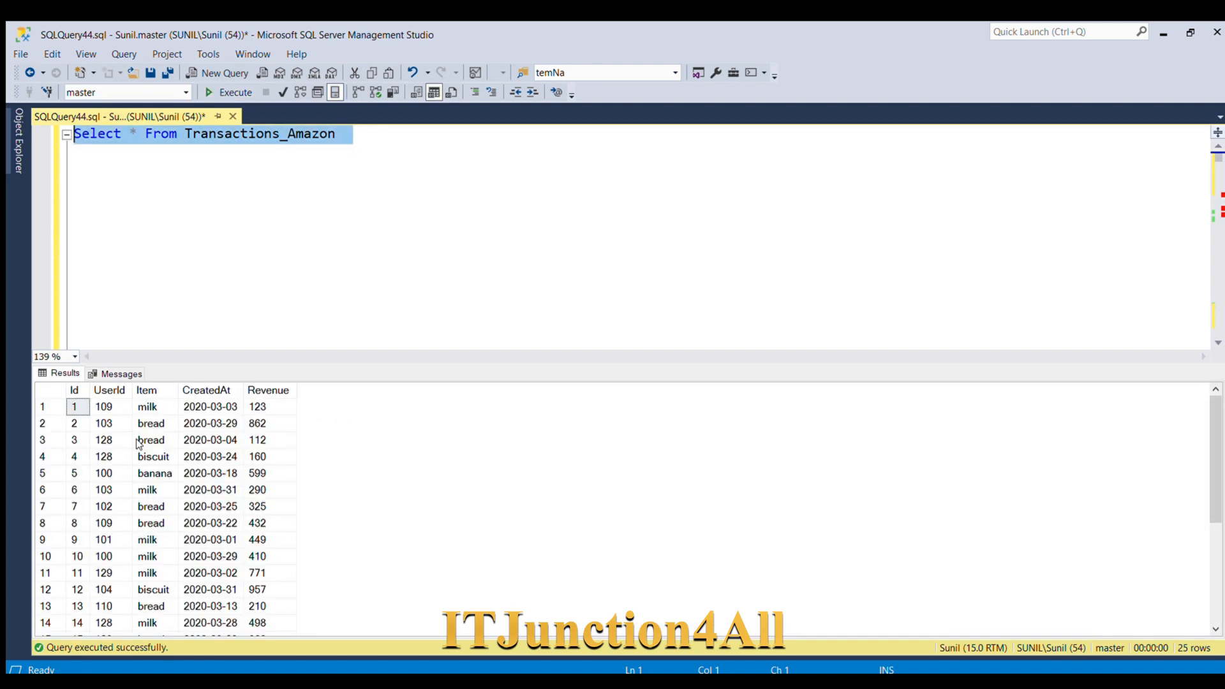
pyautogui.moveTo(114, 424)
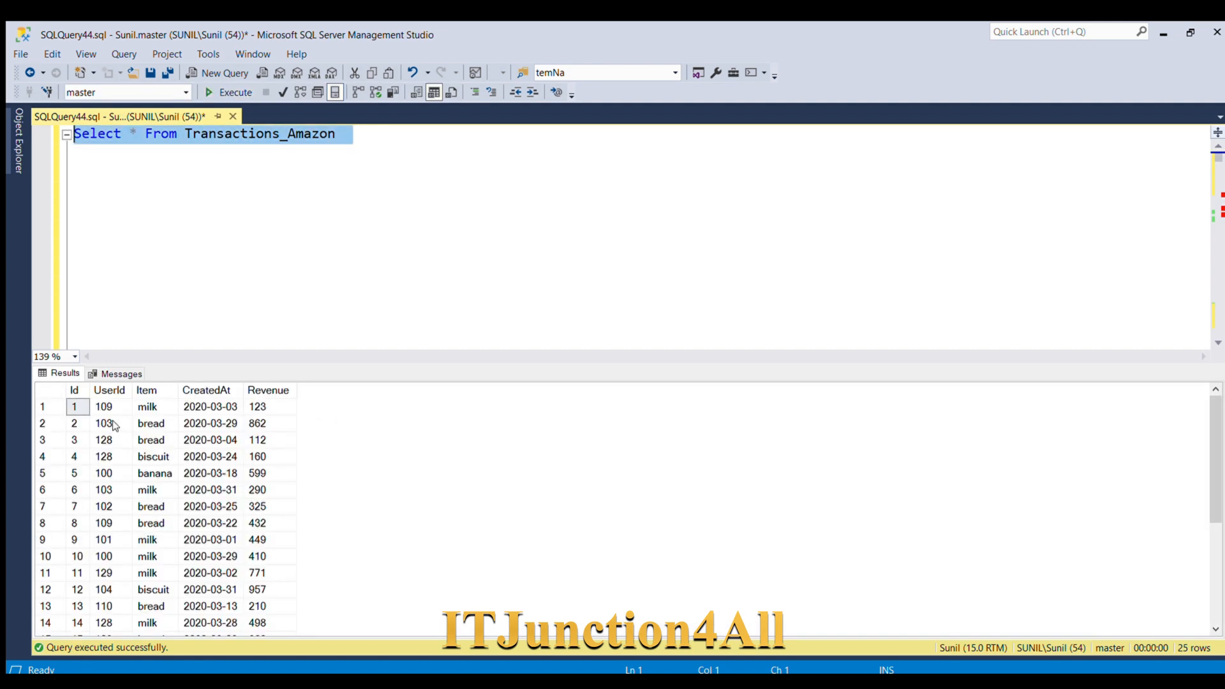
pyautogui.moveTo(110, 406)
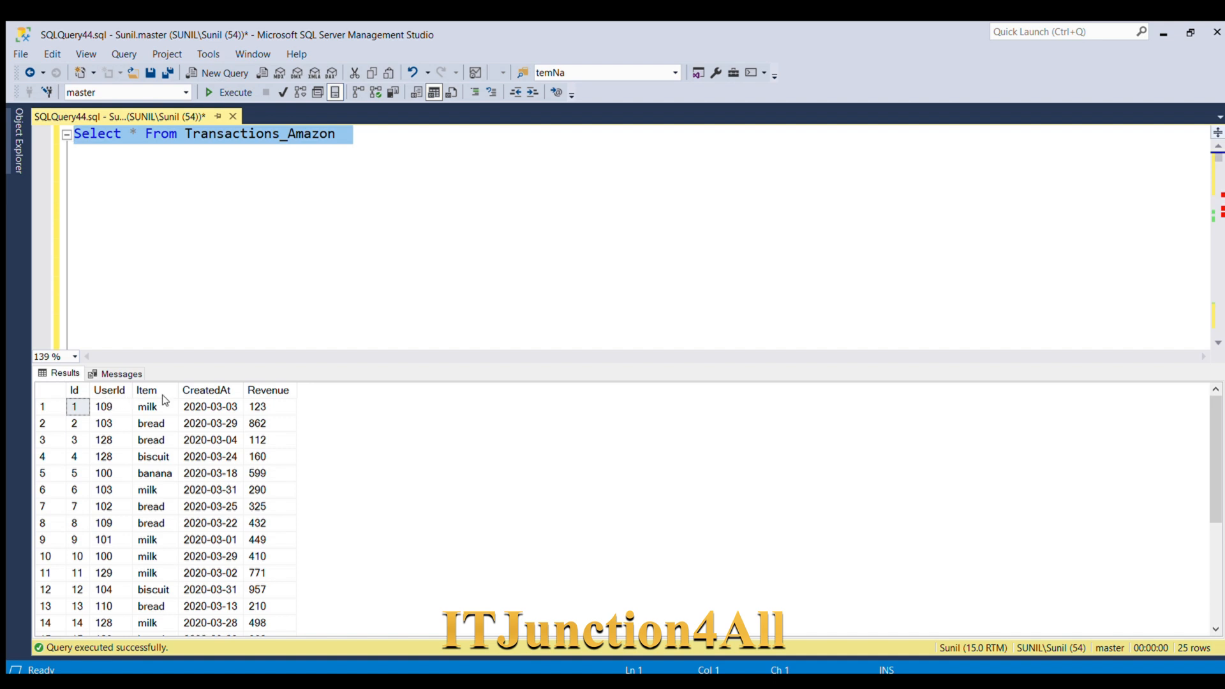
pyautogui.scroll(-3)
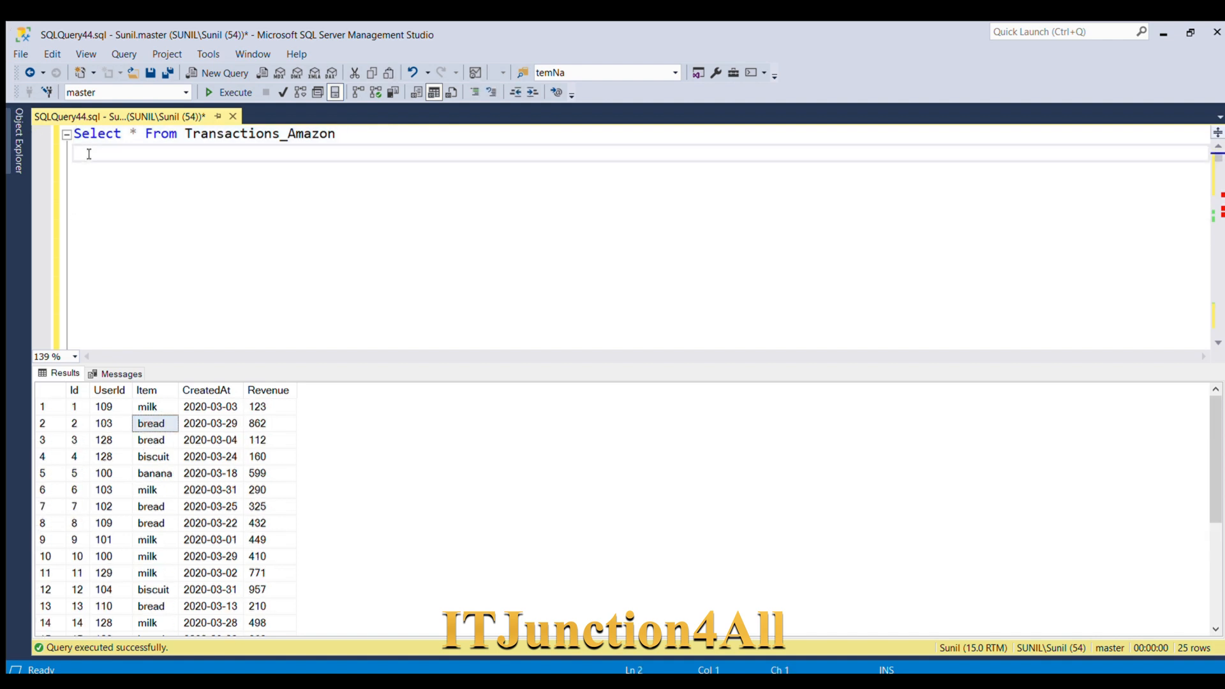
pyautogui.write('Order b')
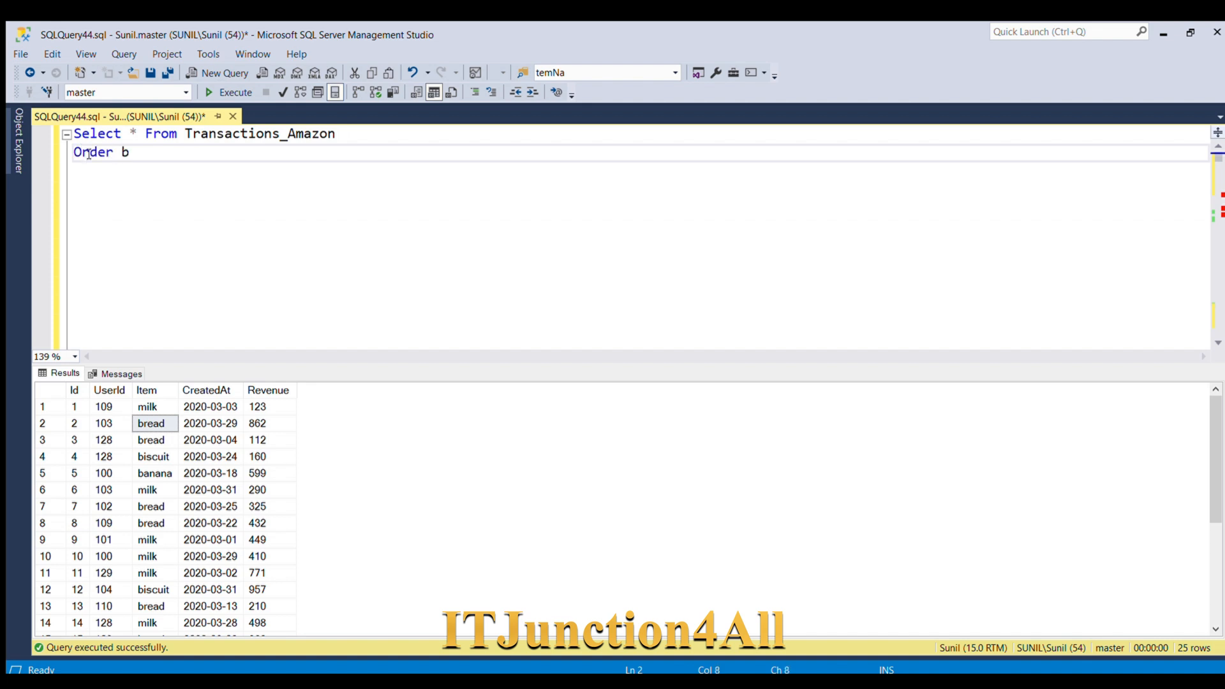
pyautogui.write('y Use')
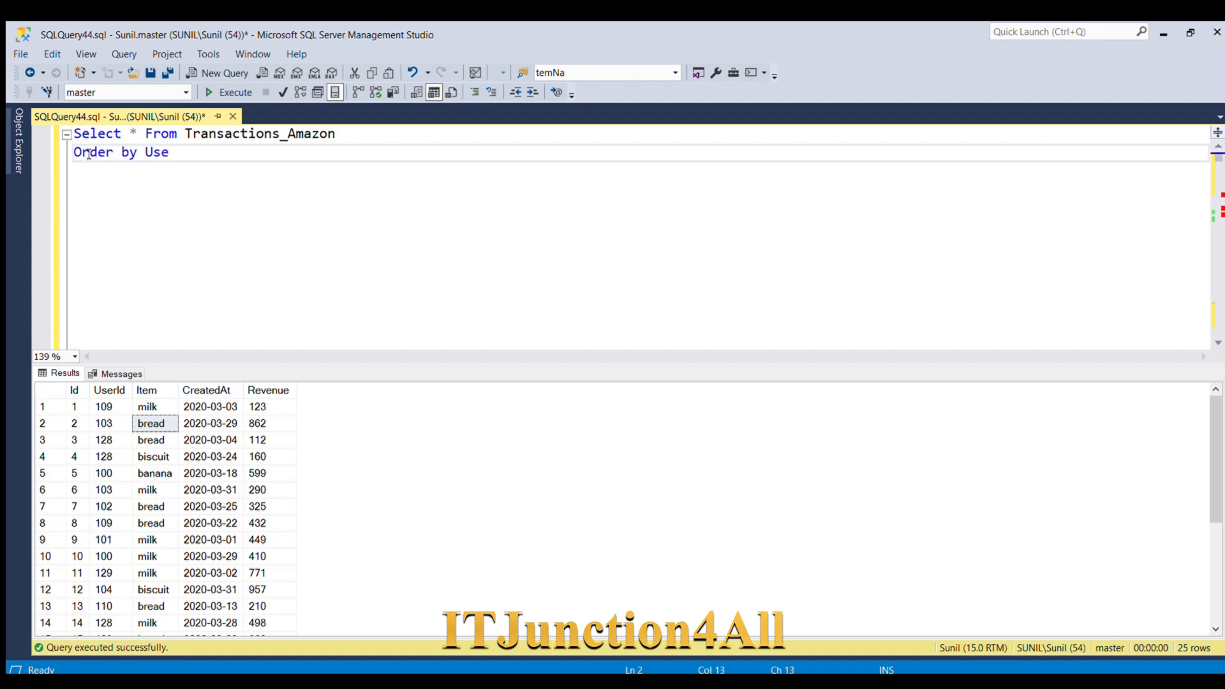
pyautogui.write('rId')
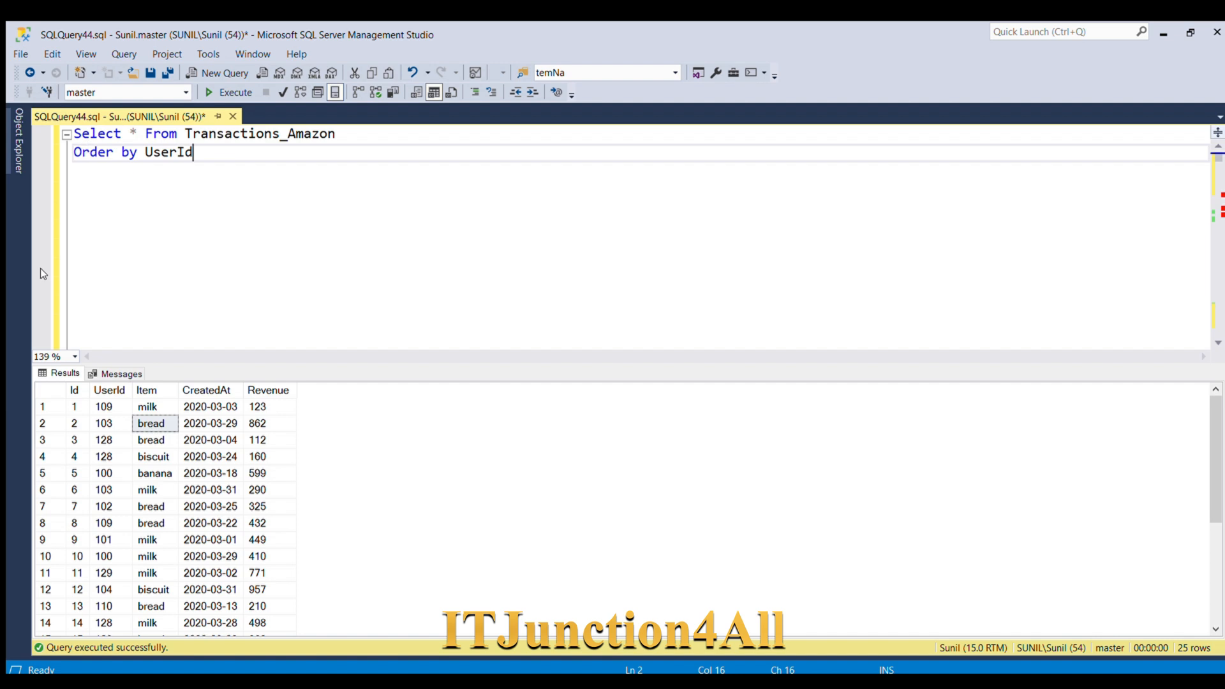
pyautogui.press('ctrl+a')
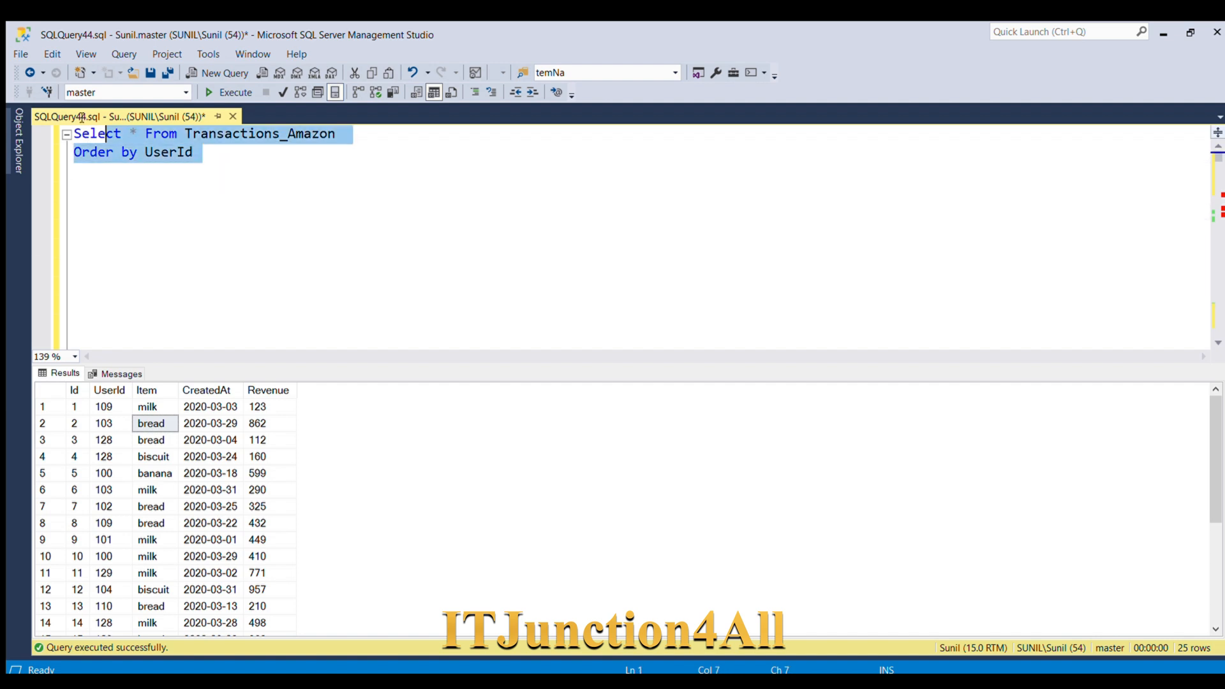
pyautogui.click(234, 92)
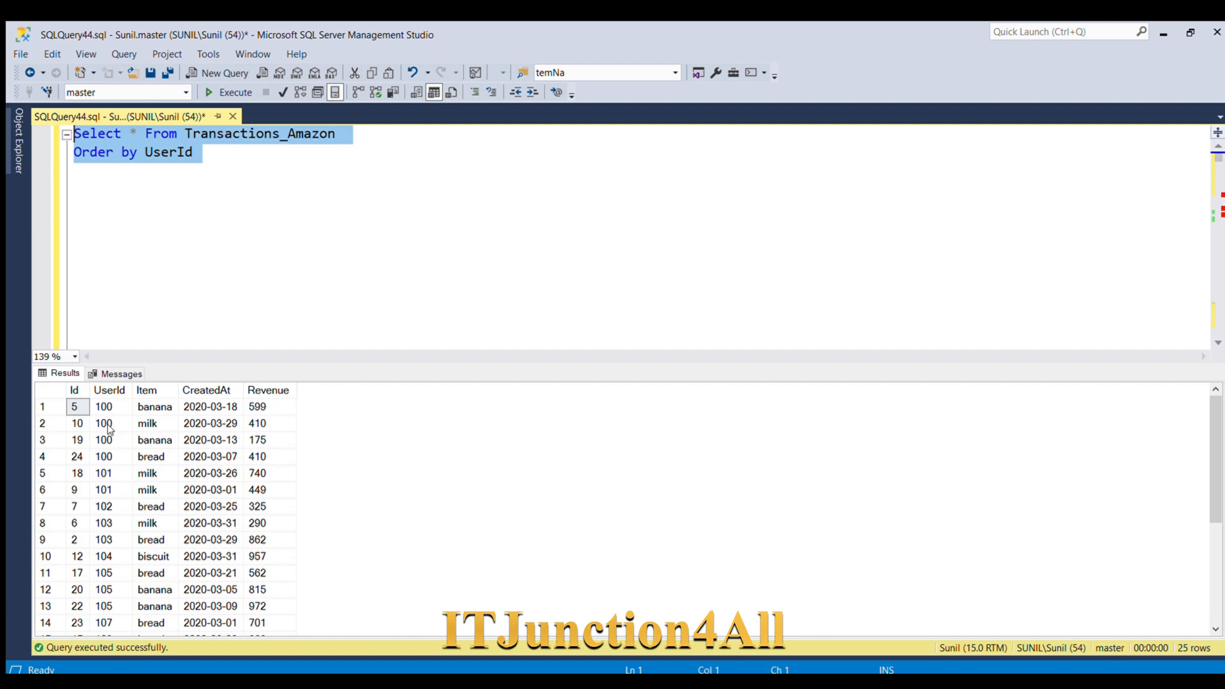
pyautogui.click(104, 439)
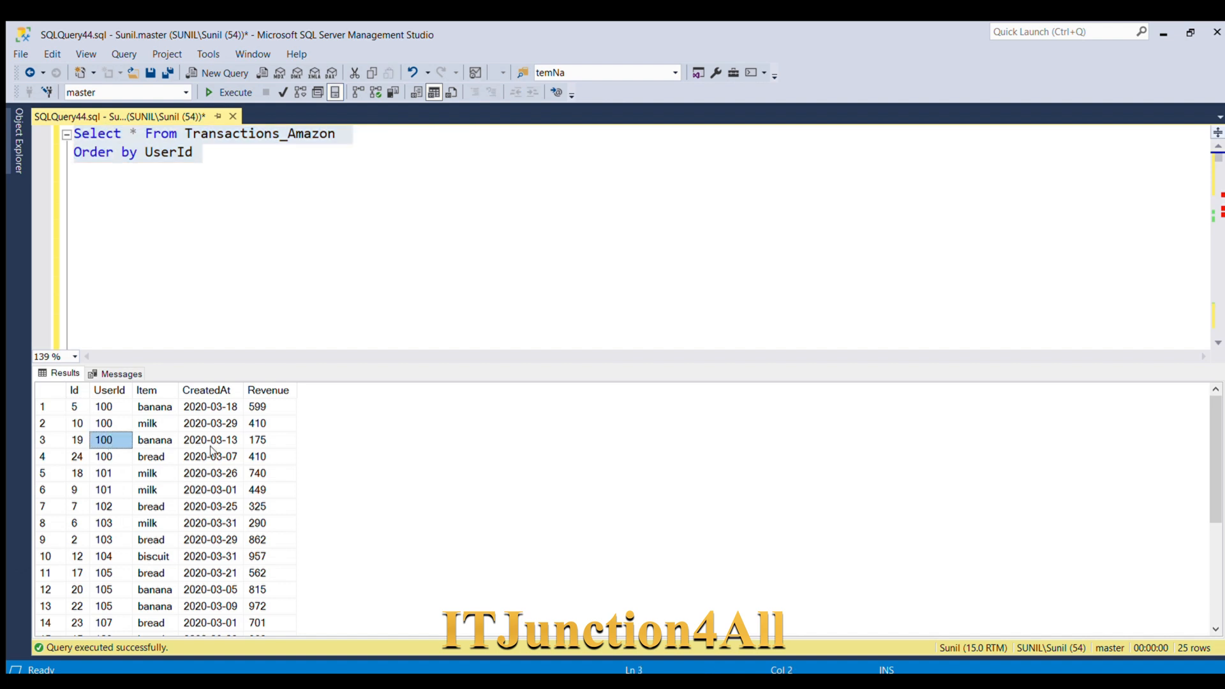
pyautogui.click(209, 456)
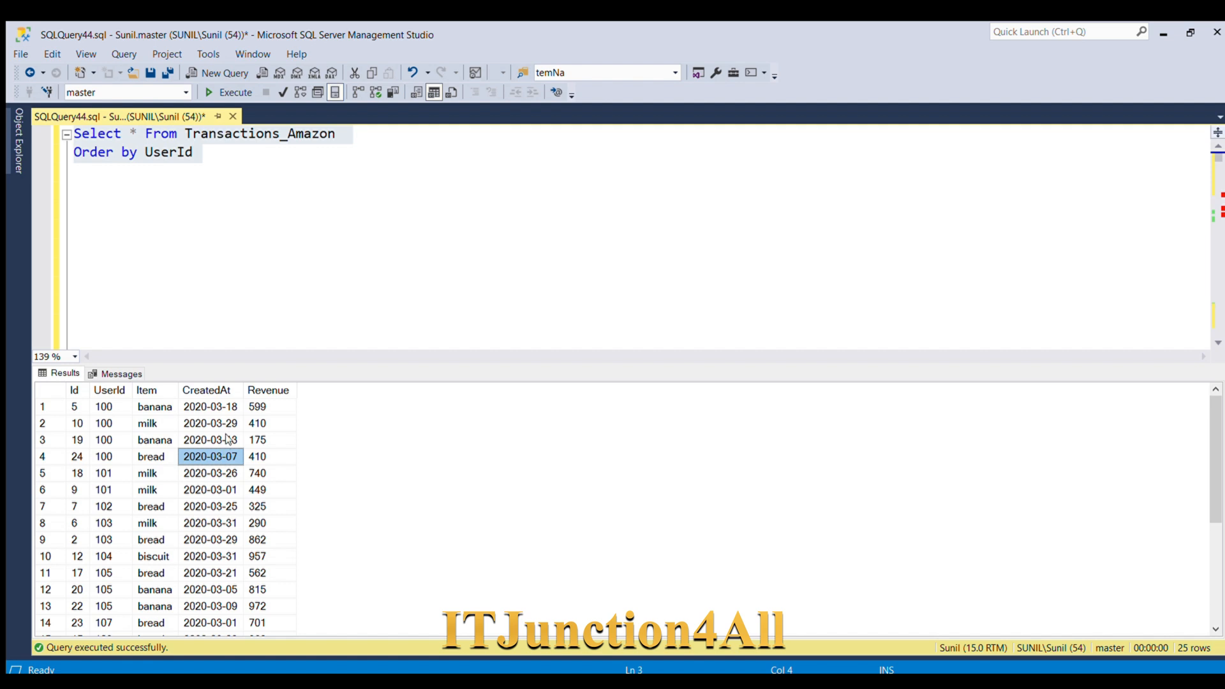
pyautogui.click(209, 407)
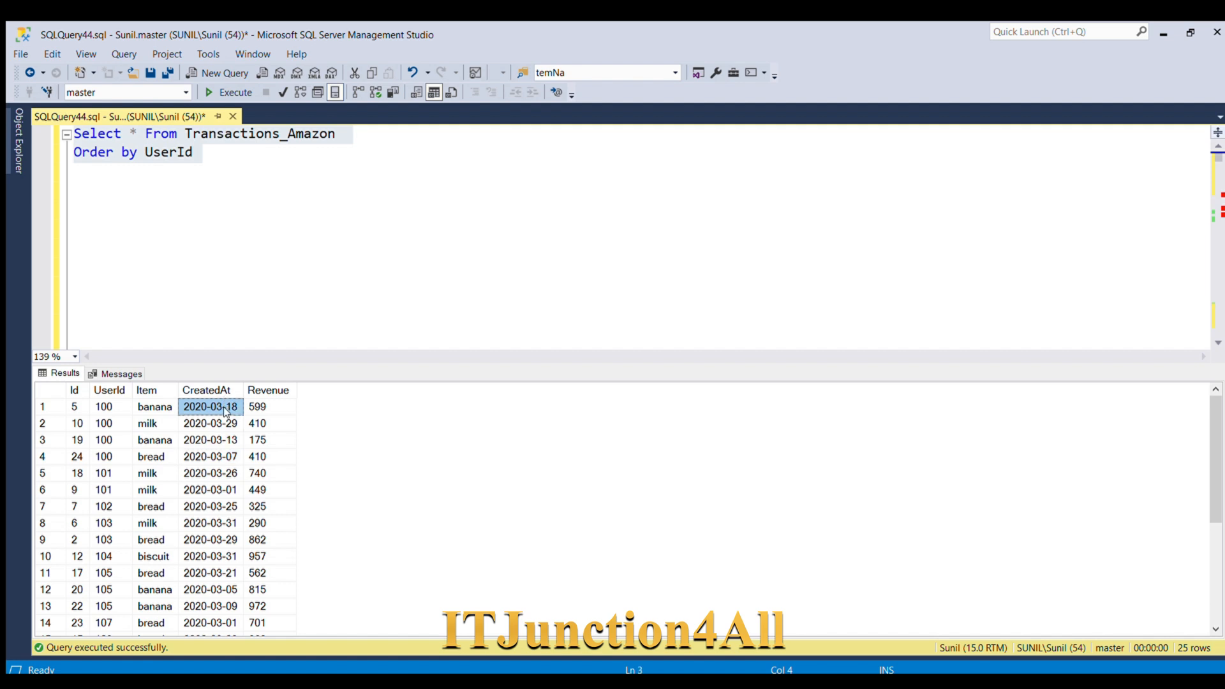
pyautogui.click(209, 422)
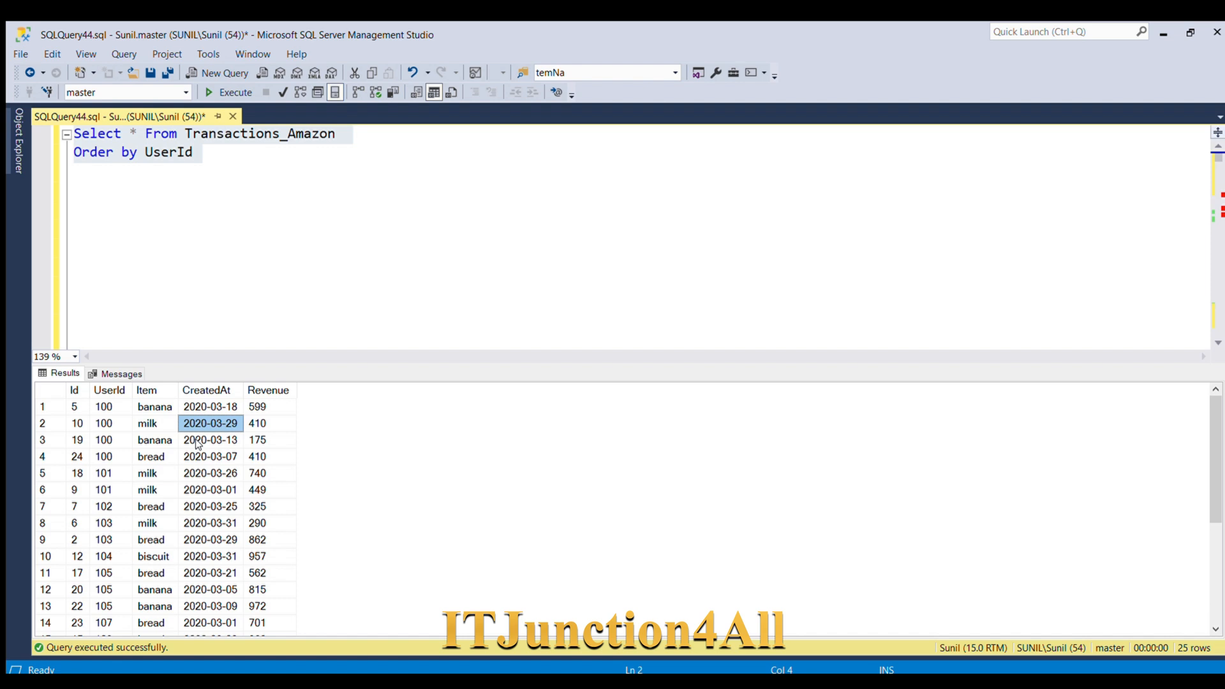
pyautogui.moveTo(198, 444)
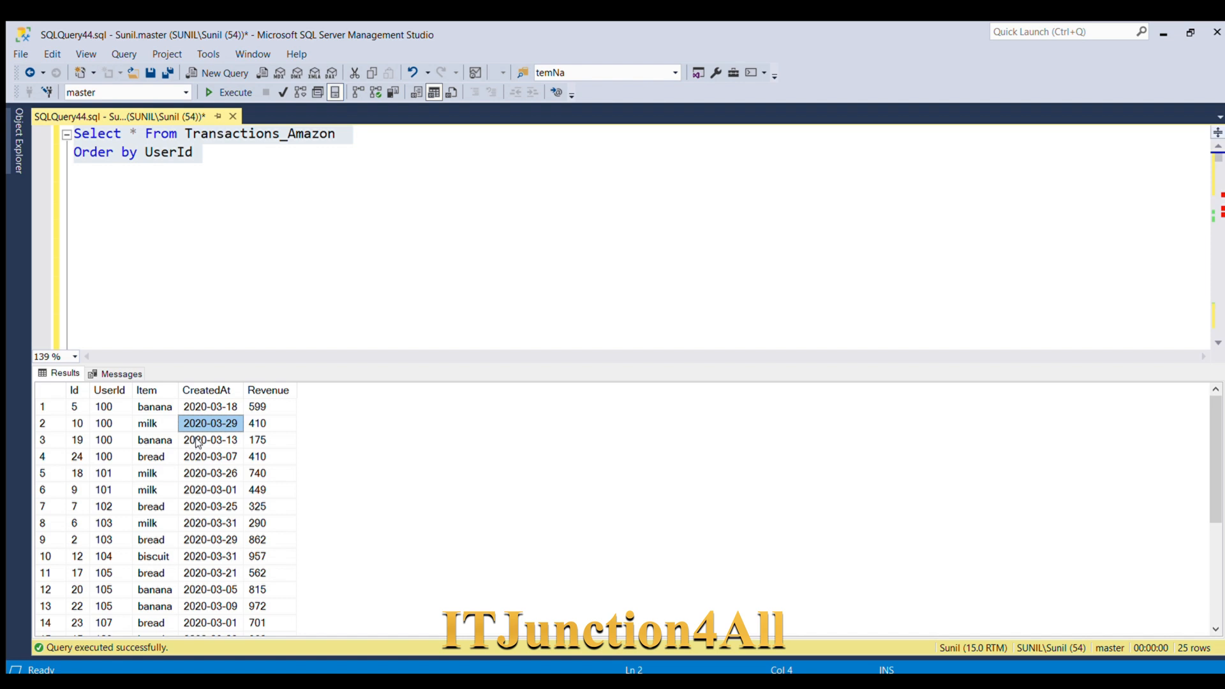
pyautogui.moveTo(198, 442)
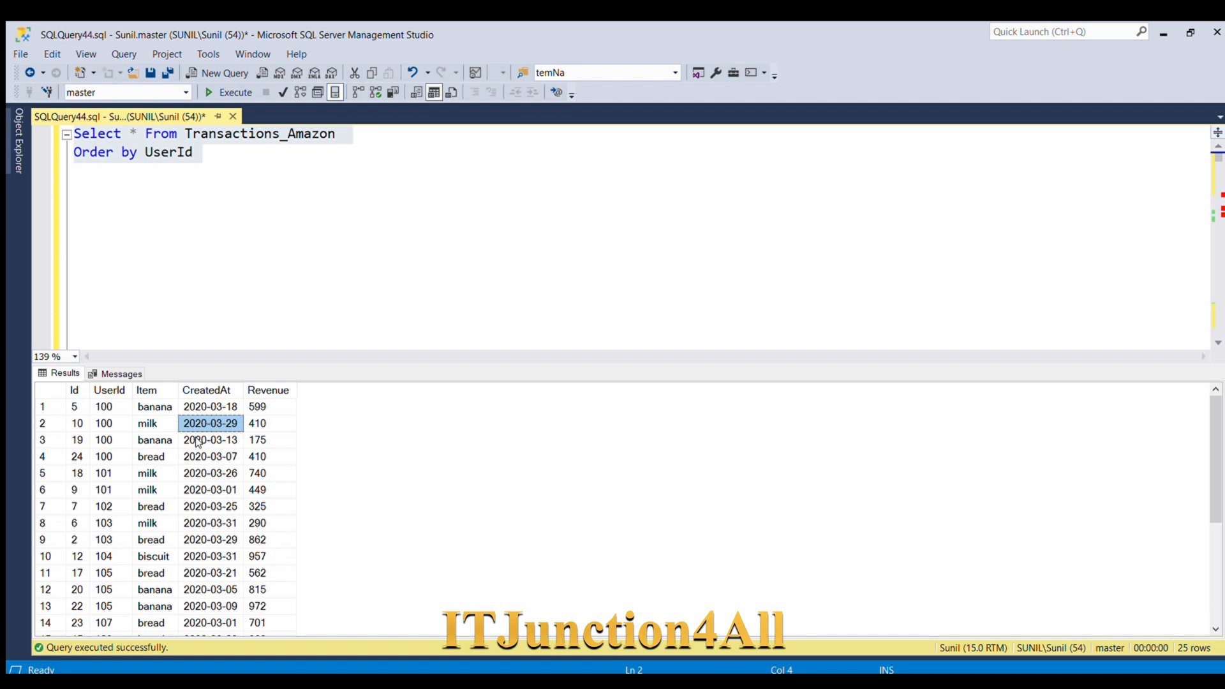
pyautogui.moveTo(105, 409)
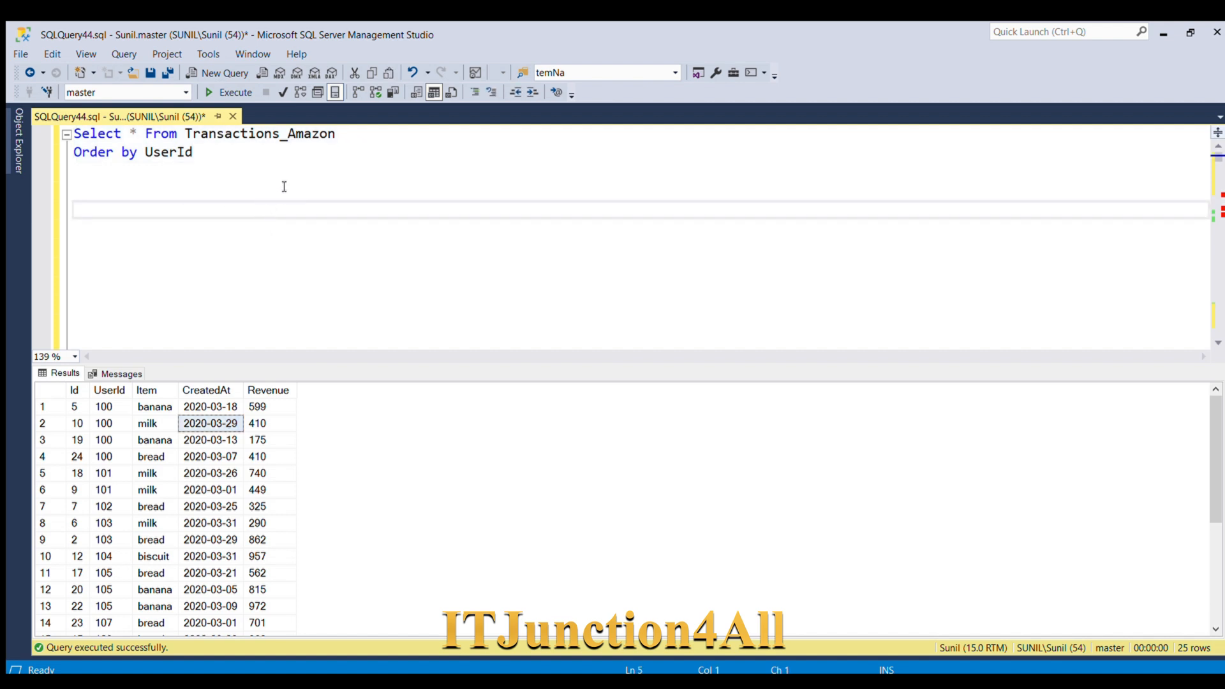
# Step: Alias the table A and add INNER JOIN Transactions_Amazon As B On A.UserId = B.UserId
pyautogui.click(344, 133)
pyautogui.write('  As')
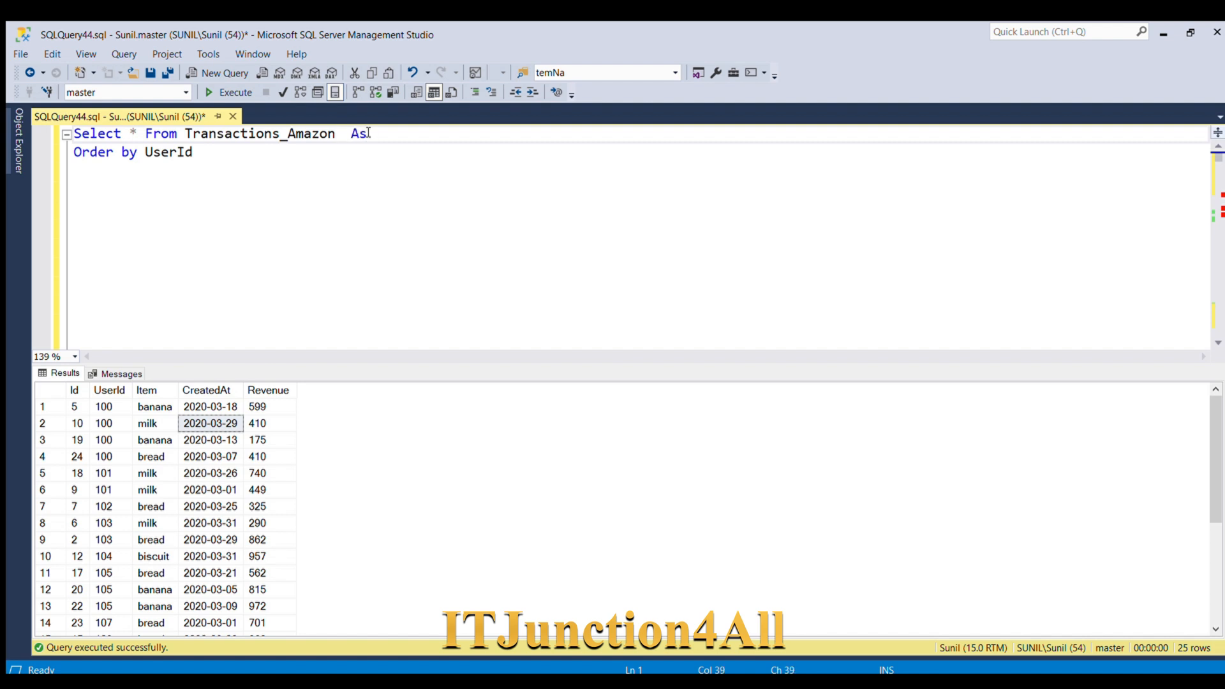
pyautogui.write('A')
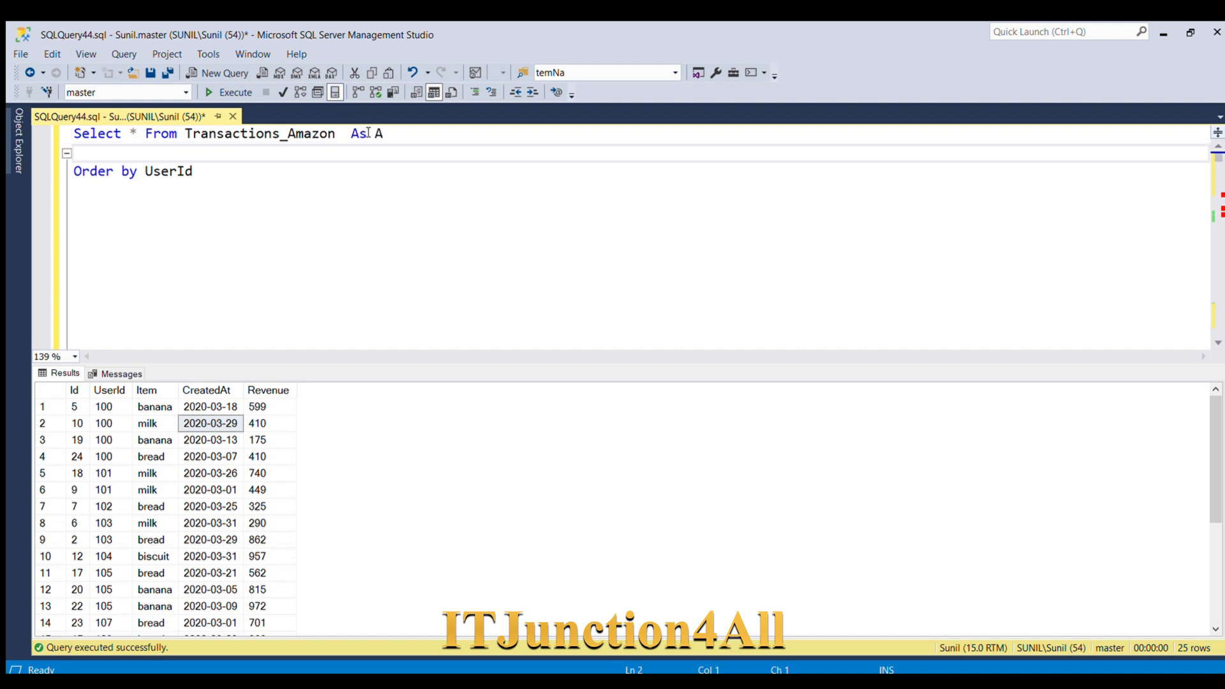
pyautogui.write('inner j')
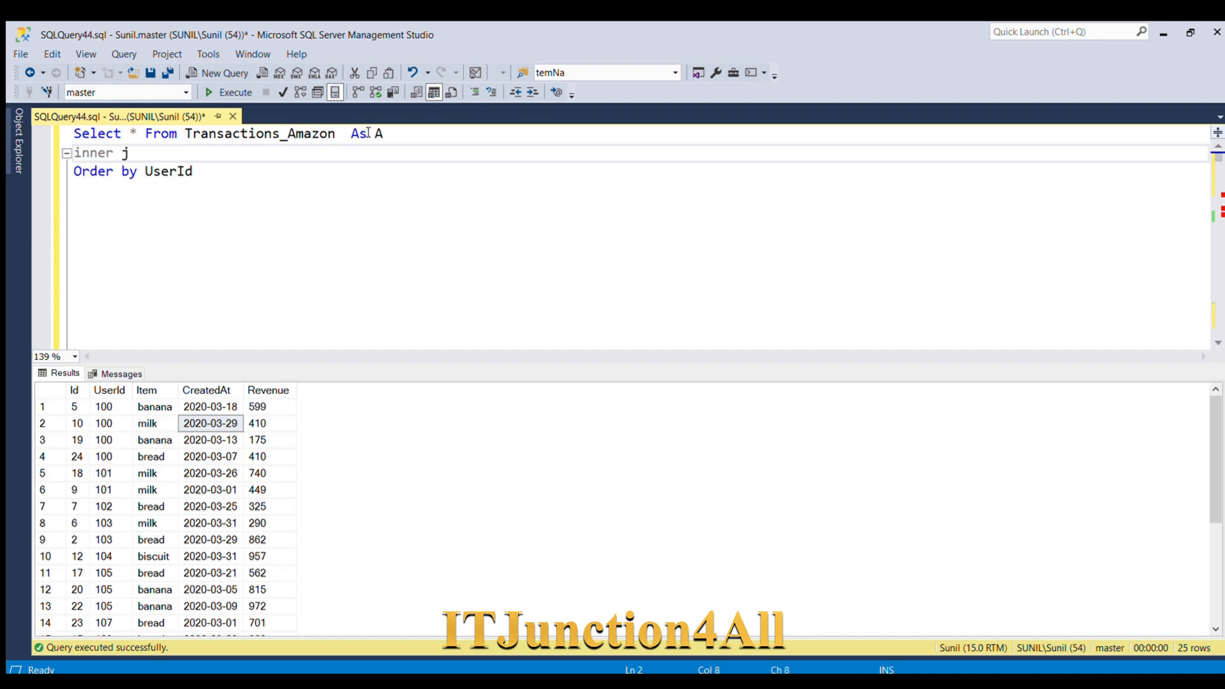
pyautogui.write('oin')
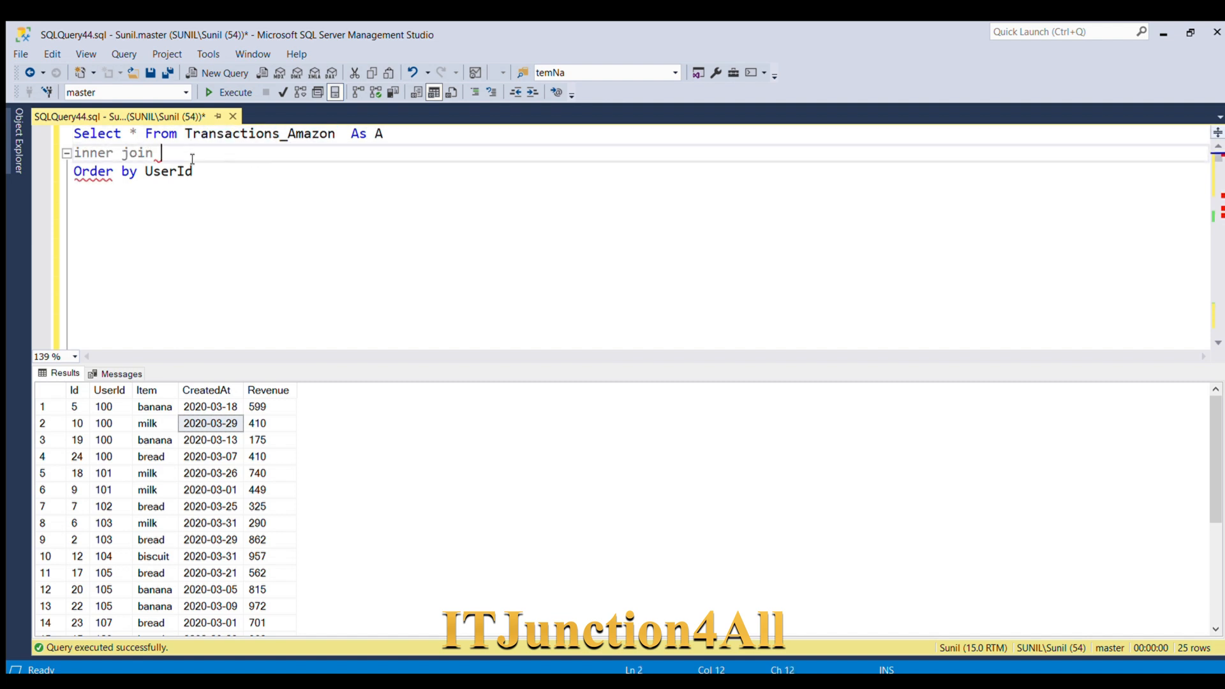
pyautogui.write('Transactions_Amazon')
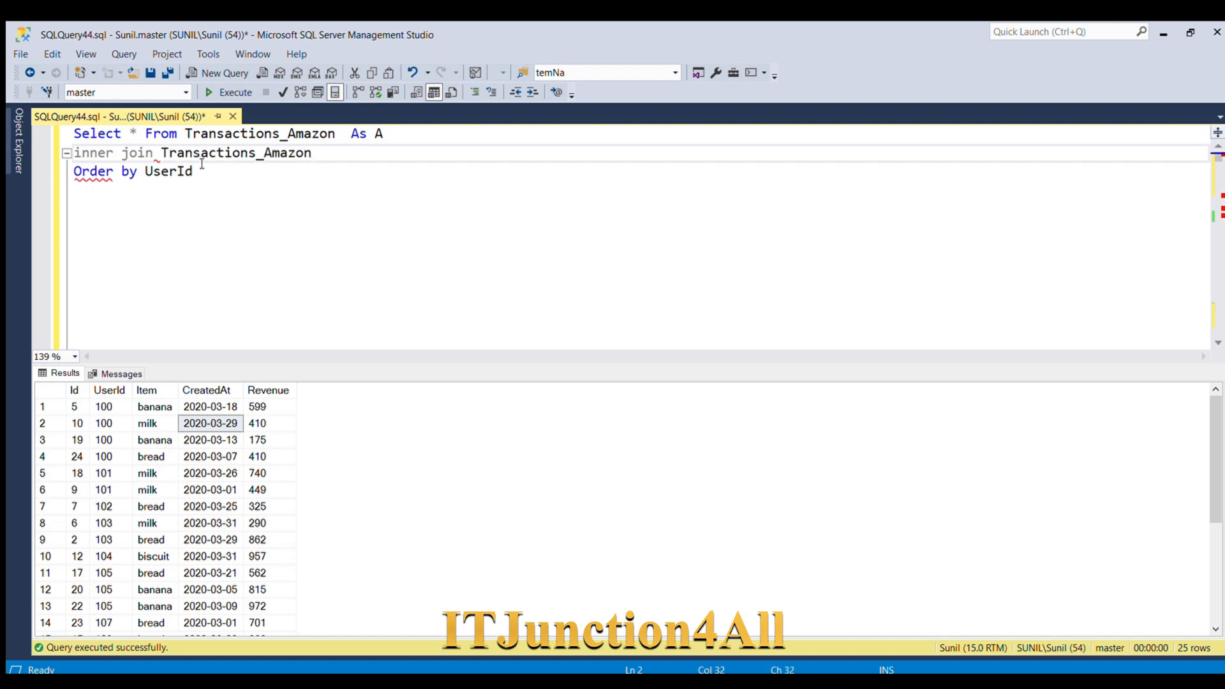
pyautogui.write('As B')
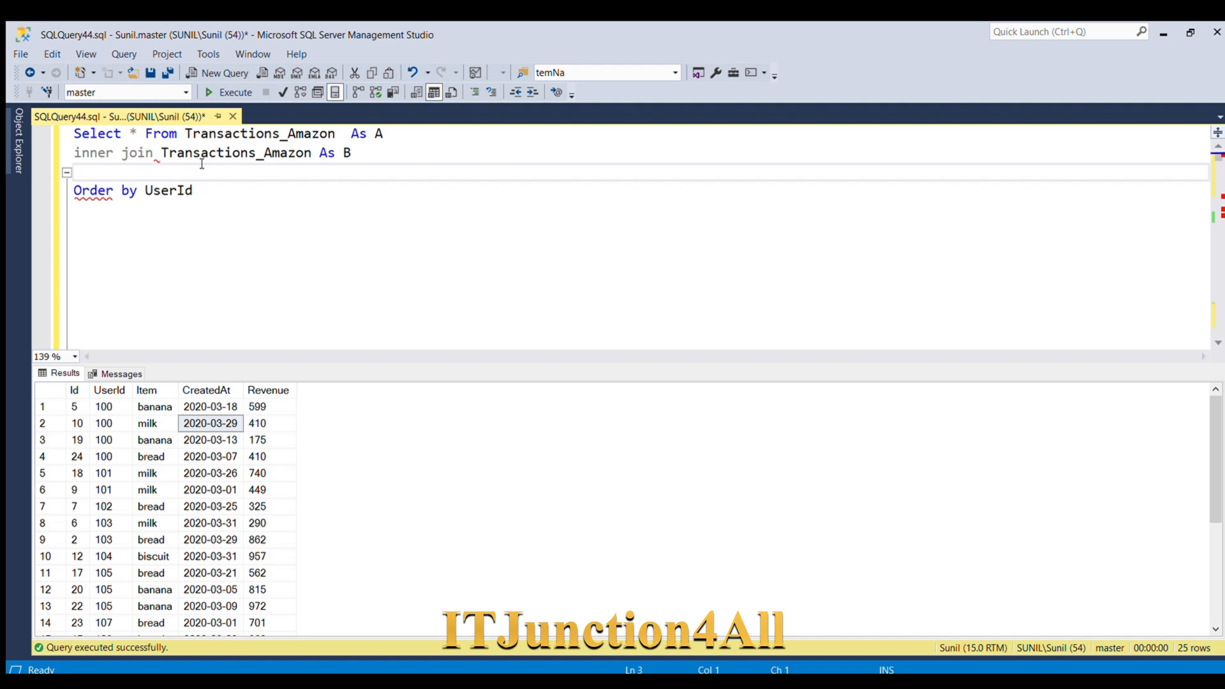
pyautogui.write('On A')
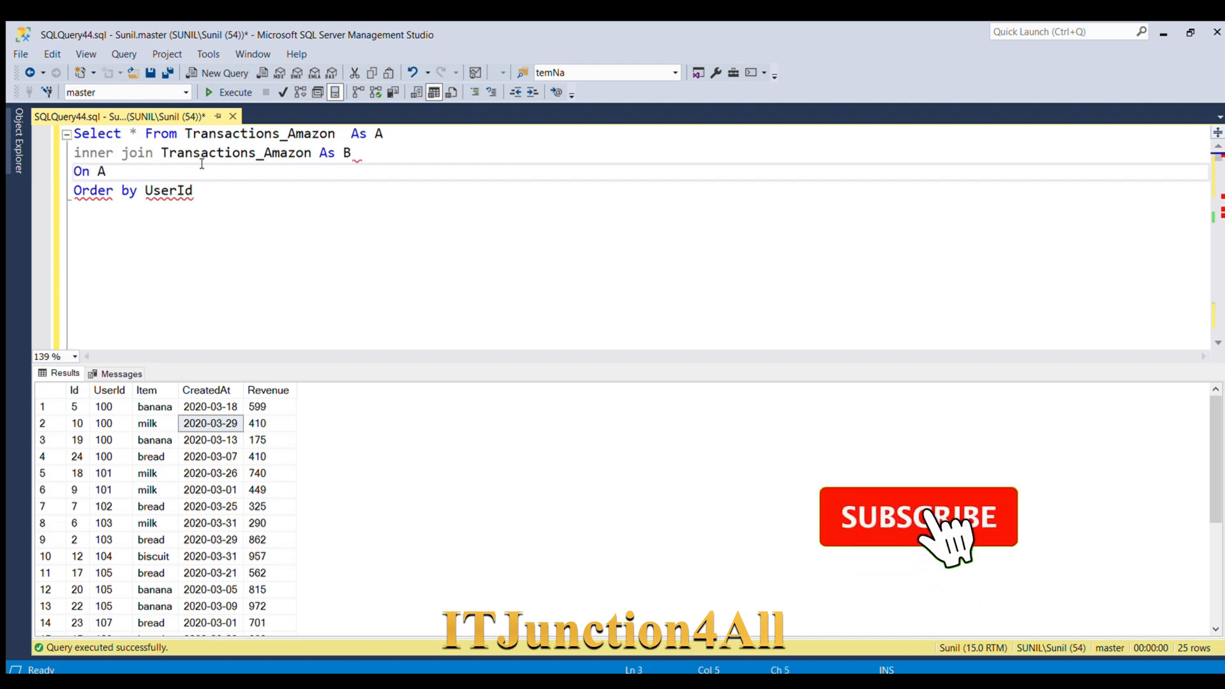
pyautogui.write('A.U')
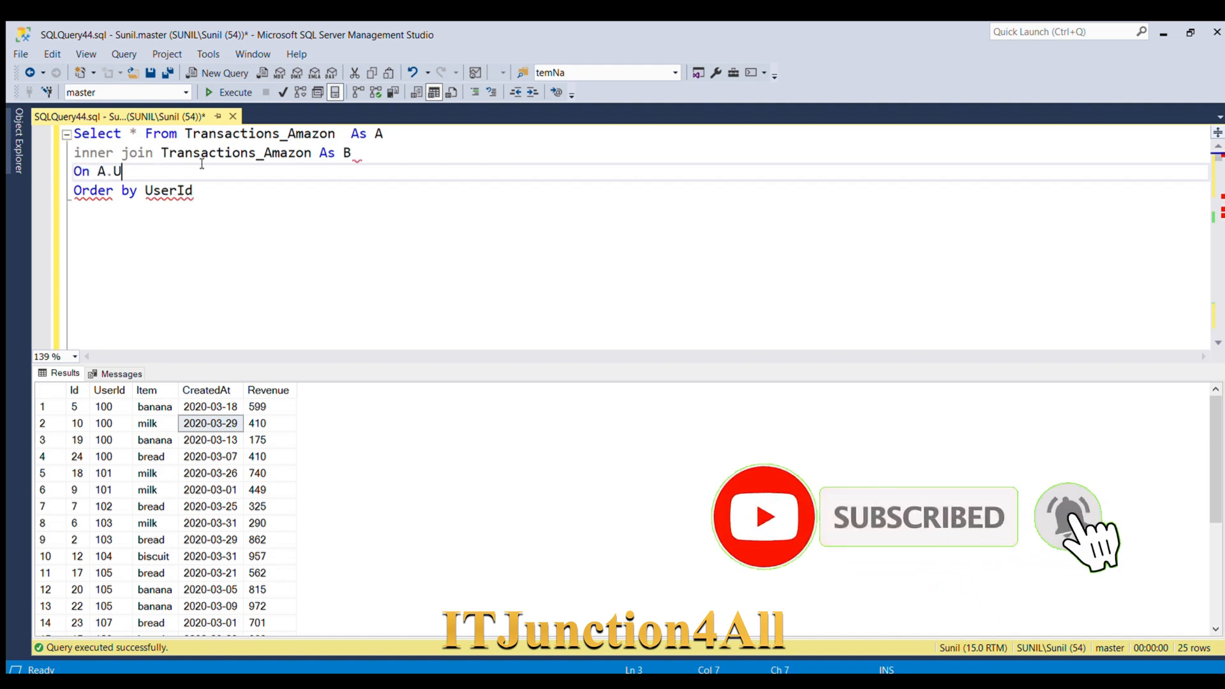
pyautogui.write('serId = B.')
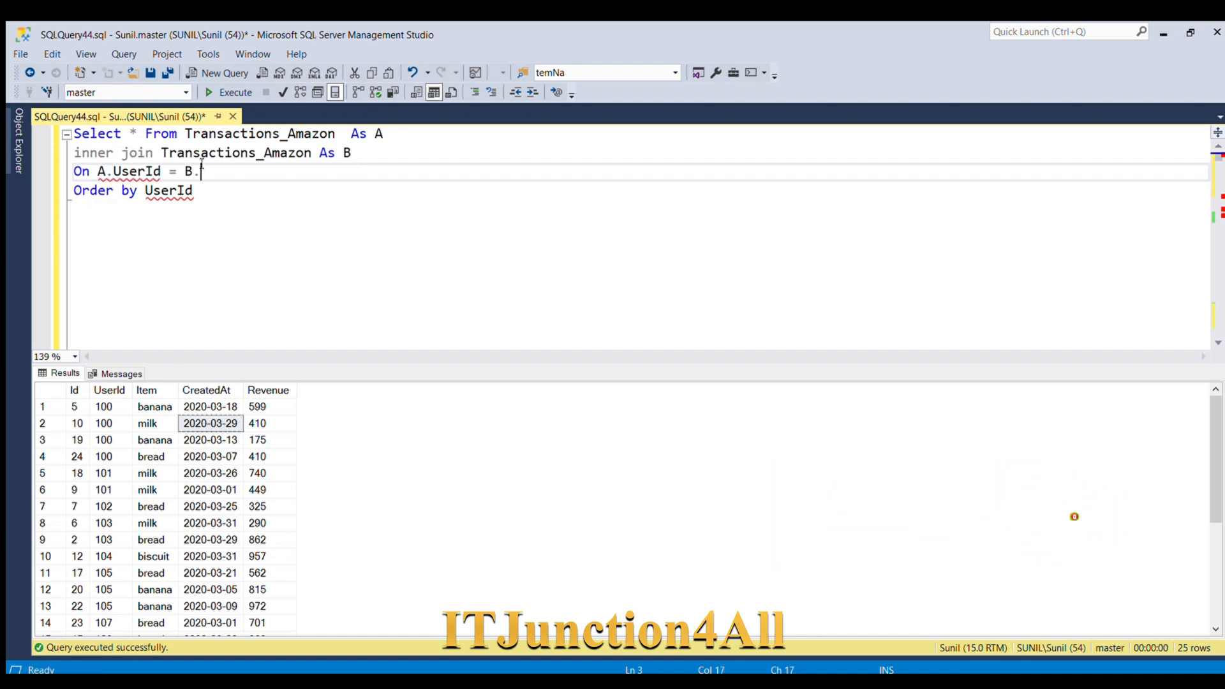
pyautogui.write('UserId')
pyautogui.click(133, 190)
pyautogui.write('A.')
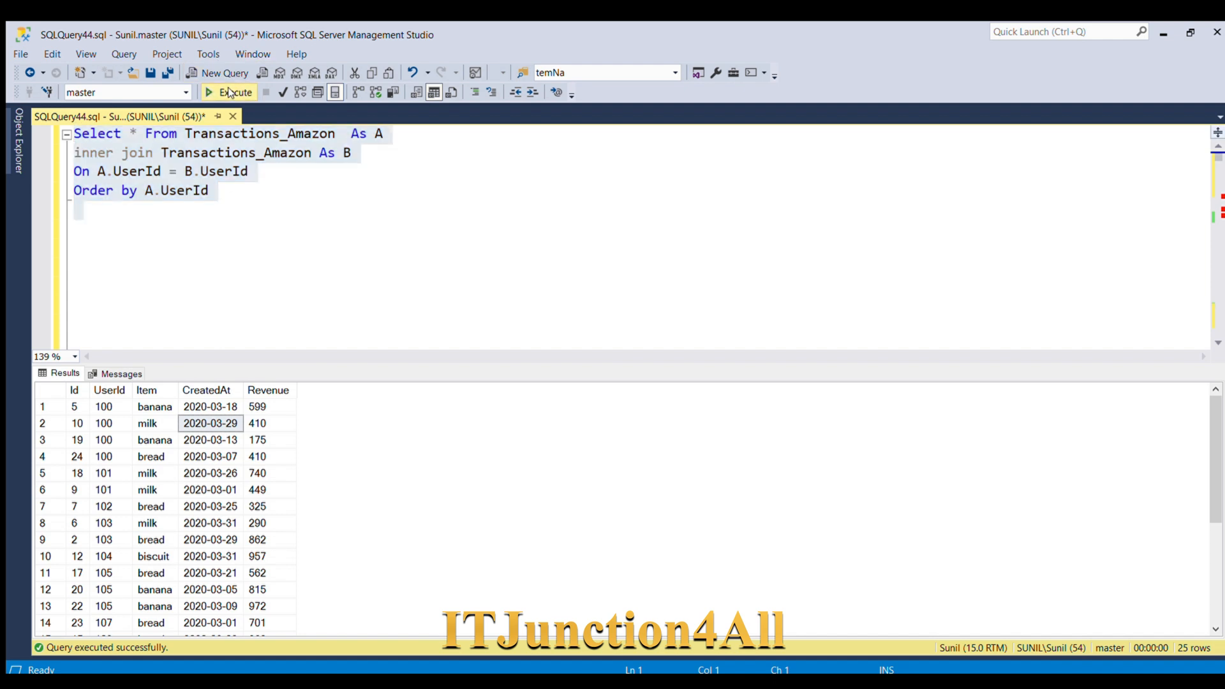
pyautogui.click(230, 92)
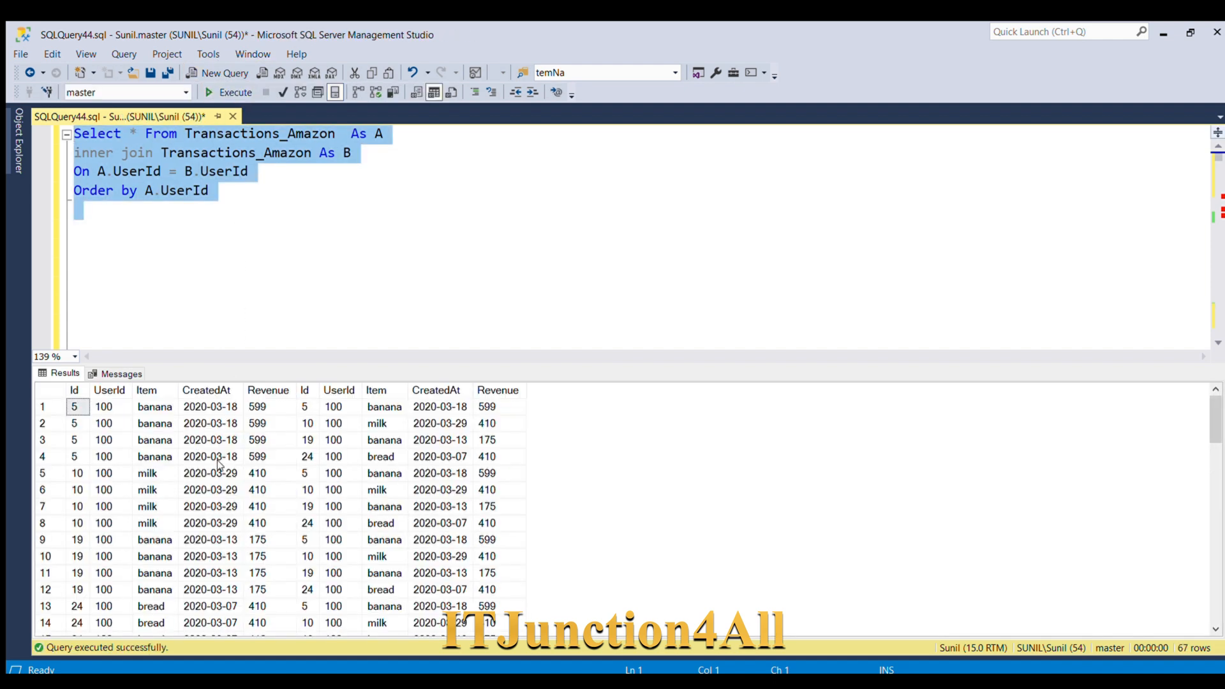
pyautogui.scroll(-3)
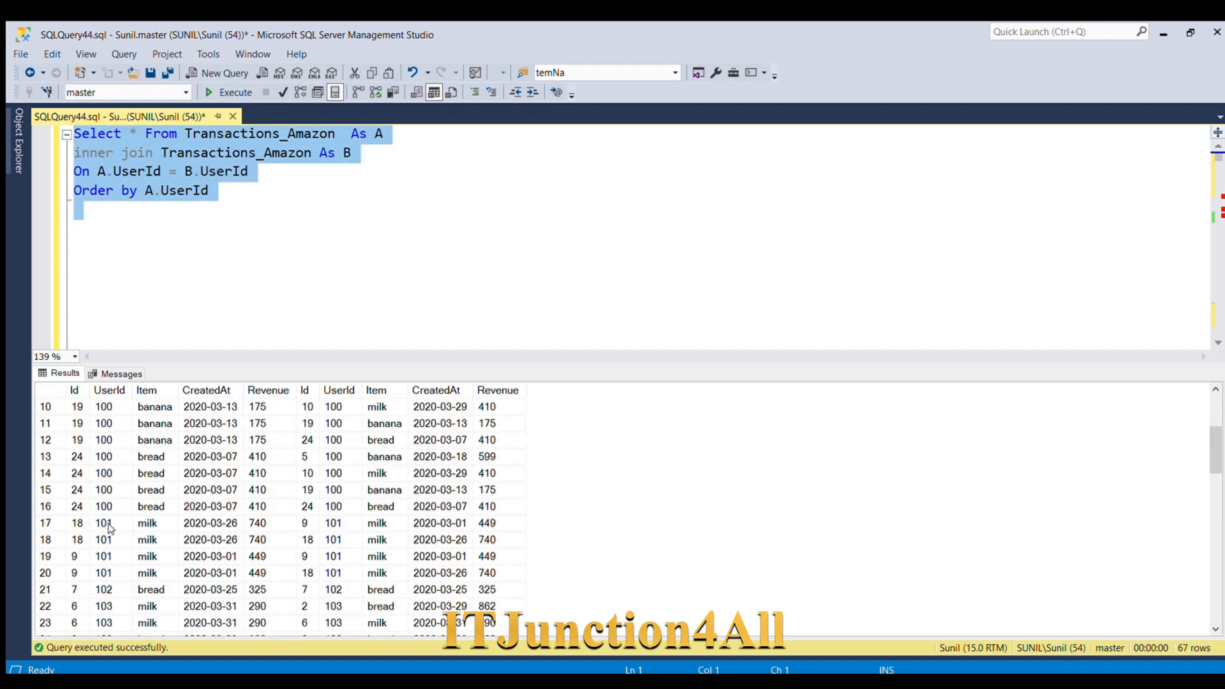
pyautogui.click(104, 522)
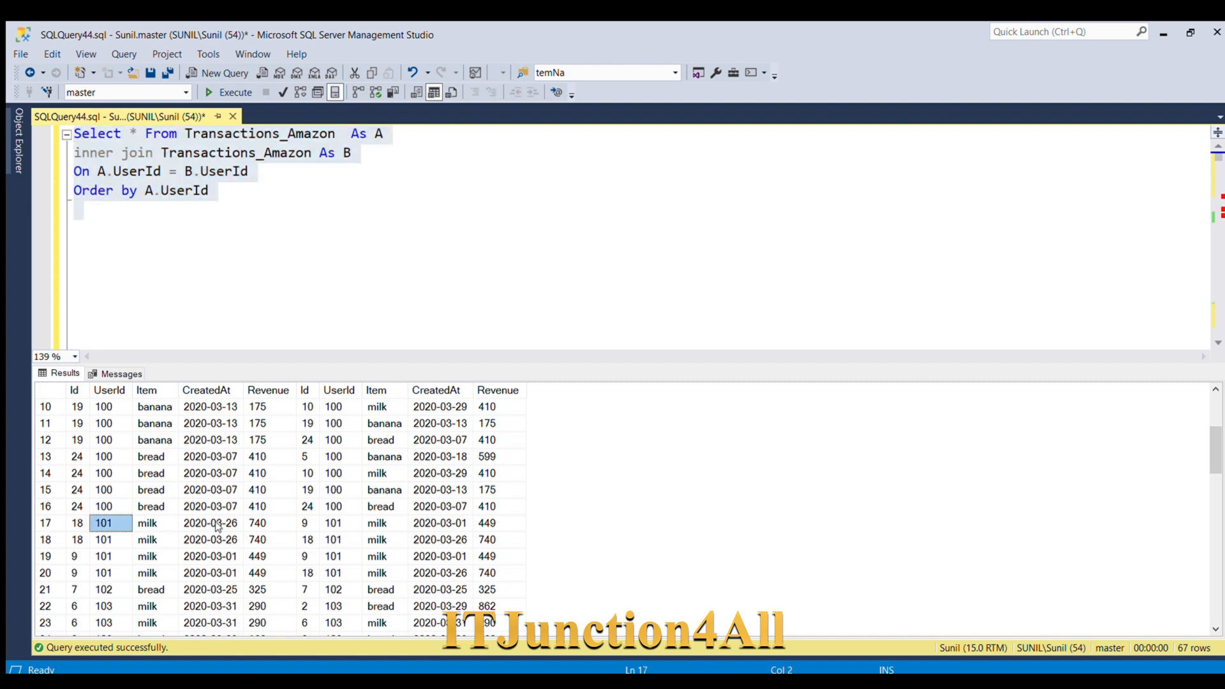
pyautogui.click(209, 523)
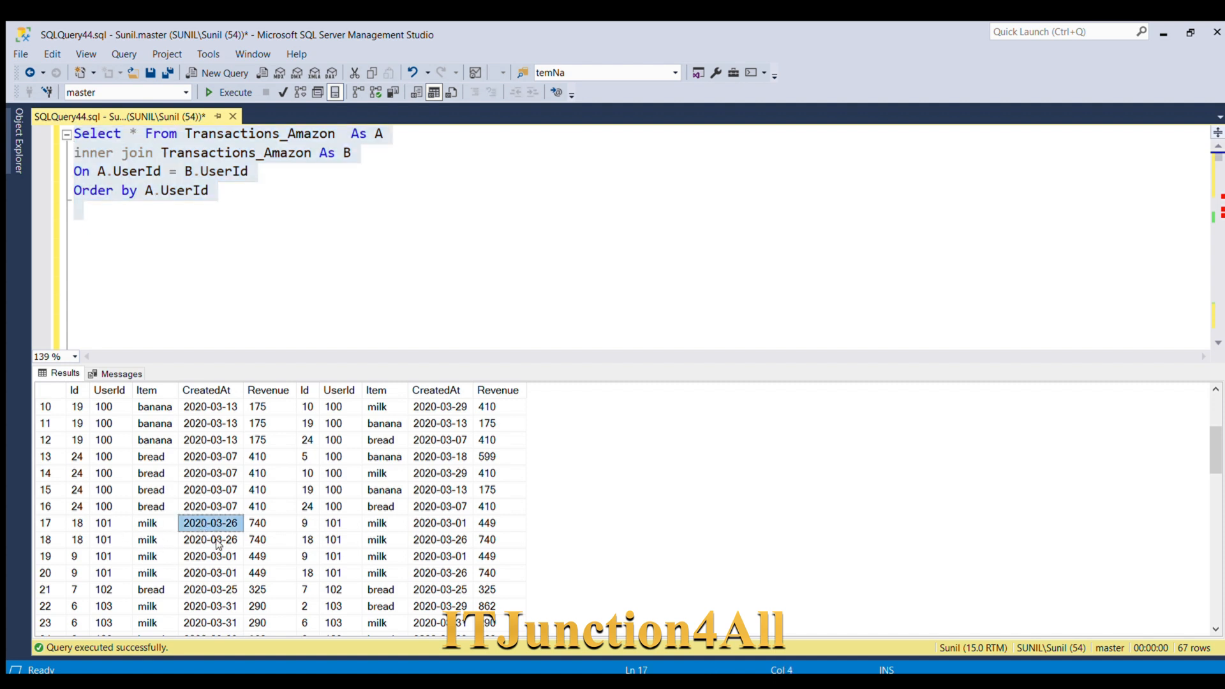
pyautogui.moveTo(195, 547)
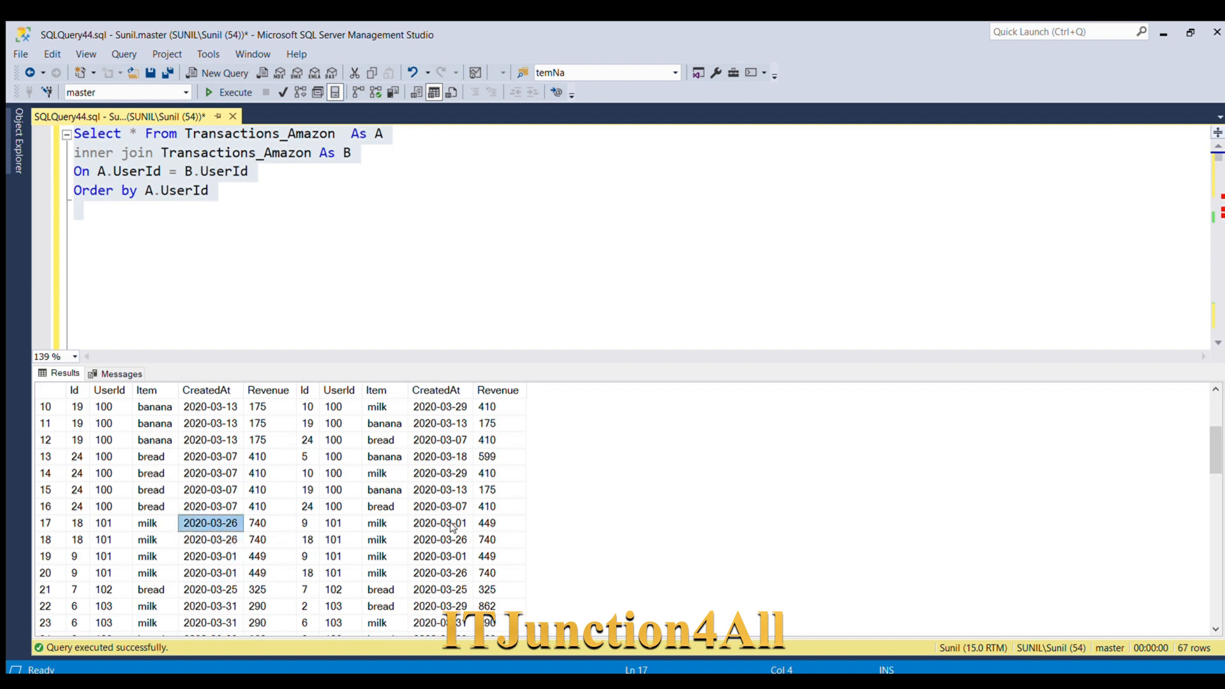
pyautogui.click(438, 539)
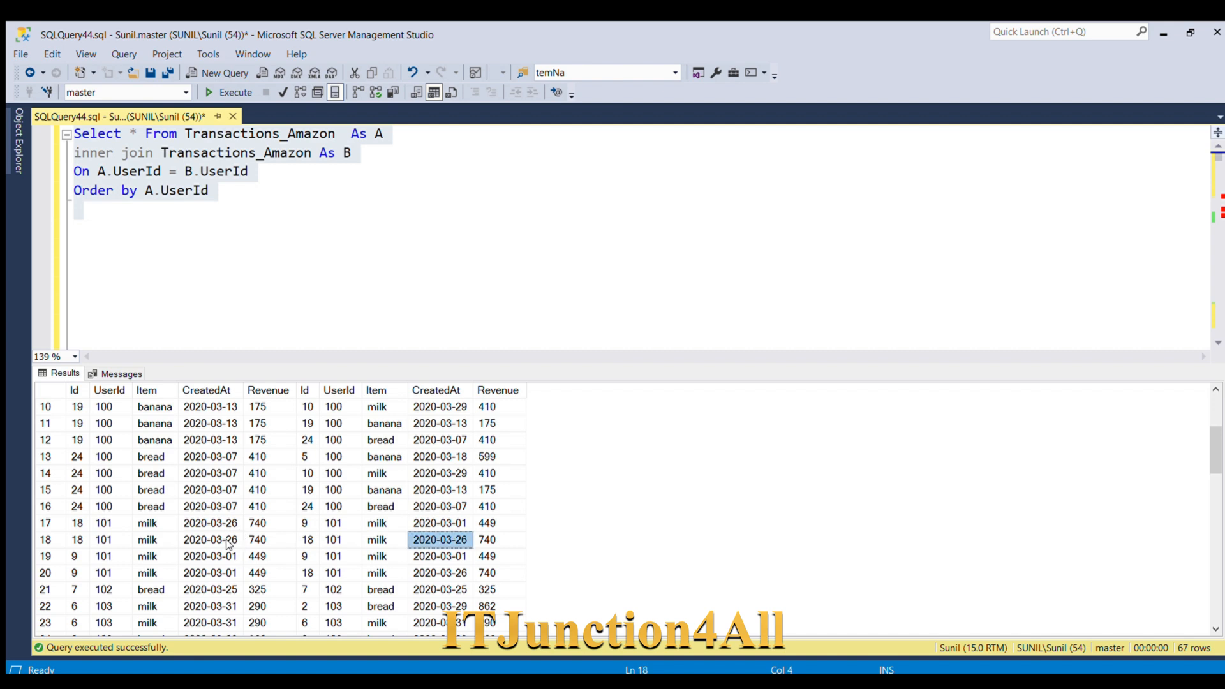
pyautogui.click(440, 556)
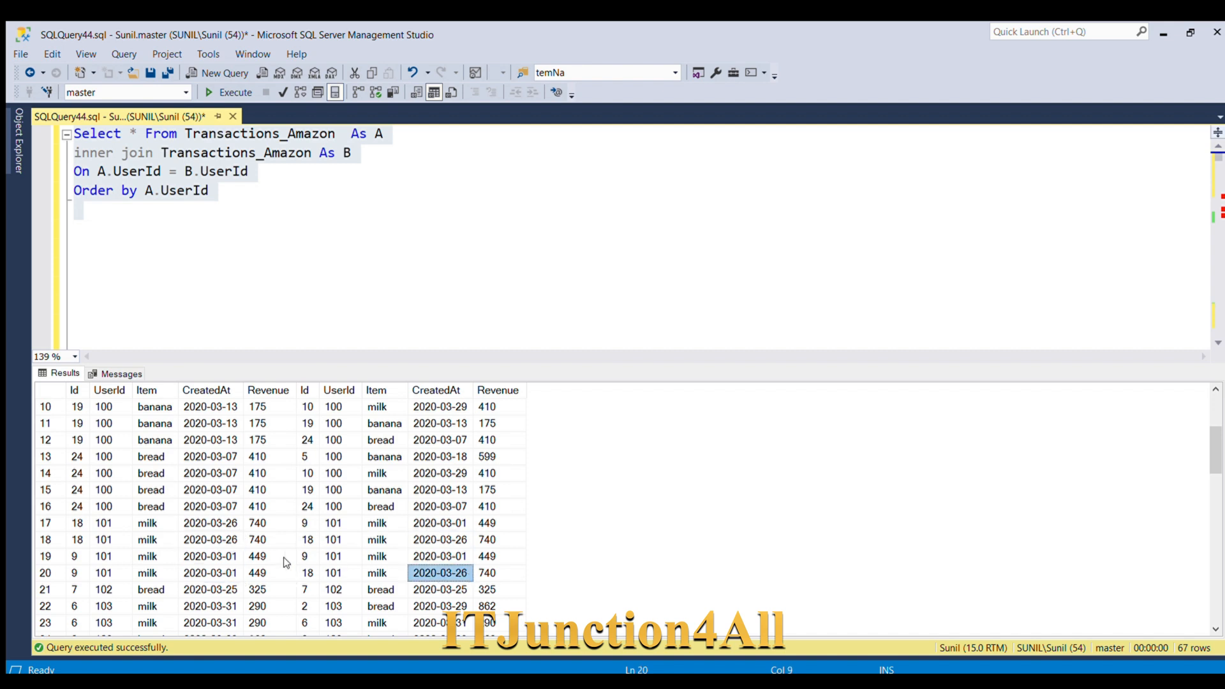
pyautogui.moveTo(209, 541)
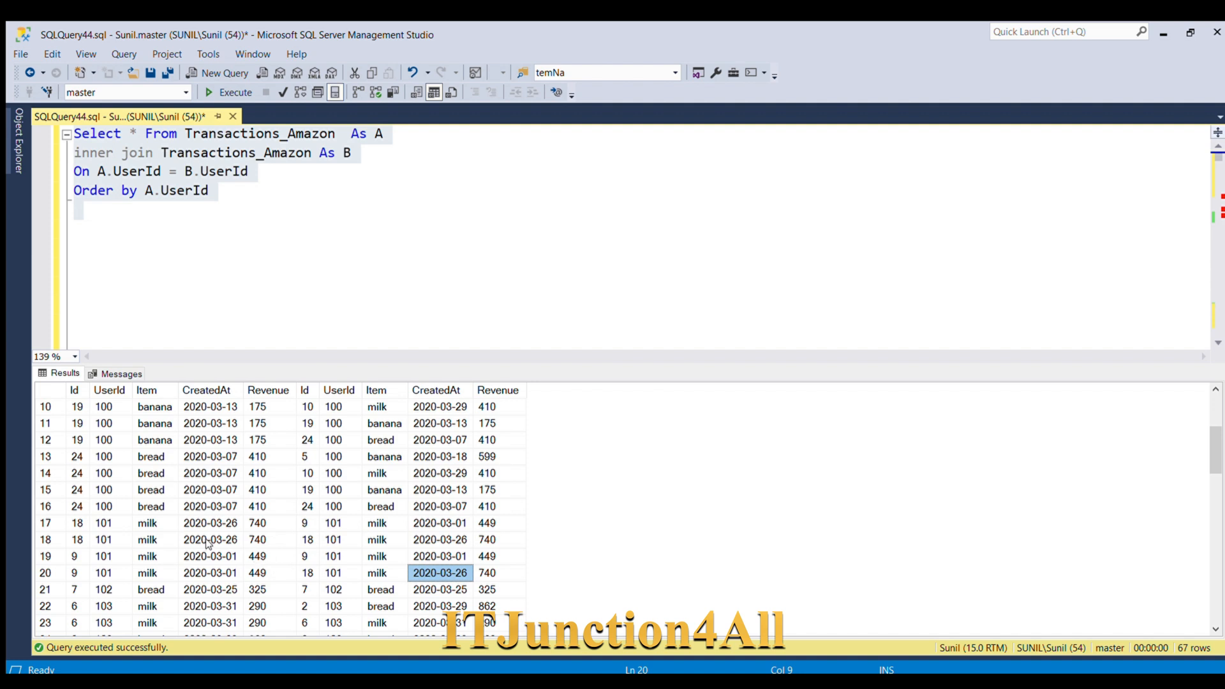
pyautogui.click(104, 522)
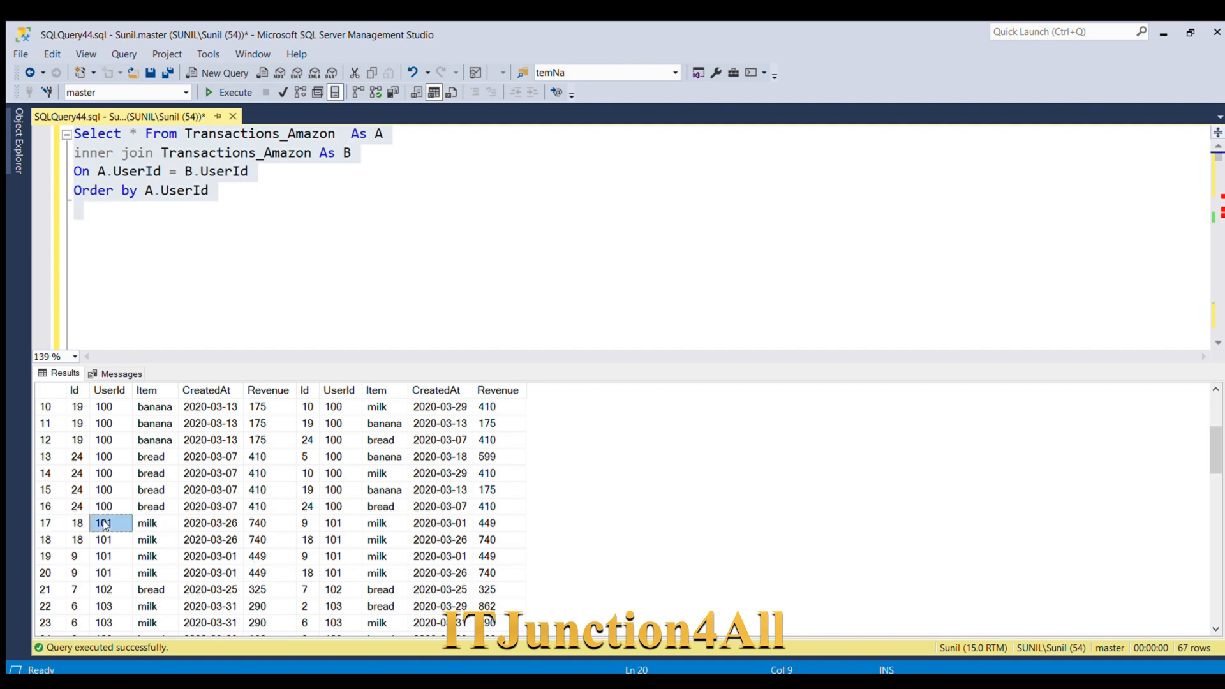
pyautogui.click(209, 556)
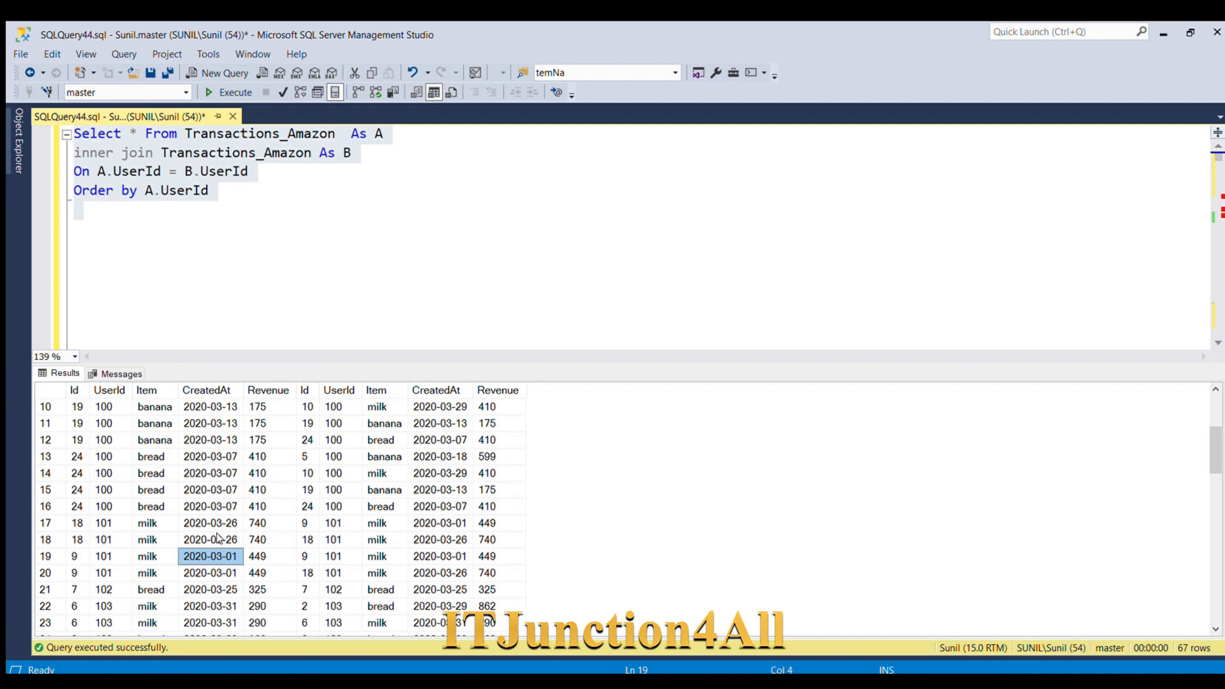
pyautogui.click(209, 523)
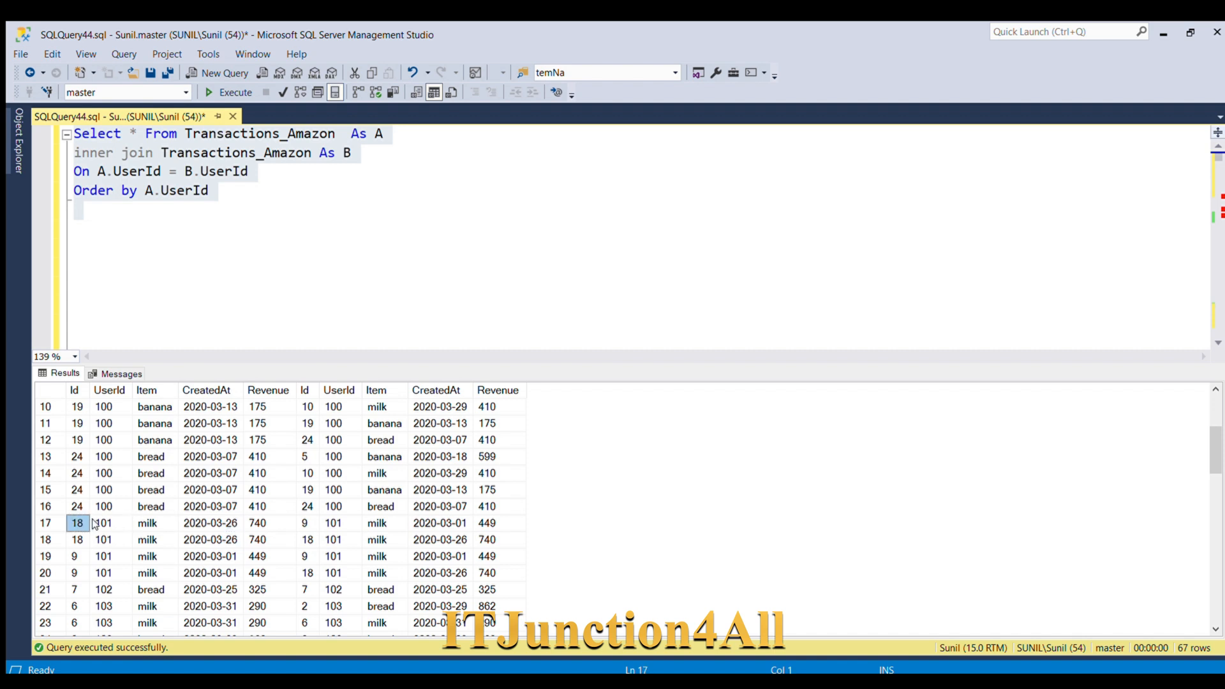
pyautogui.click(104, 523)
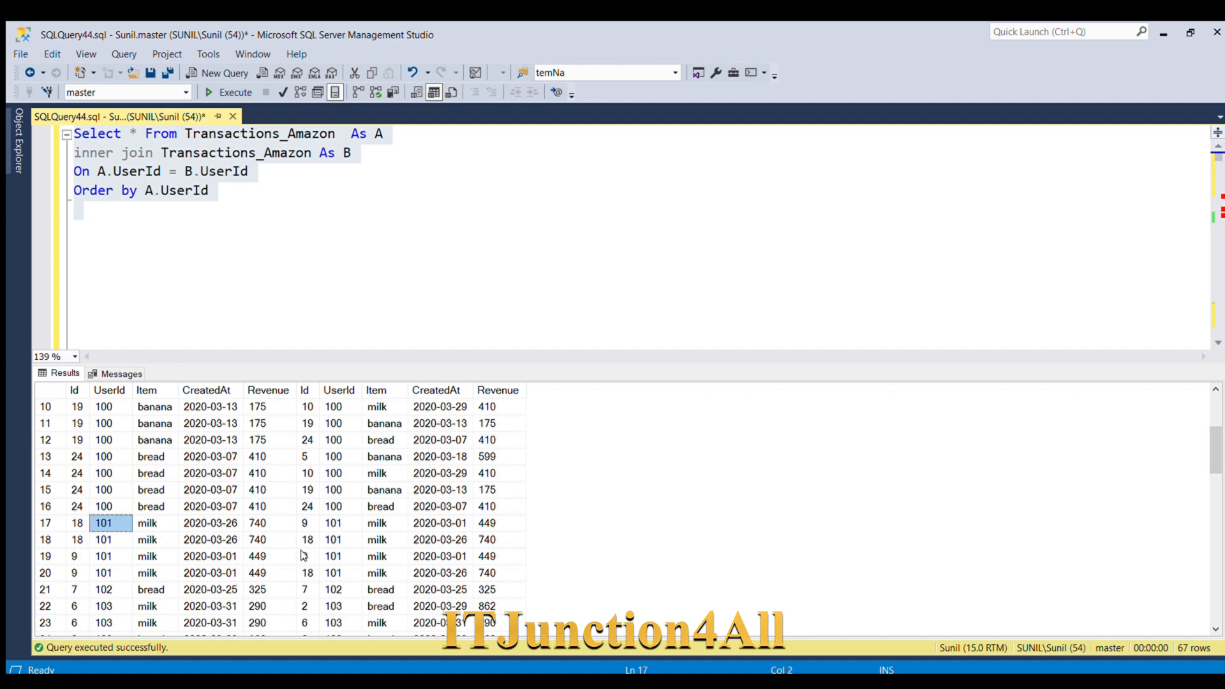
pyautogui.click(45, 539)
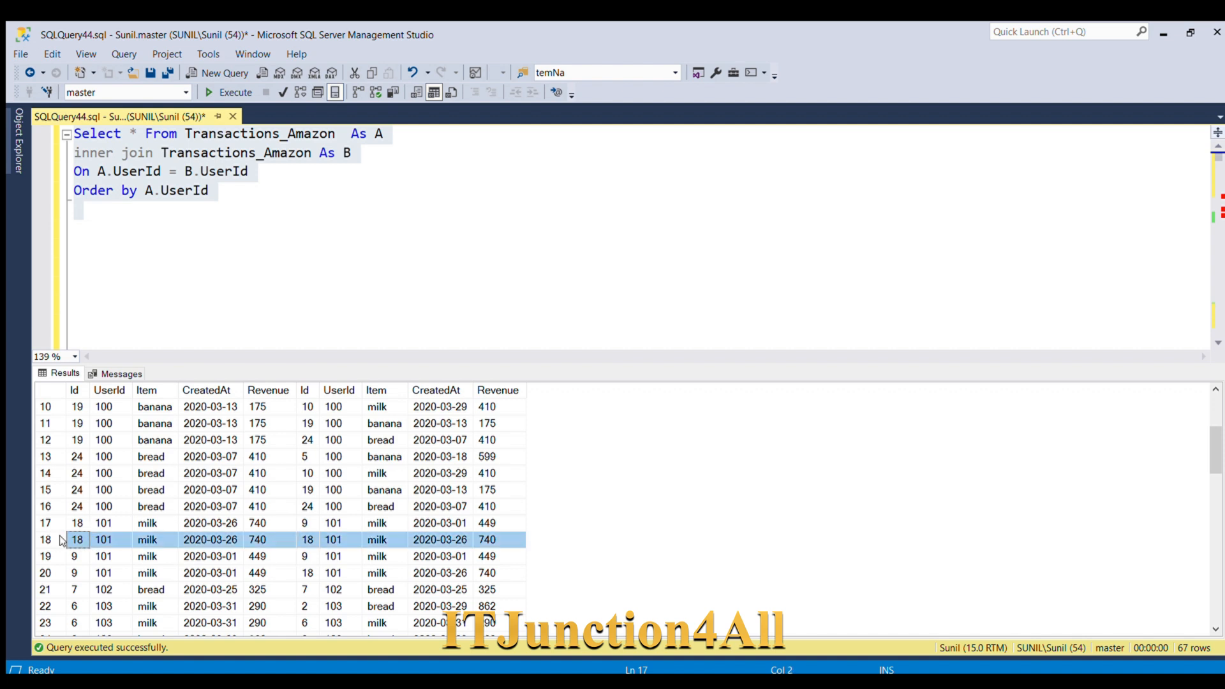
pyautogui.click(76, 539)
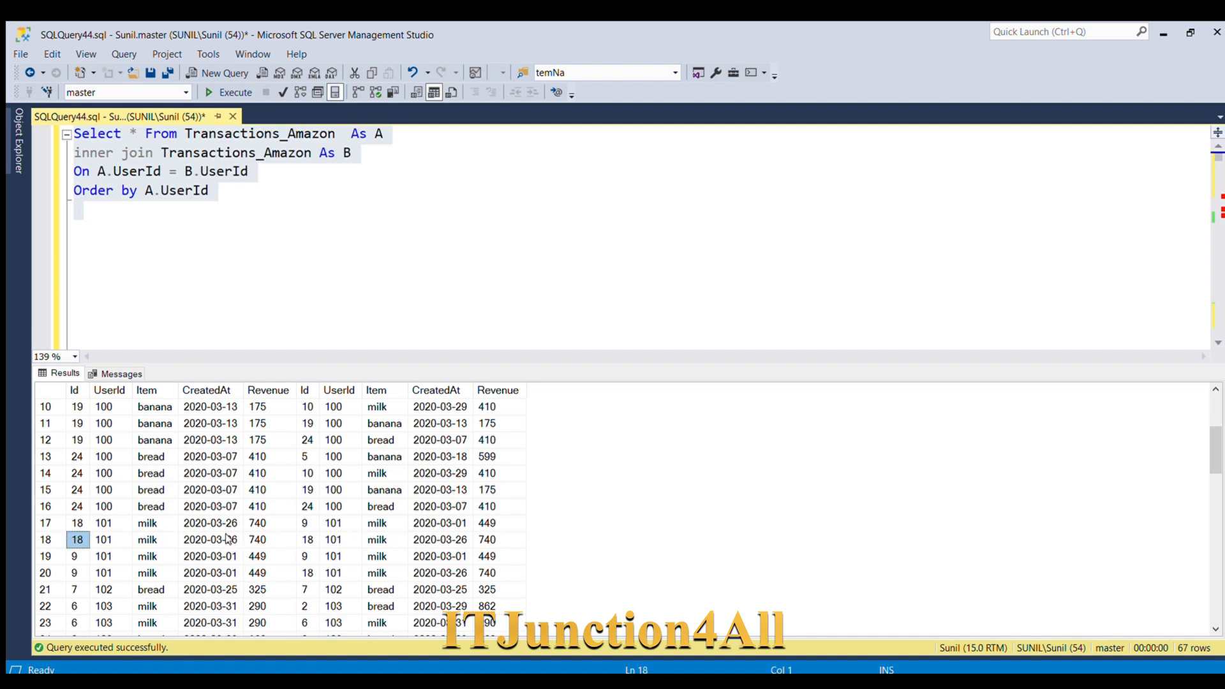
pyautogui.click(439, 539)
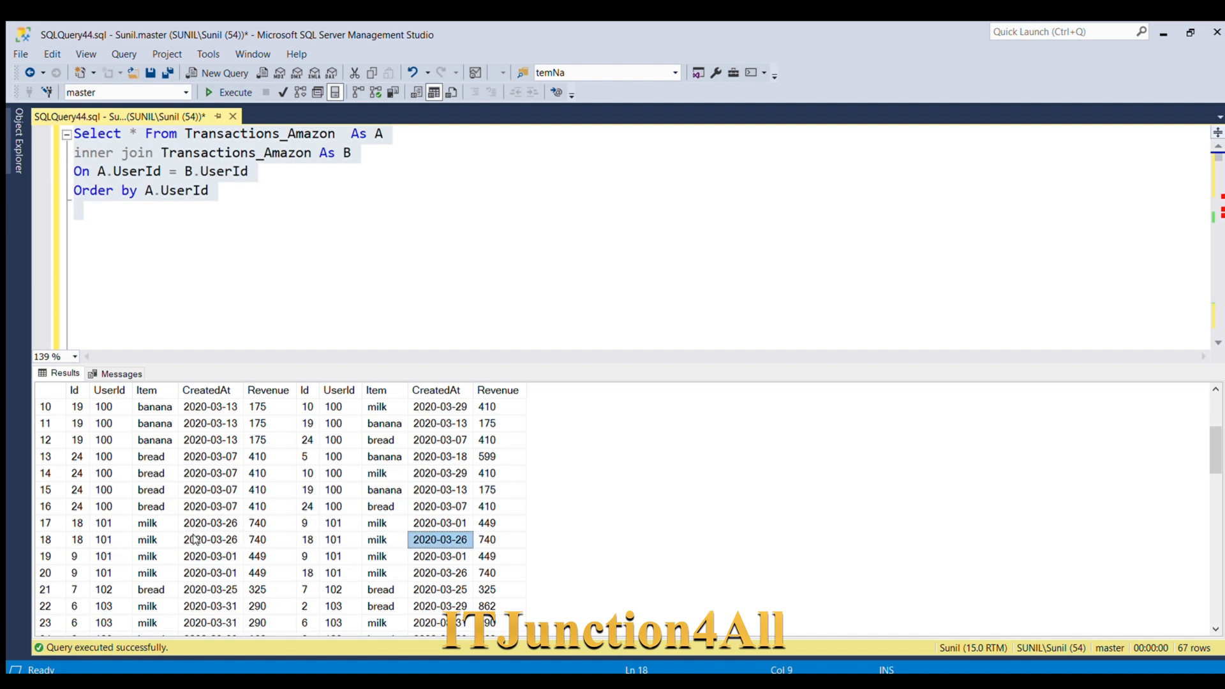
pyautogui.moveTo(205, 584)
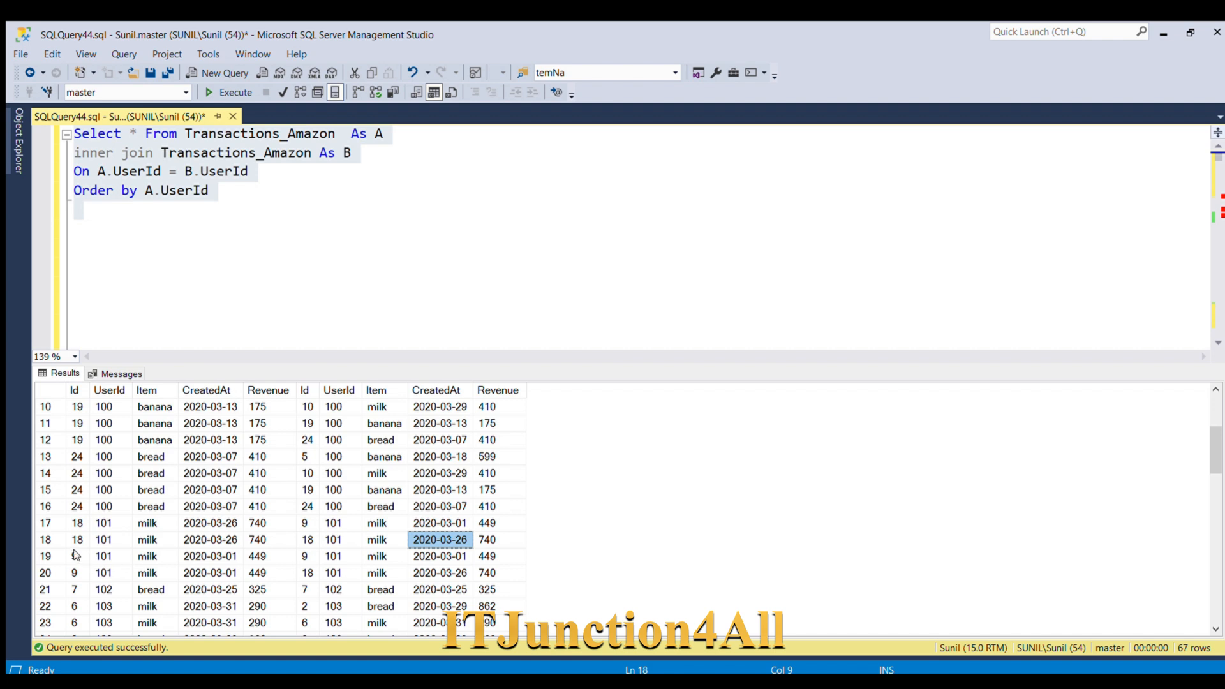
pyautogui.click(74, 556)
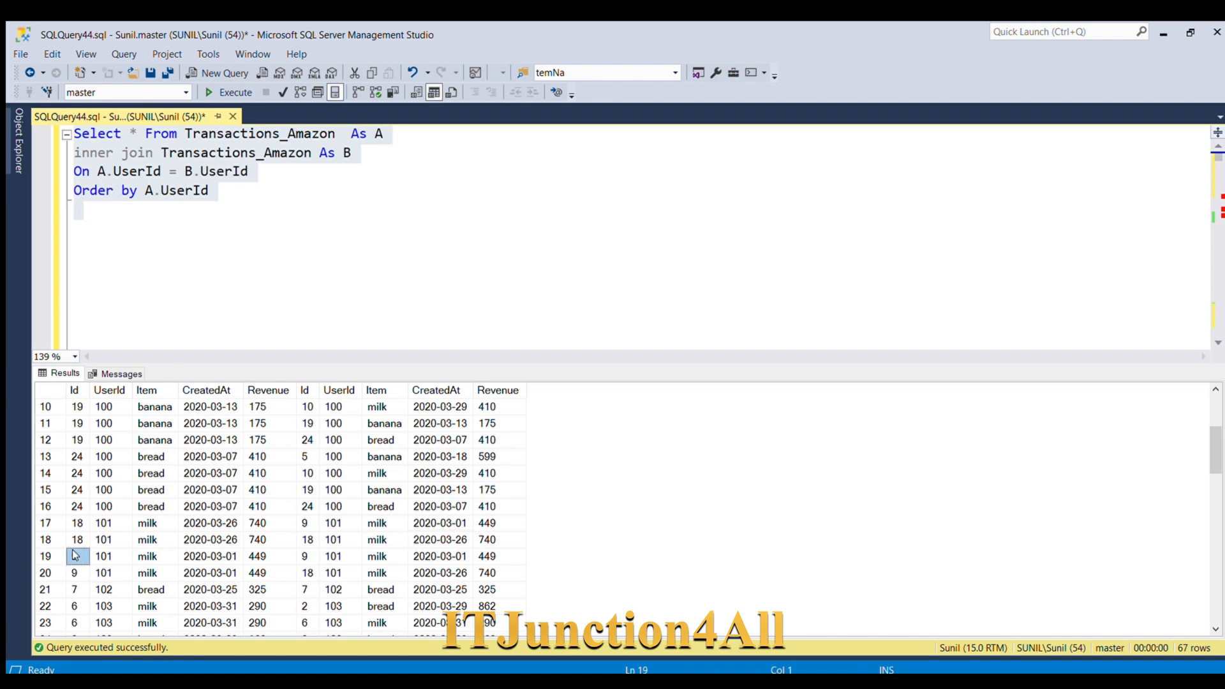
pyautogui.click(73, 556)
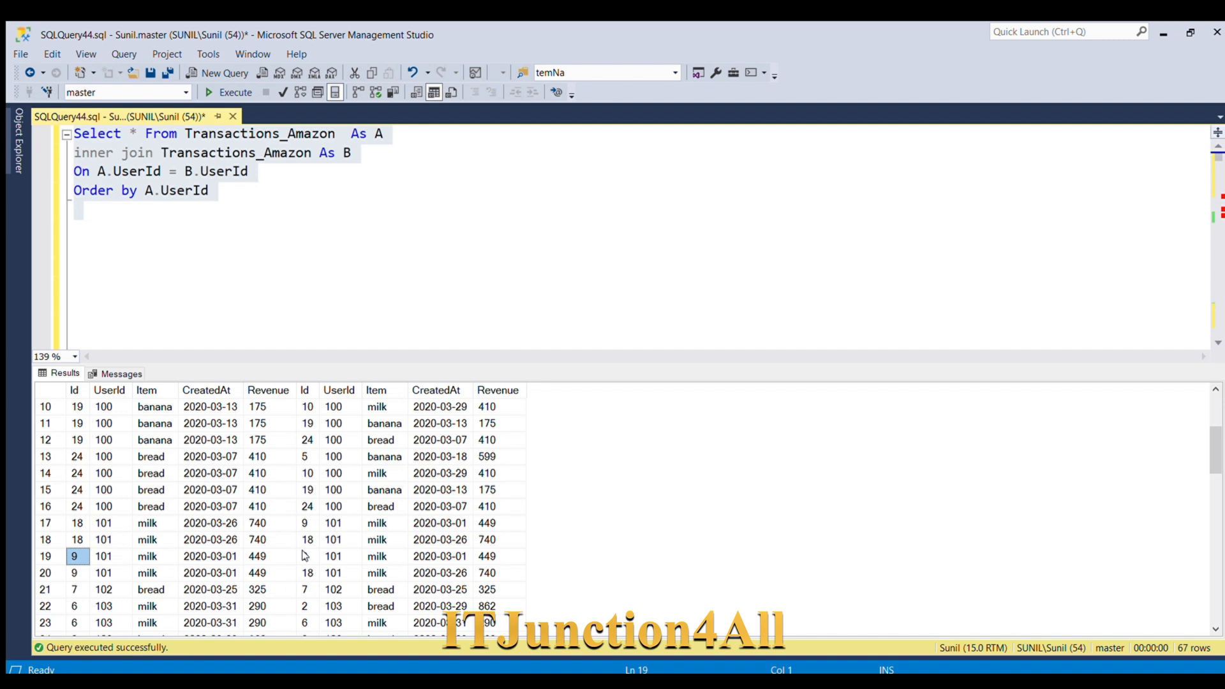
pyautogui.click(439, 556)
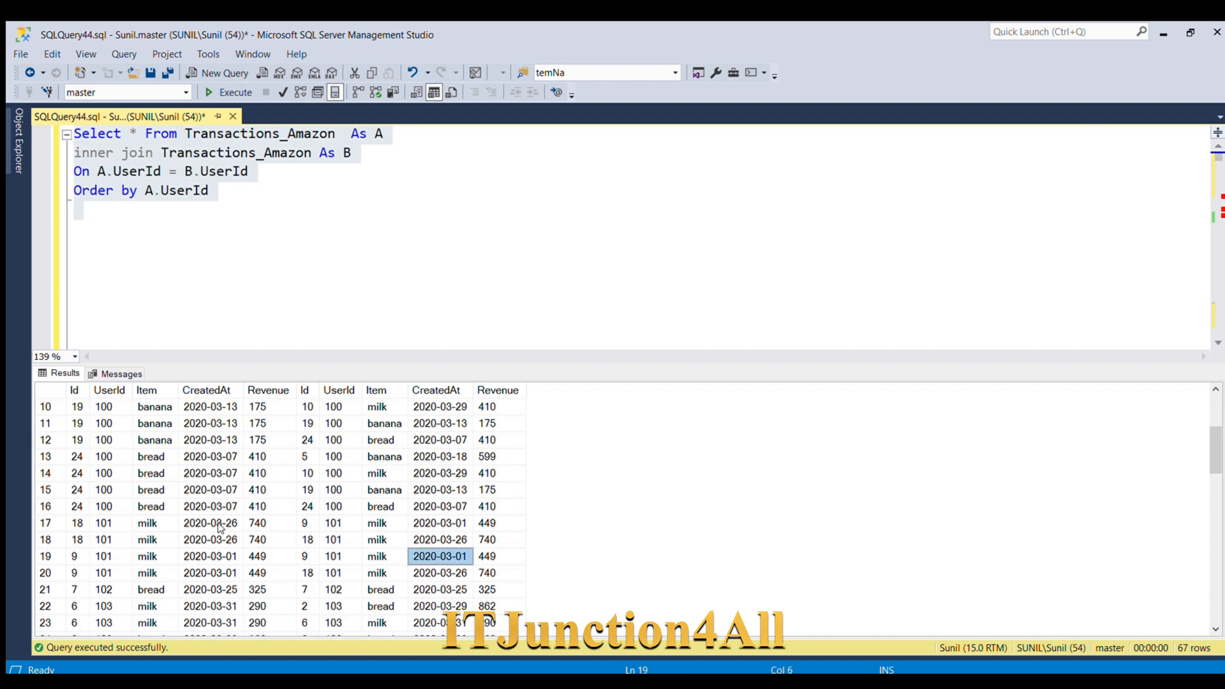
pyautogui.click(209, 556)
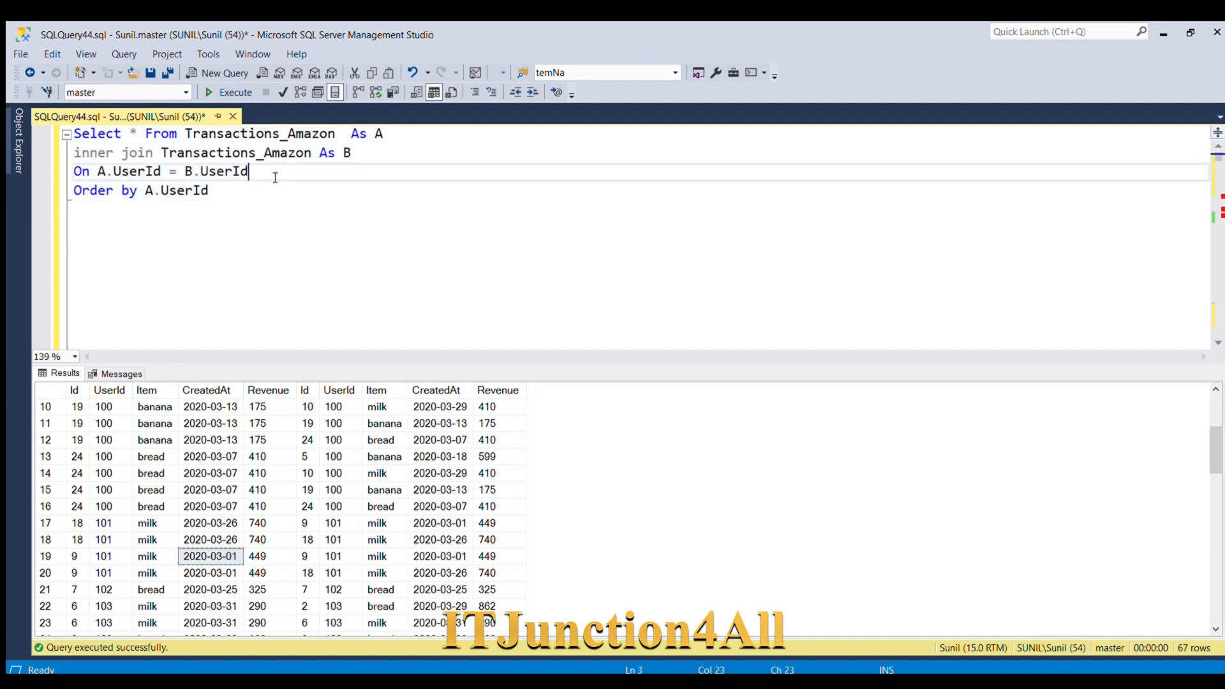
# Step: Add a WHERE clause requiring A.ID <> B.Id
pyautogui.write('where A')
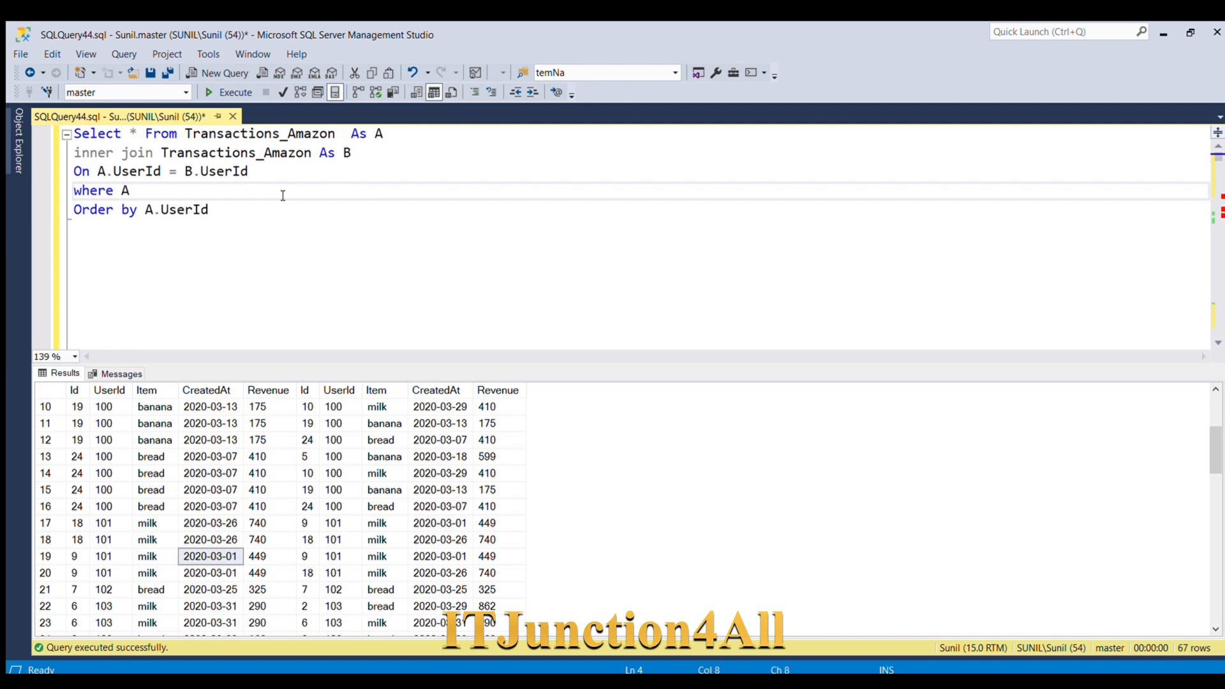
pyautogui.write('.ID')
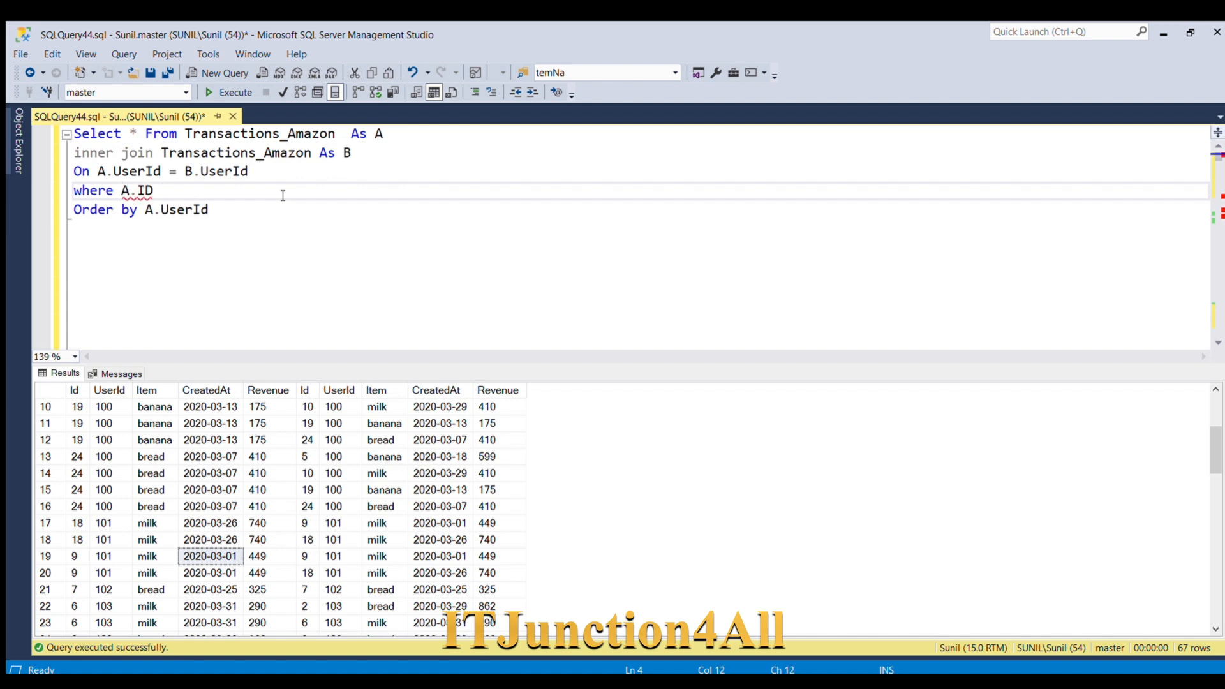
pyautogui.write('<>')
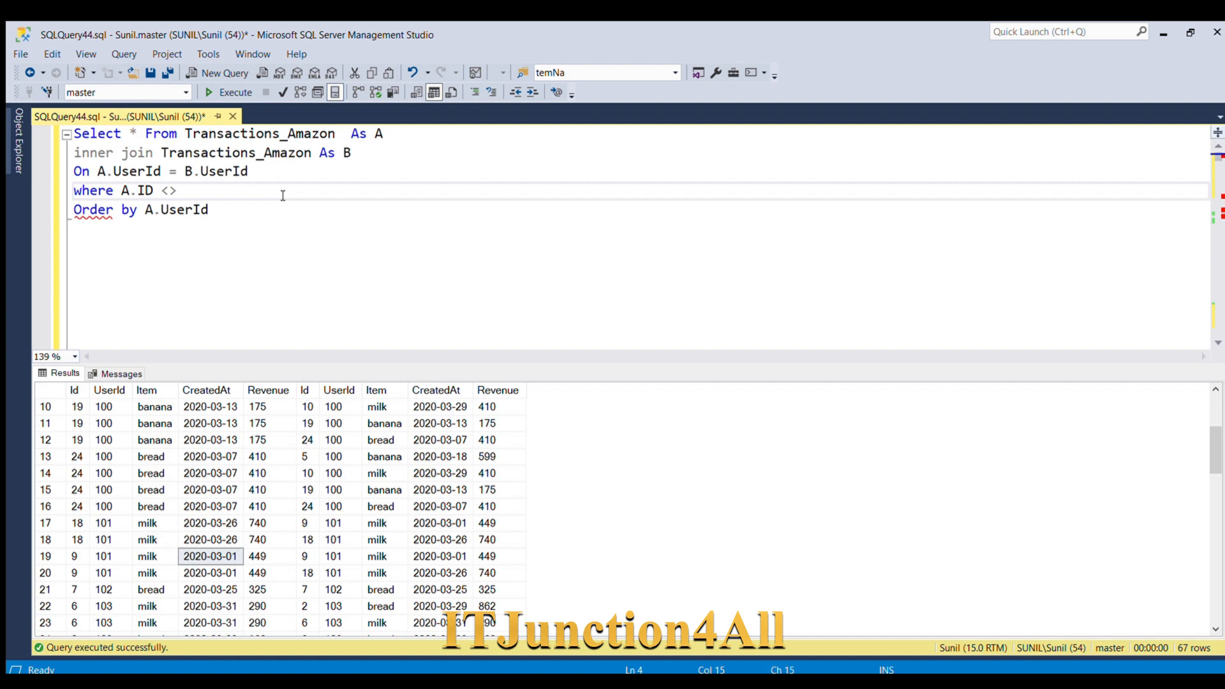
pyautogui.write('B.Id')
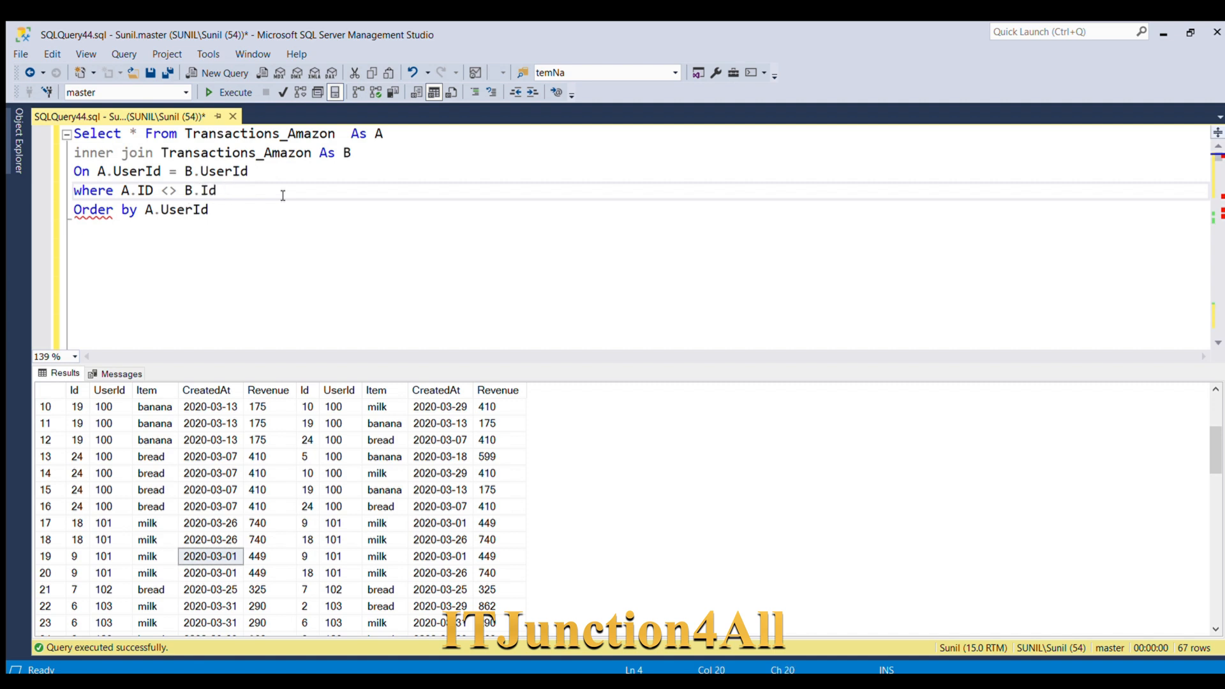
pyautogui.write('and')
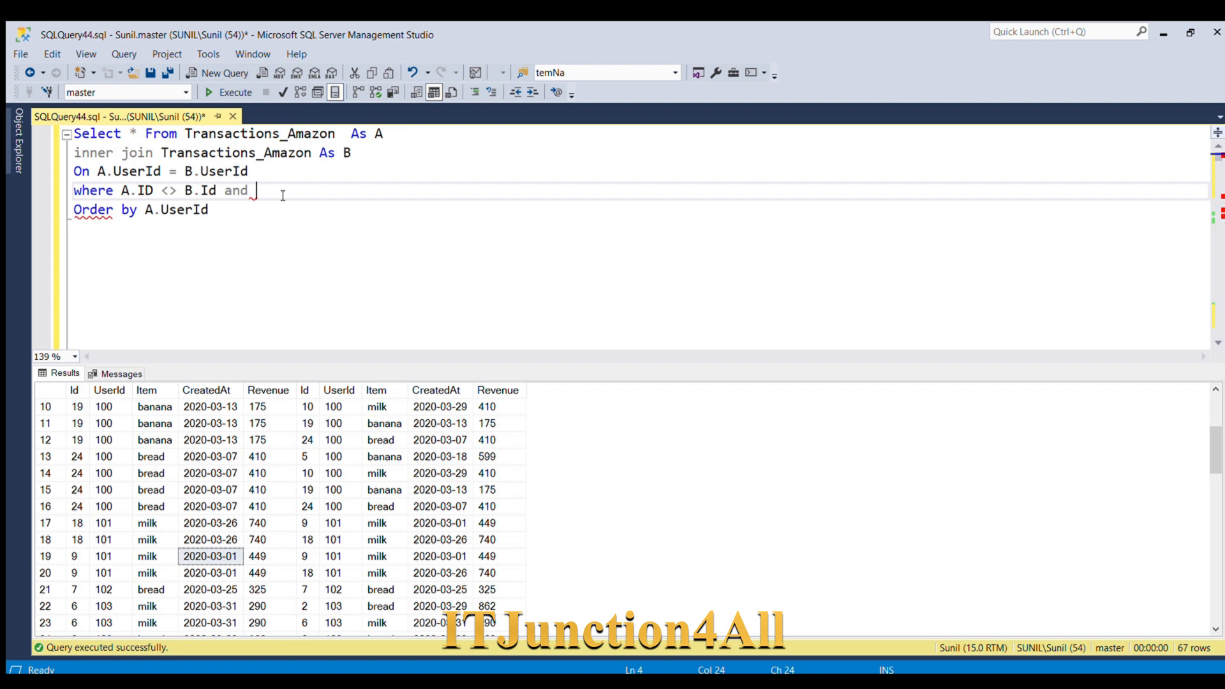
# Step: Add the condition Datediff(Day, B.CreatedAt, A.CreatedAt) Between 0 and 7
pyautogui.write('Date')
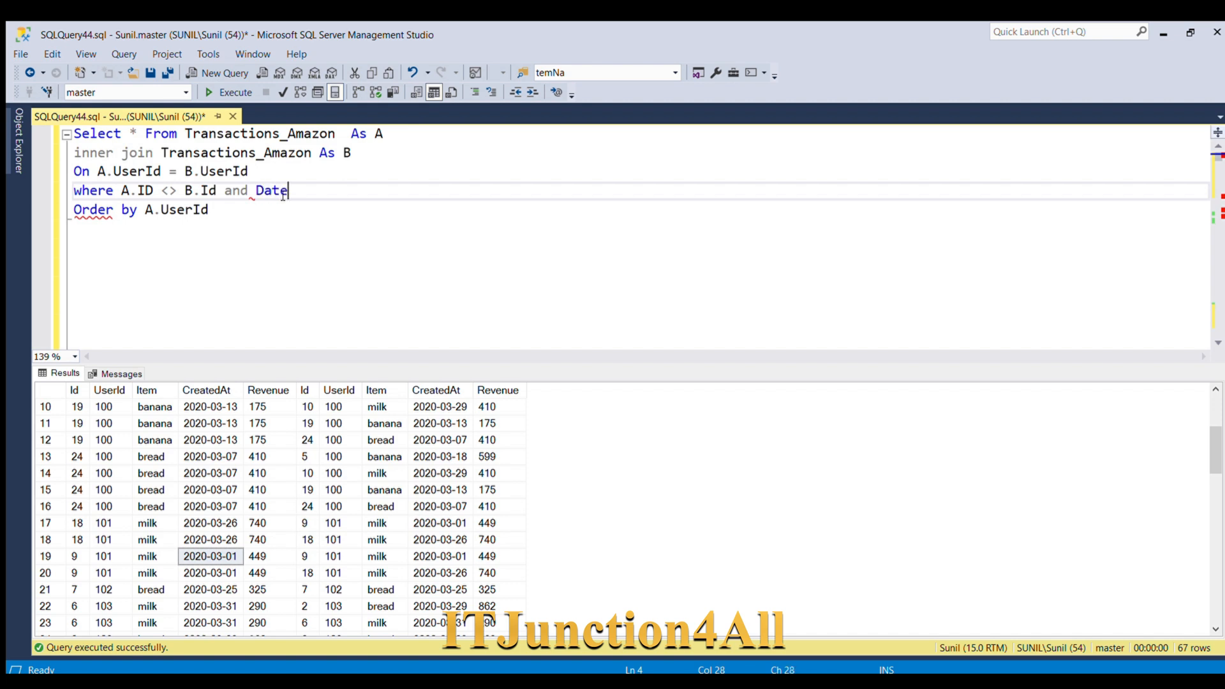
pyautogui.write('dif')
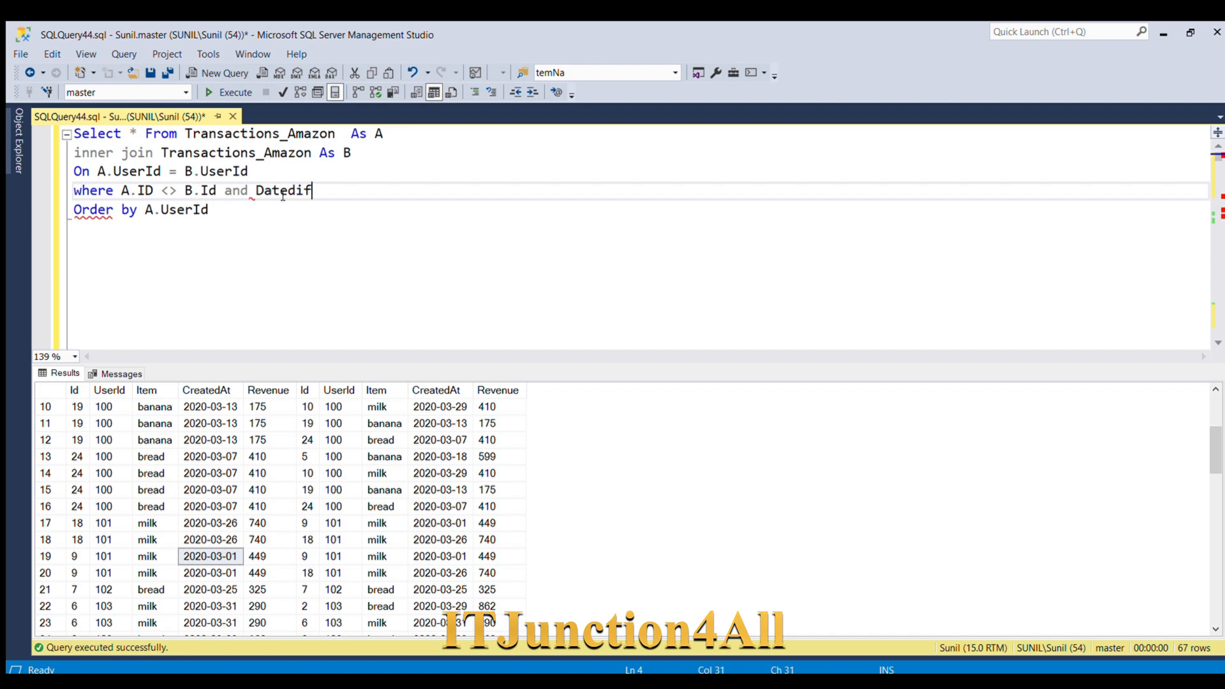
pyautogui.write('f')
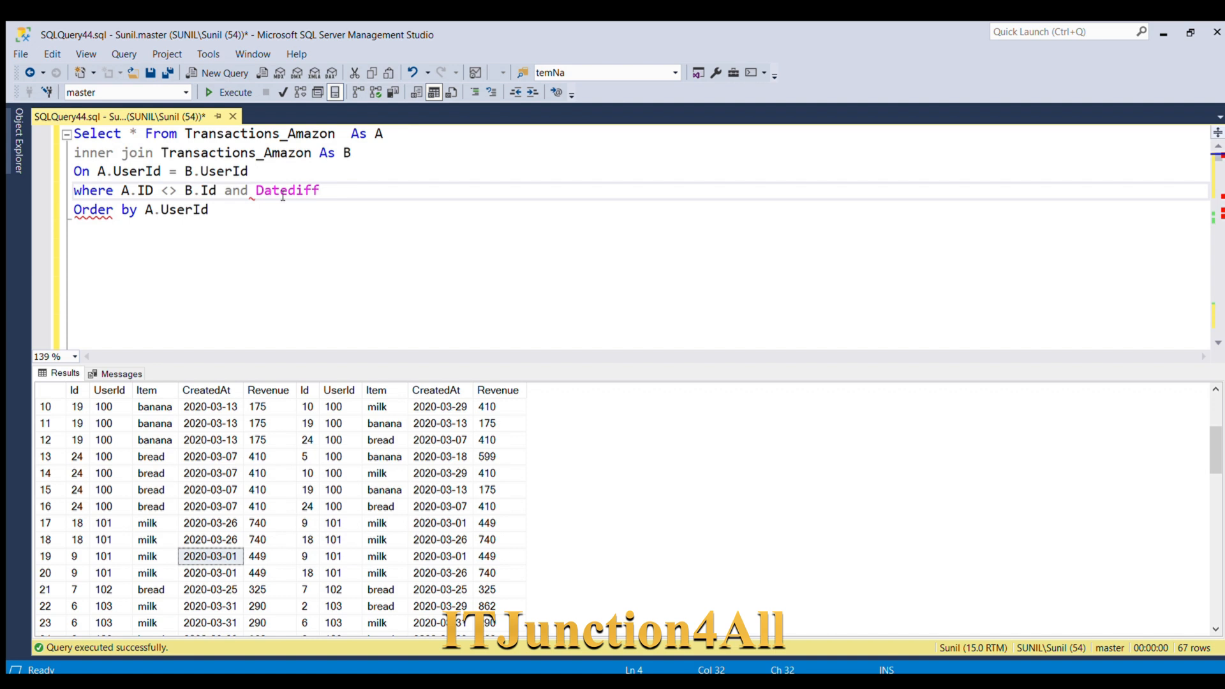
pyautogui.write('(D')
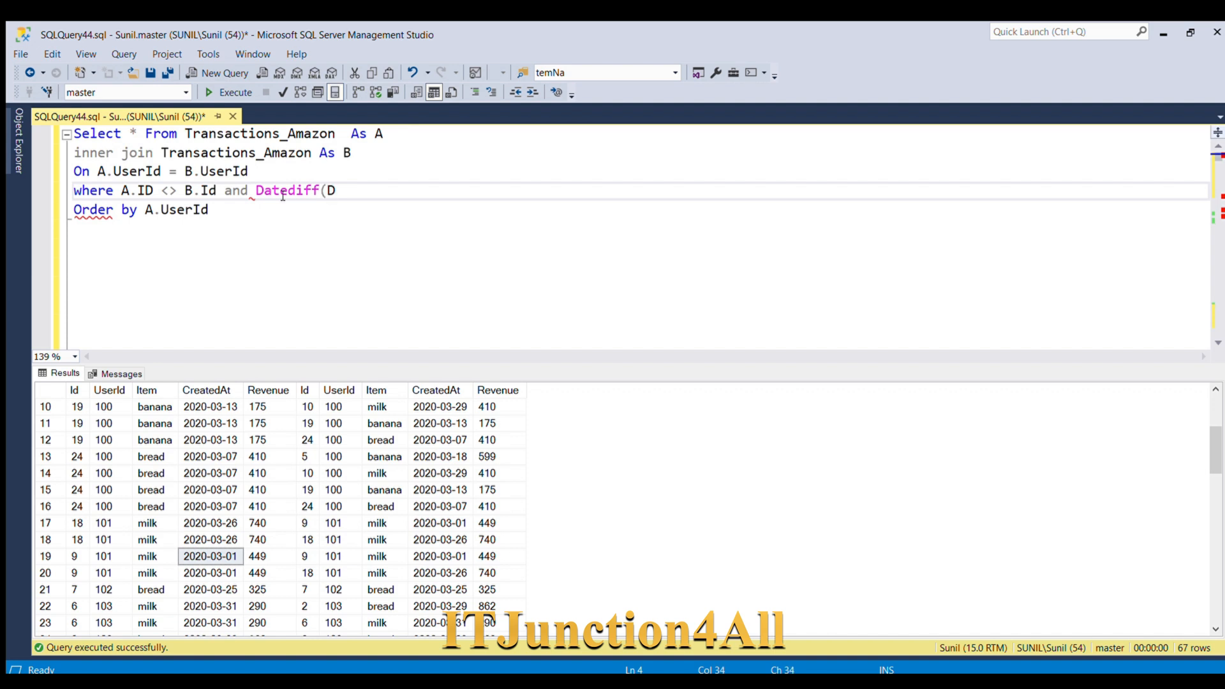
pyautogui.write('ay')
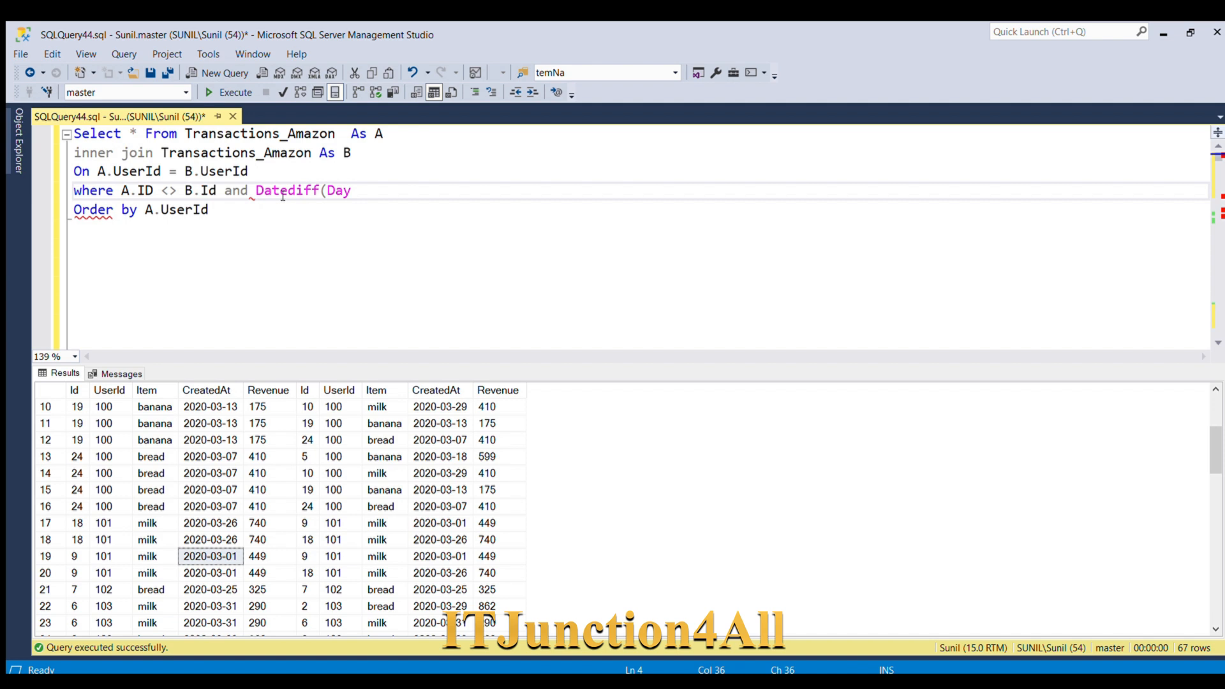
pyautogui.write(',')
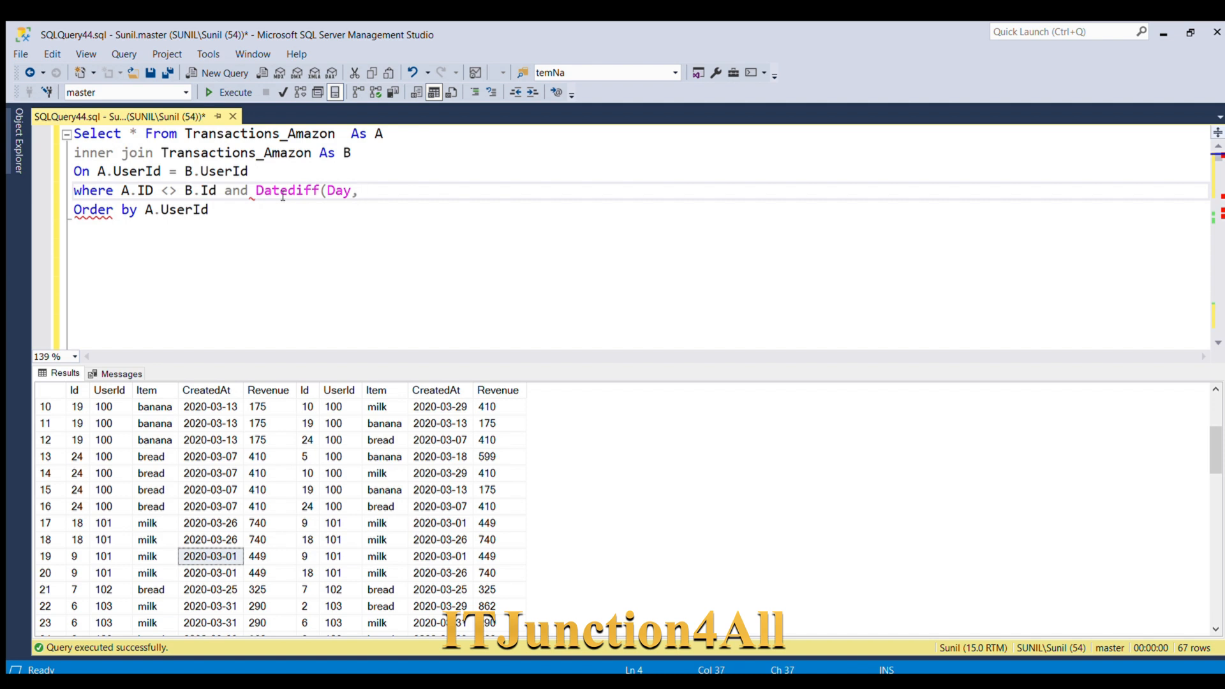
pyautogui.write('B.C')
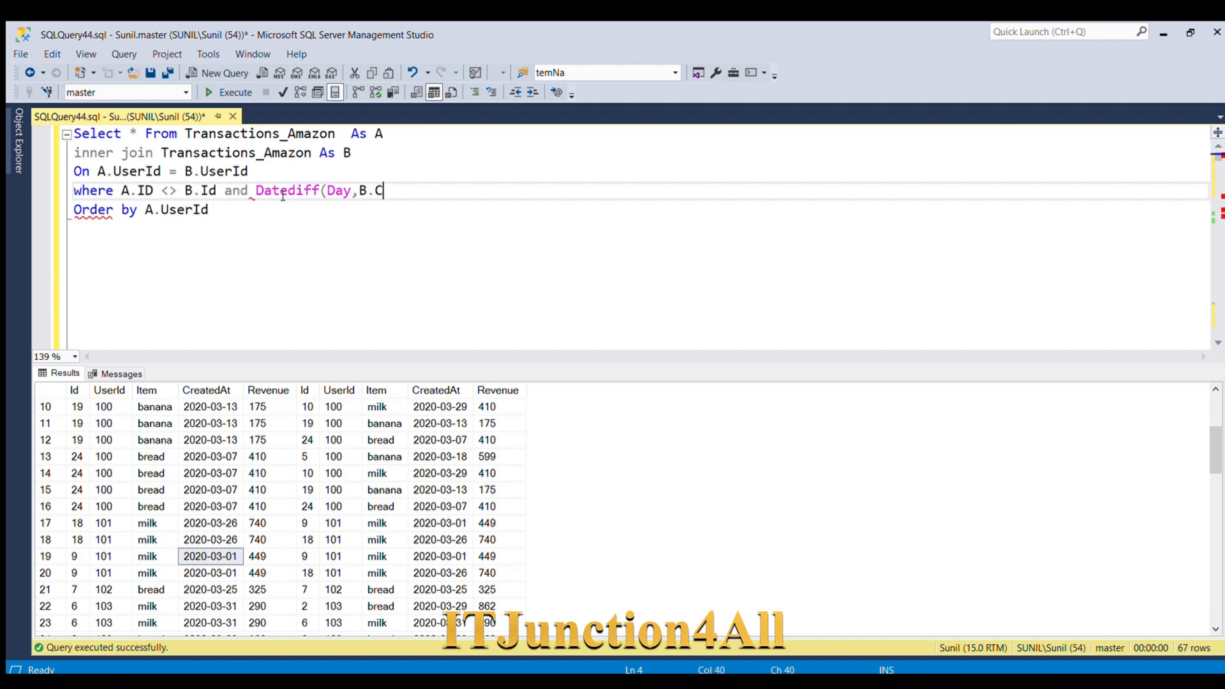
pyautogui.write('r')
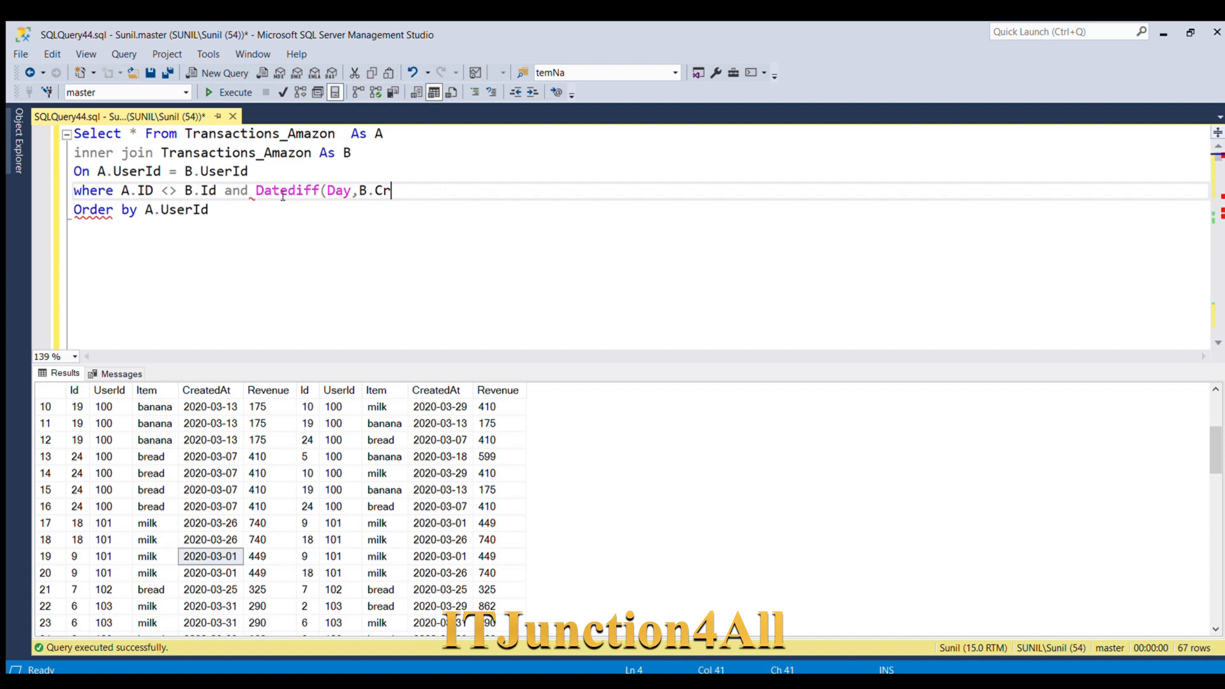
pyautogui.write('eate')
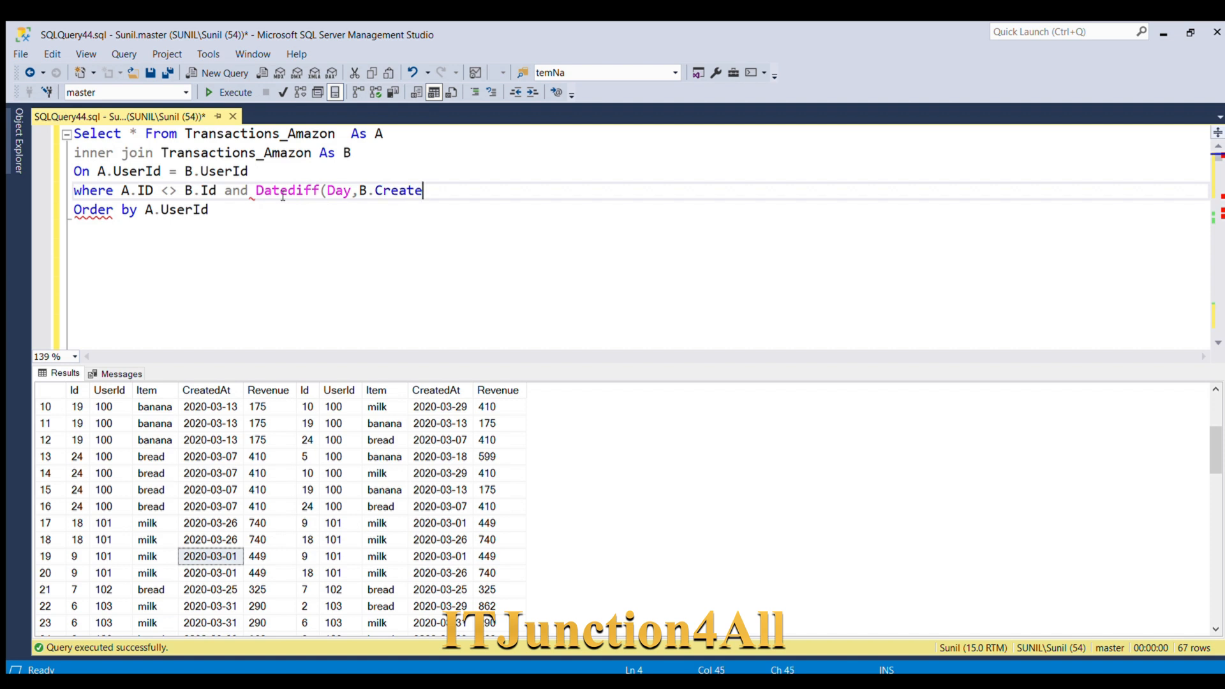
pyautogui.write('dAt')
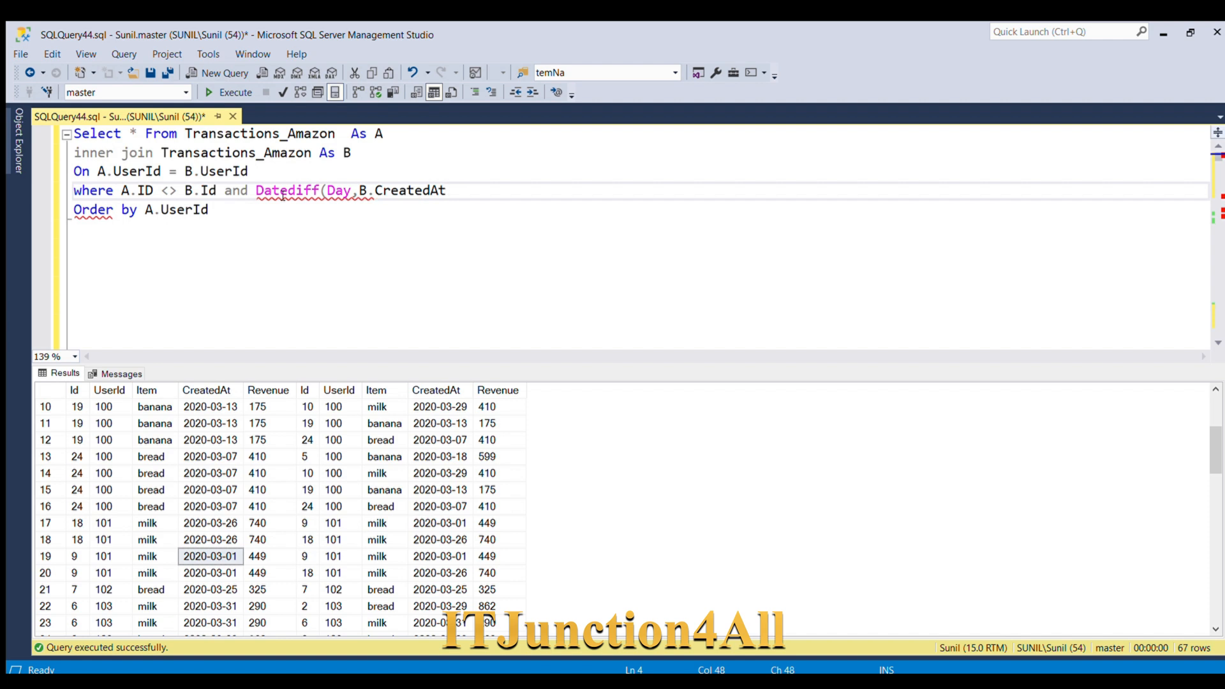
pyautogui.write(',')
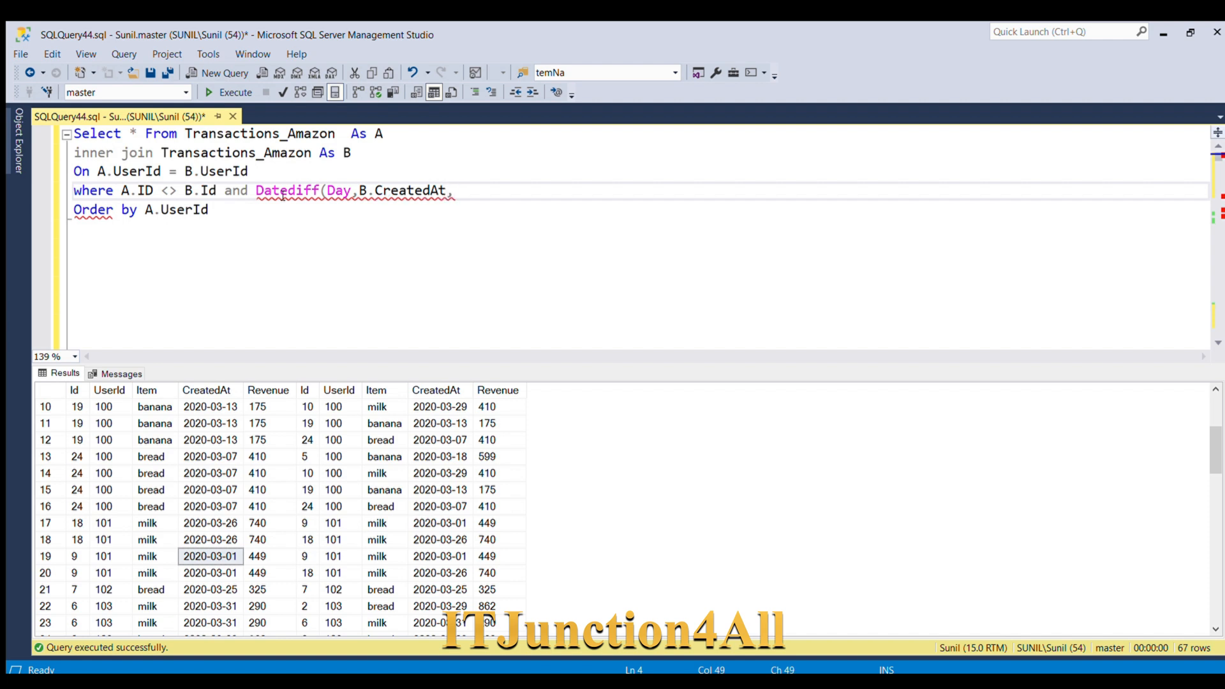
pyautogui.write('A.CreatedAt')
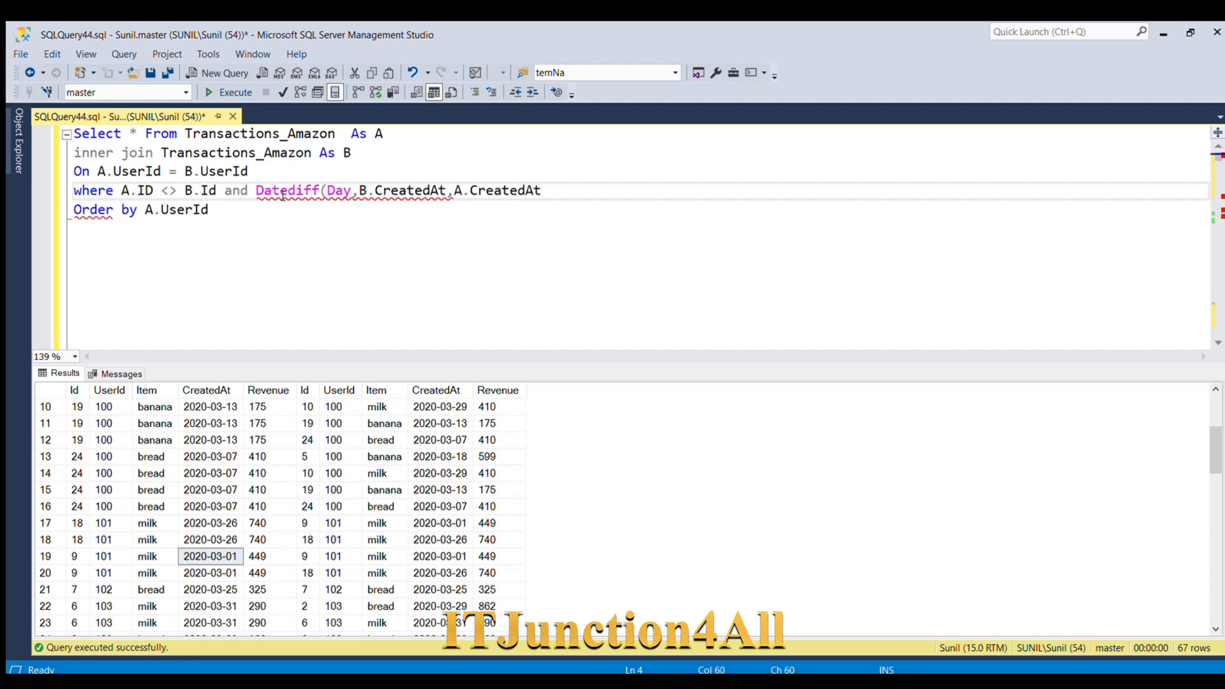
pyautogui.write(')')
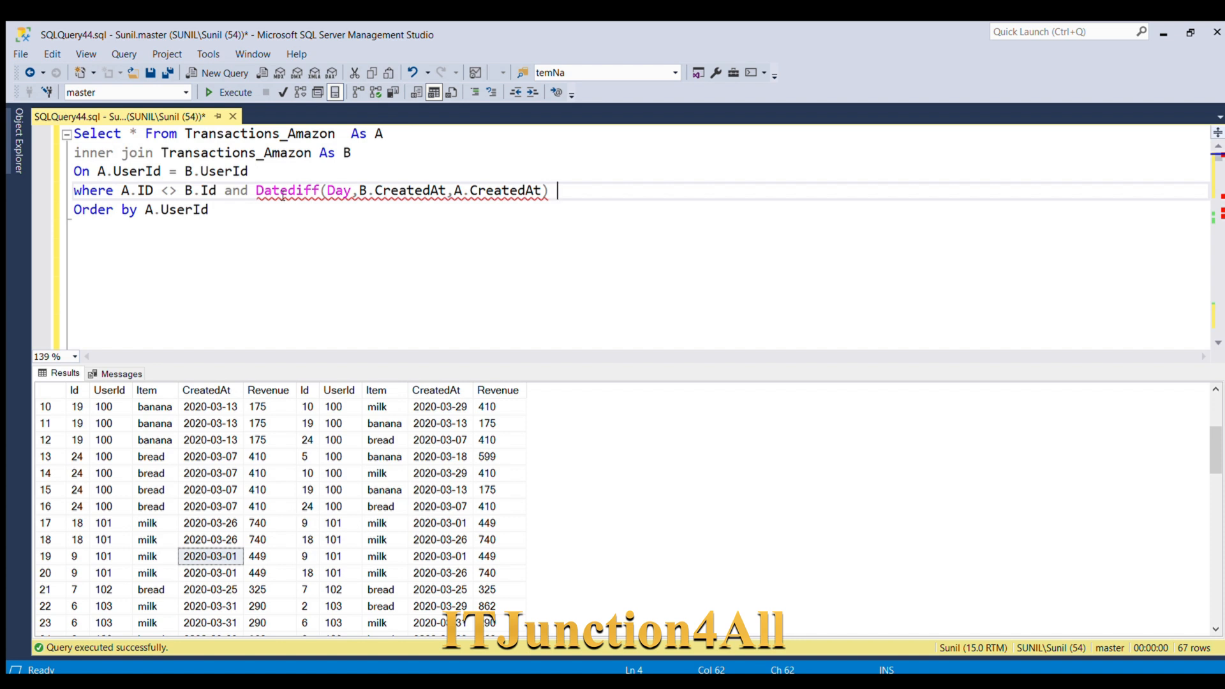
pyautogui.write('0')
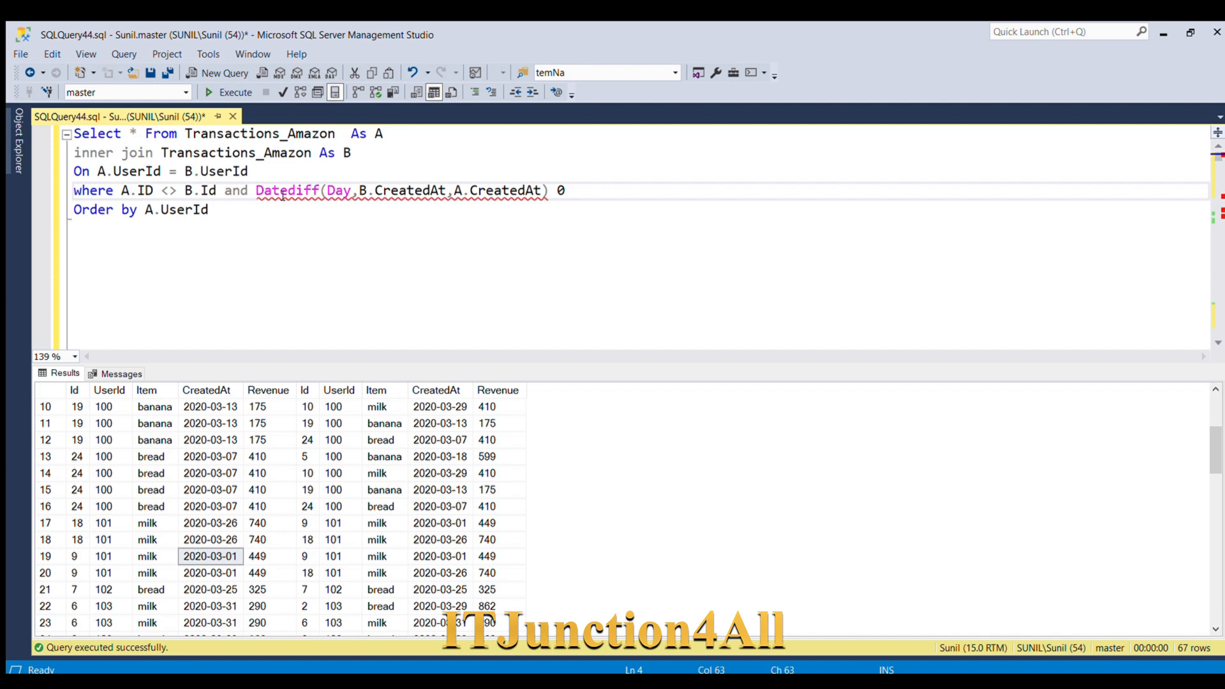
pyautogui.press('Backspace')
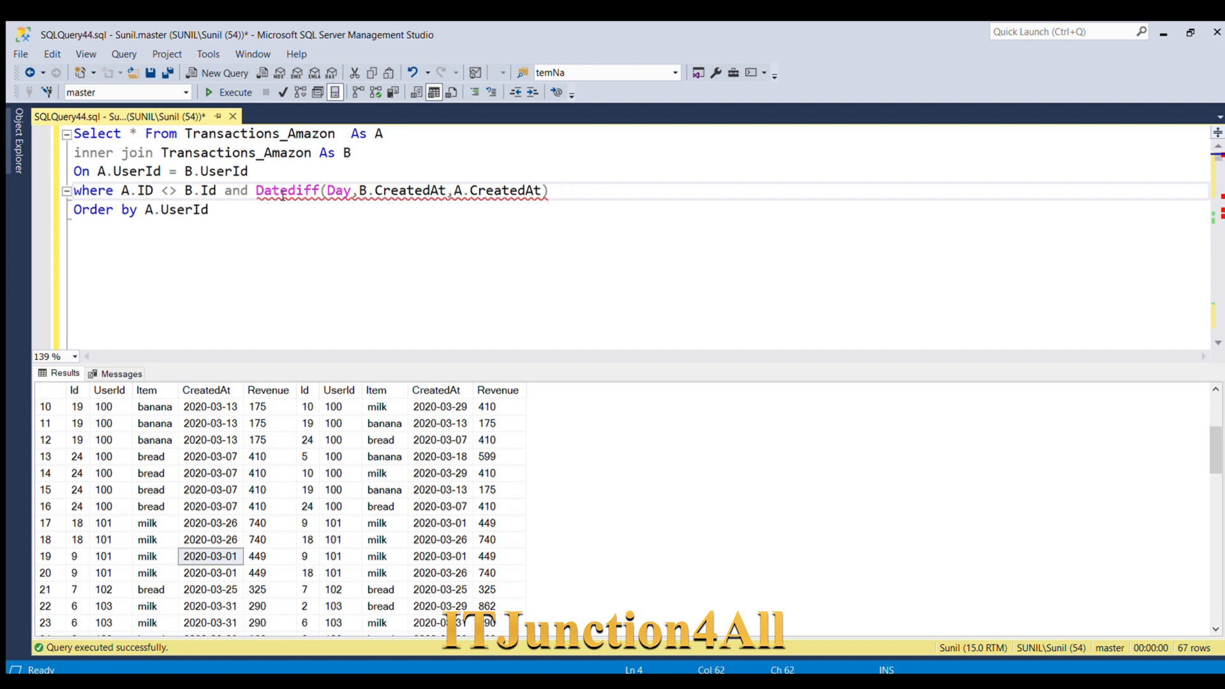
pyautogui.write('Between')
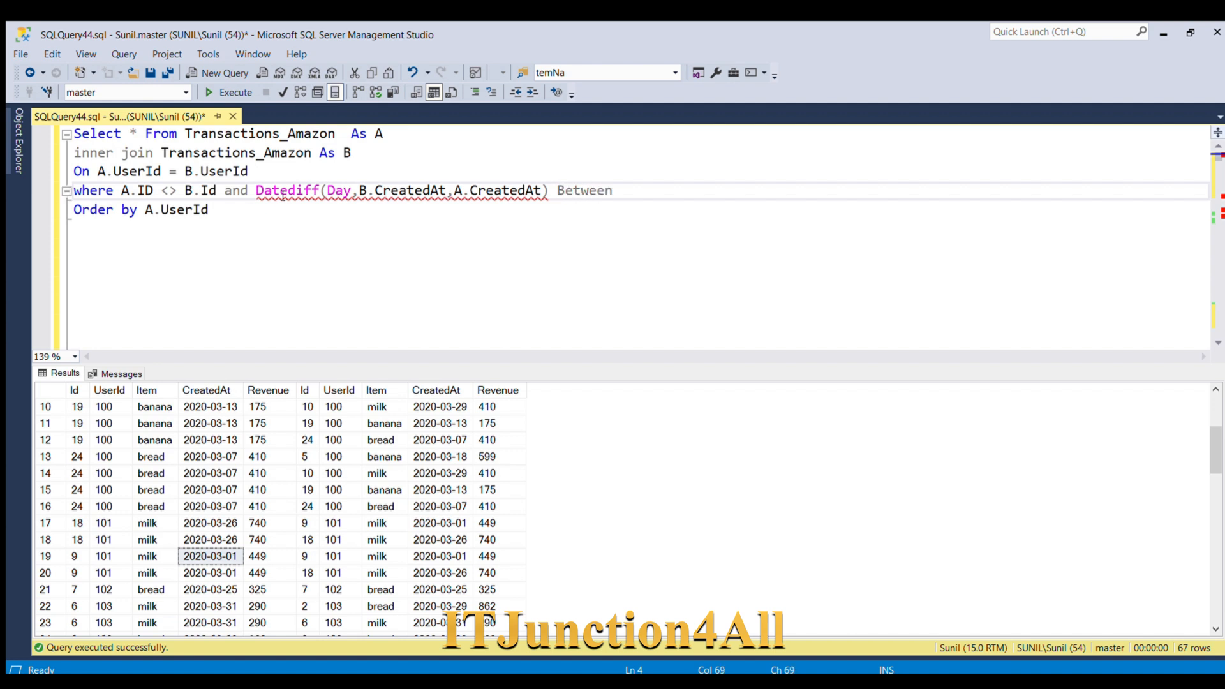
pyautogui.write('0')
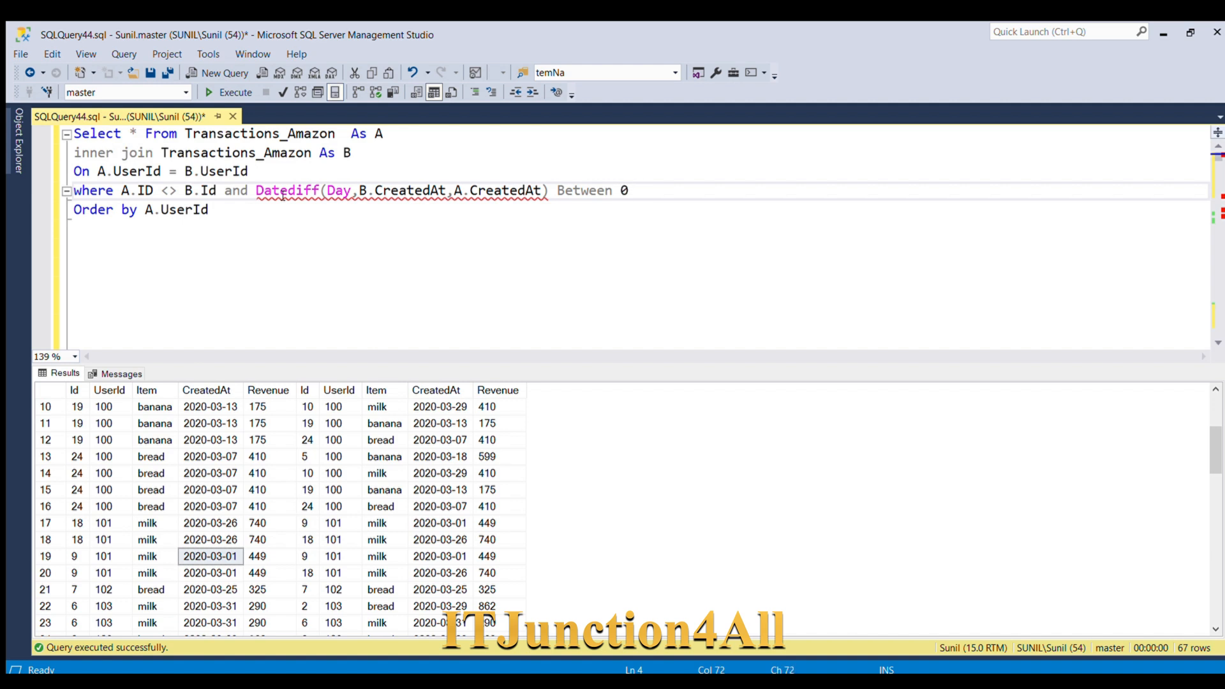
pyautogui.write('an')
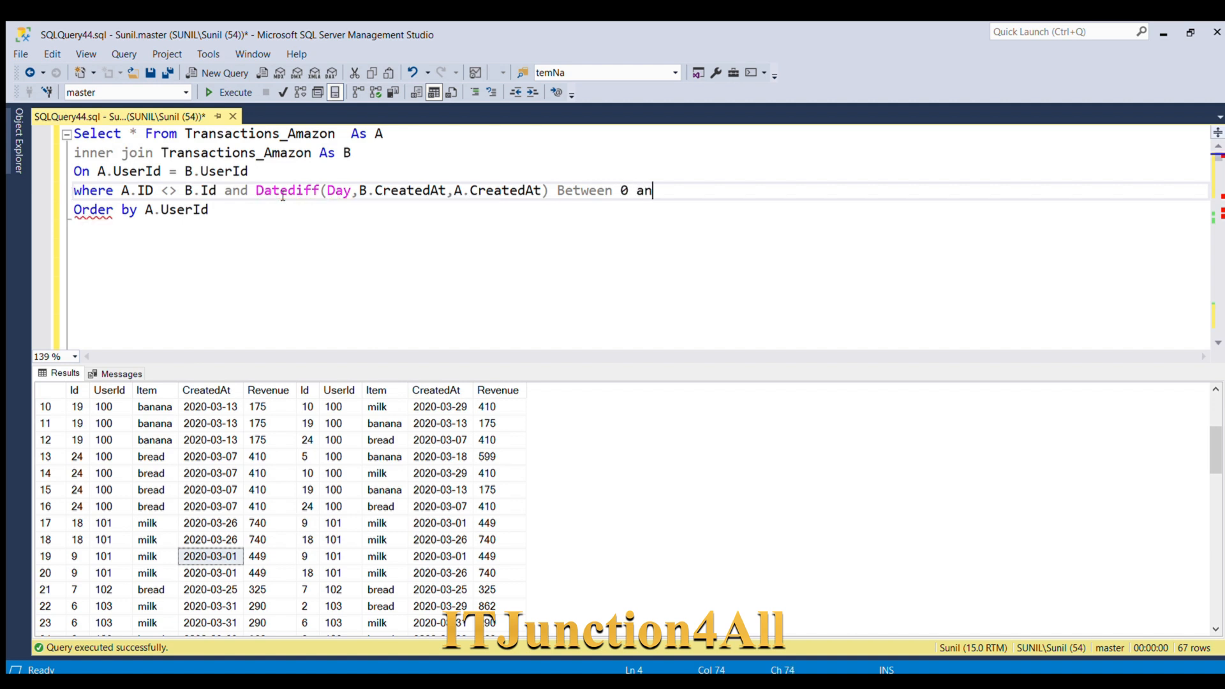
pyautogui.write('dd')
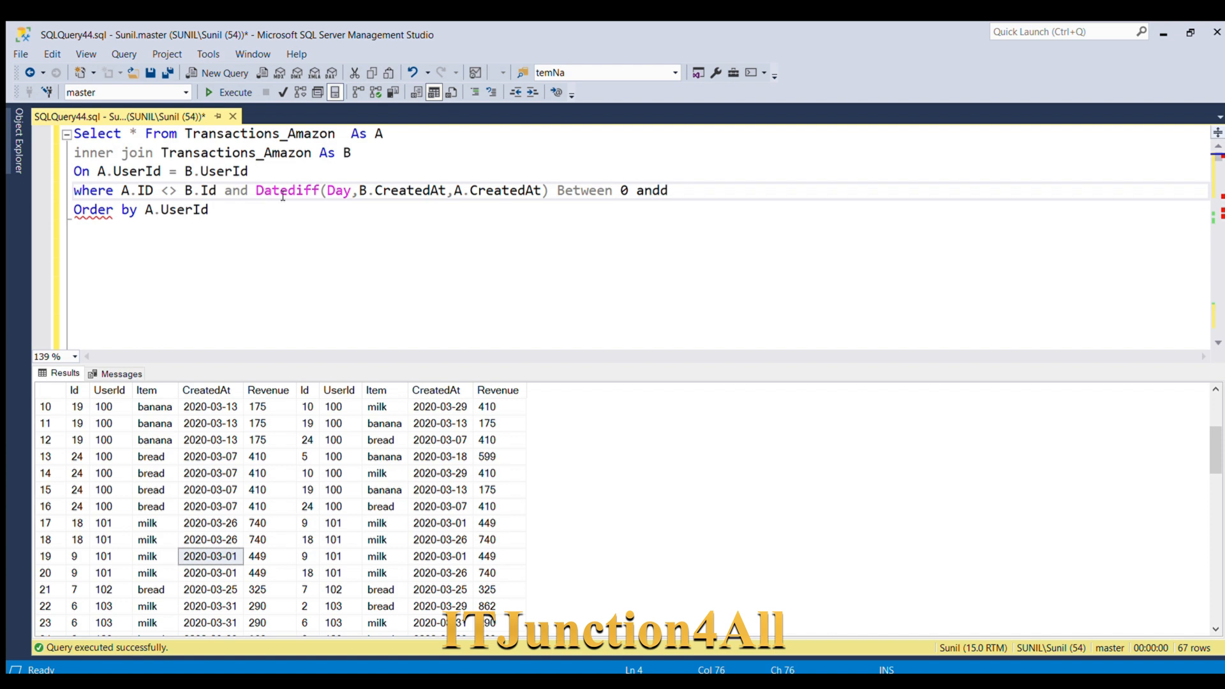
pyautogui.write('7')
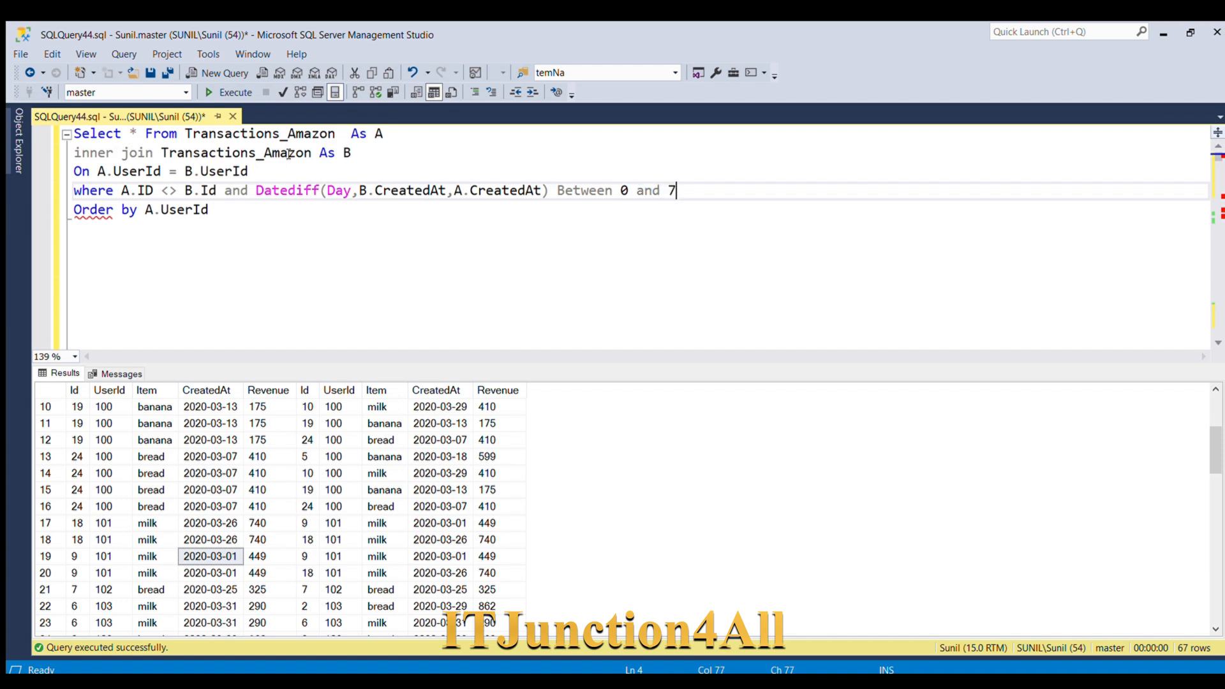
pyautogui.press('enter')
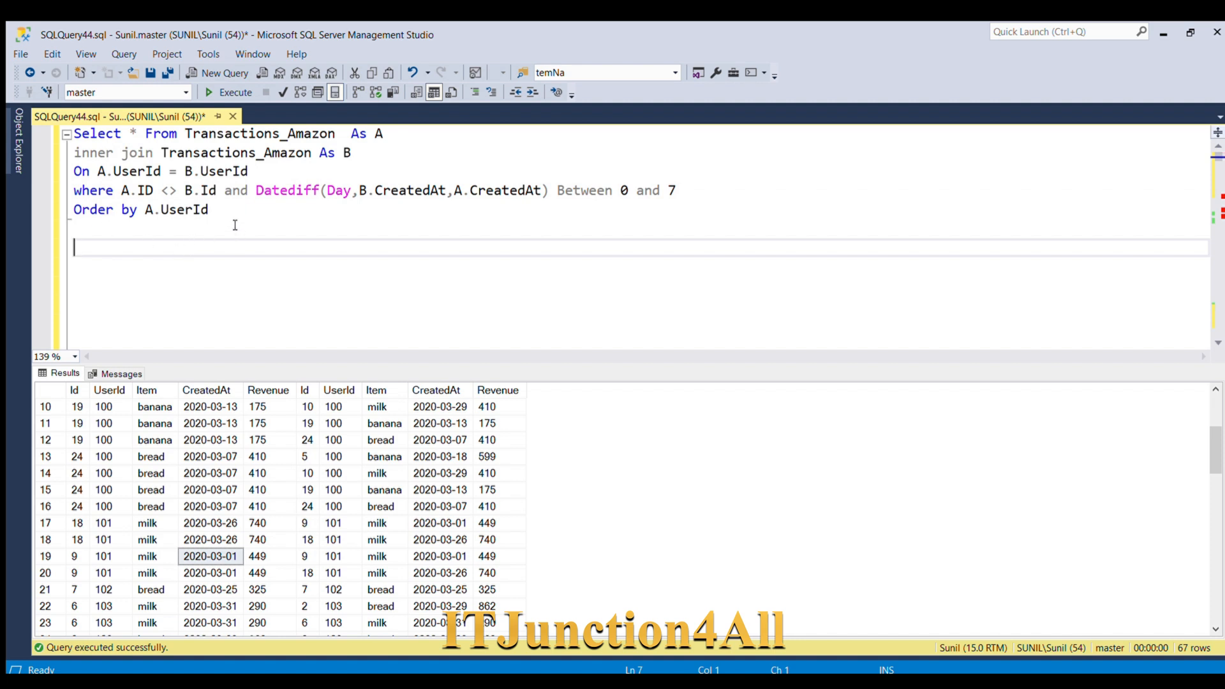
# Step: Select the whole query and execute it, returning 10 purchase pairs
pyautogui.press('ctrl+a')
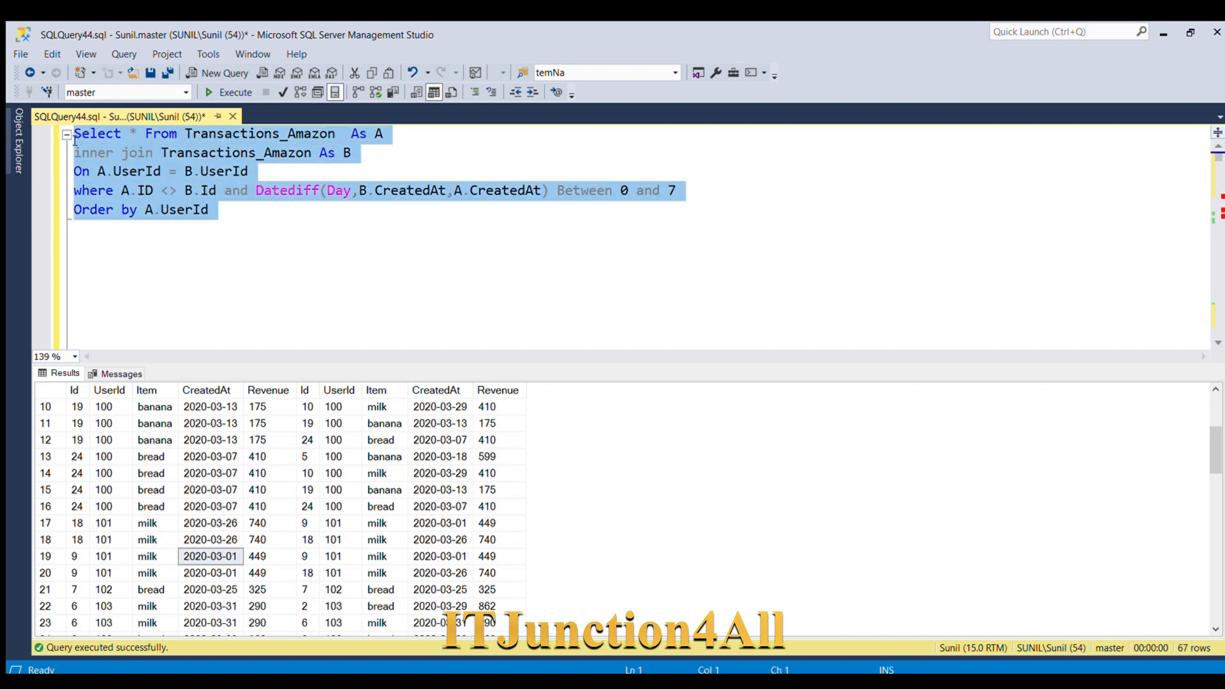
pyautogui.click(232, 91)
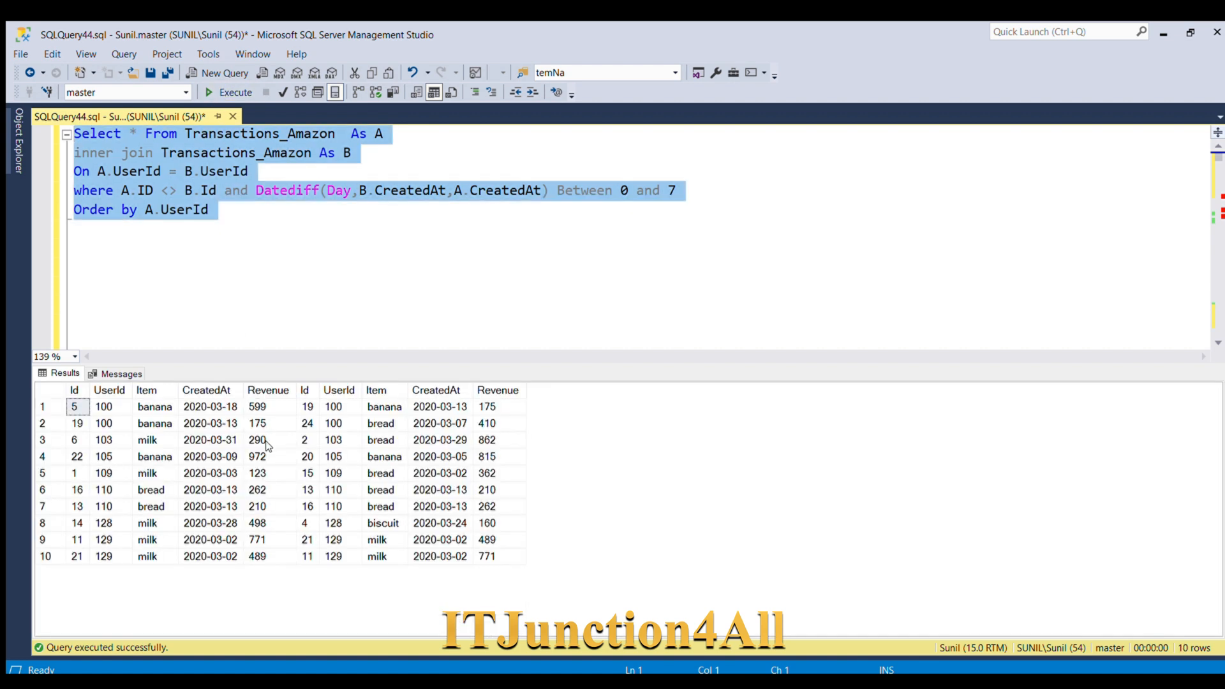
pyautogui.moveTo(300, 465)
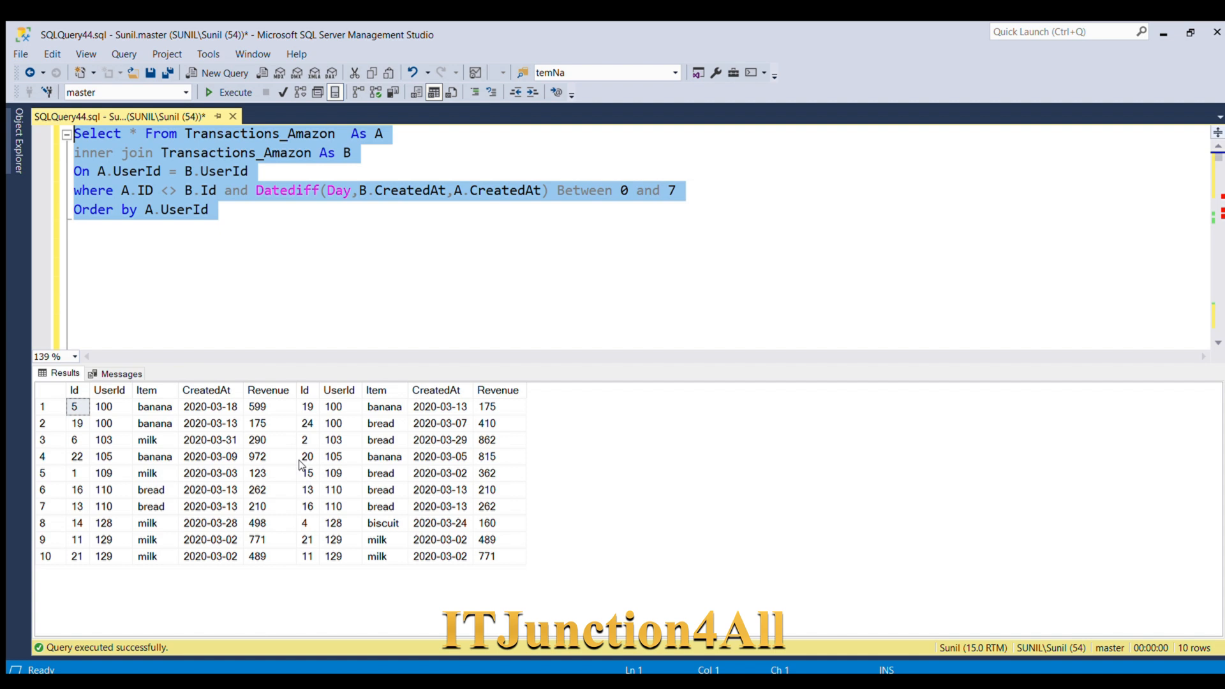
pyautogui.moveTo(263, 478)
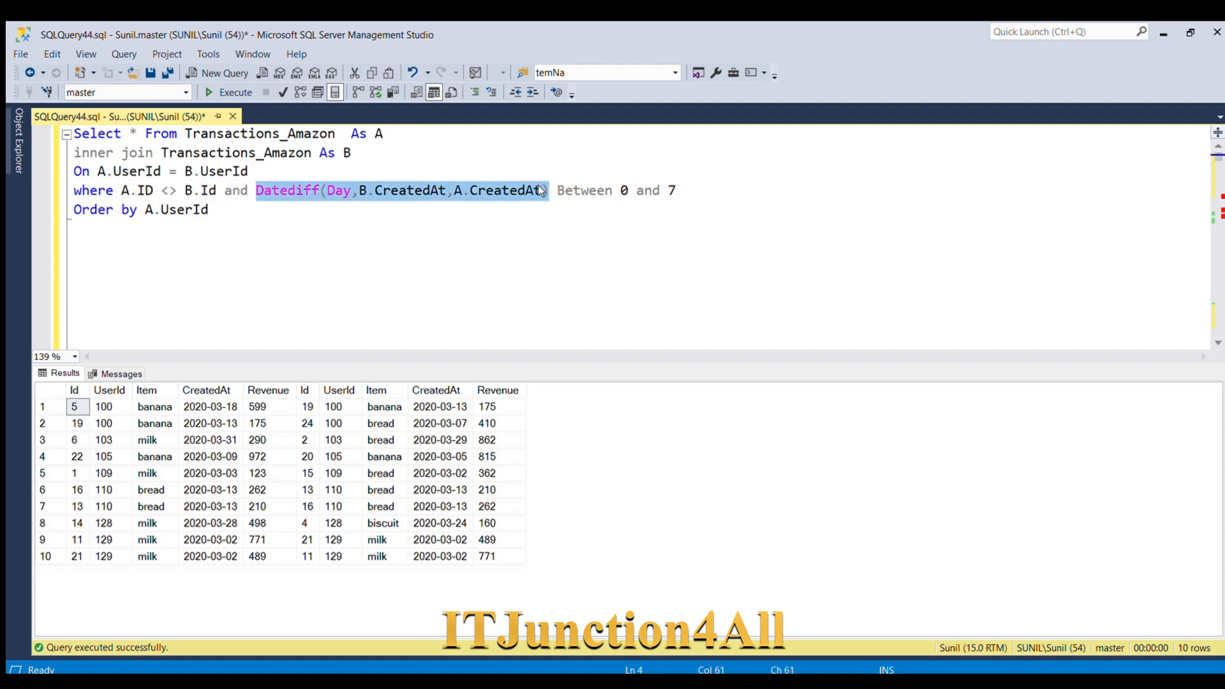
# Step: Add ,Datediff(Day,B.CreatedAt,A.CreatedAt) after Select * and rerun the query
pyautogui.click(139, 133)
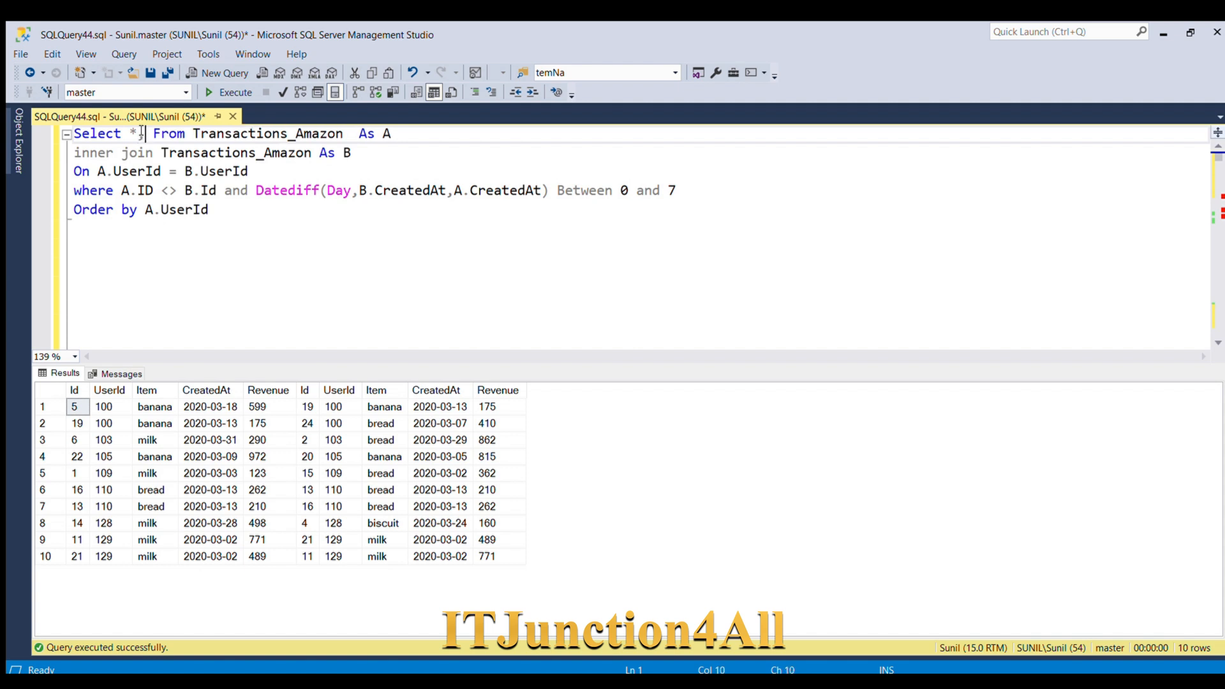
pyautogui.write(',Datediff(Day,B.CreatedAt,A.CreatedAt)')
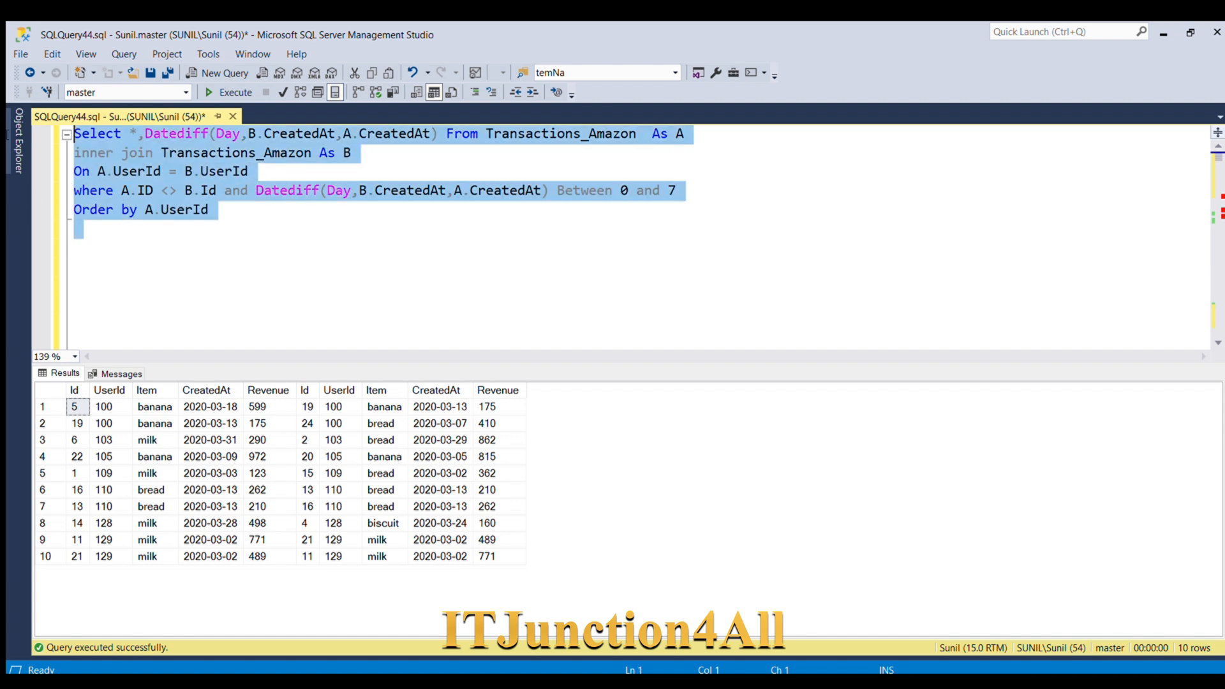
pyautogui.click(230, 91)
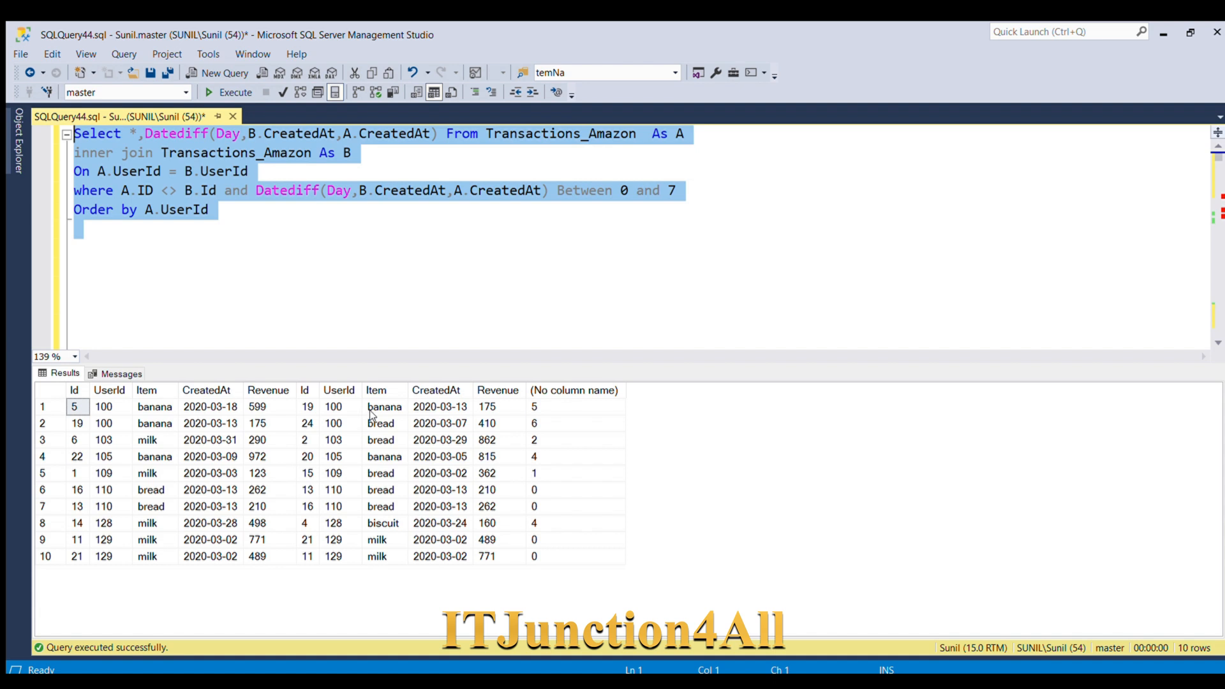
pyautogui.moveTo(122, 432)
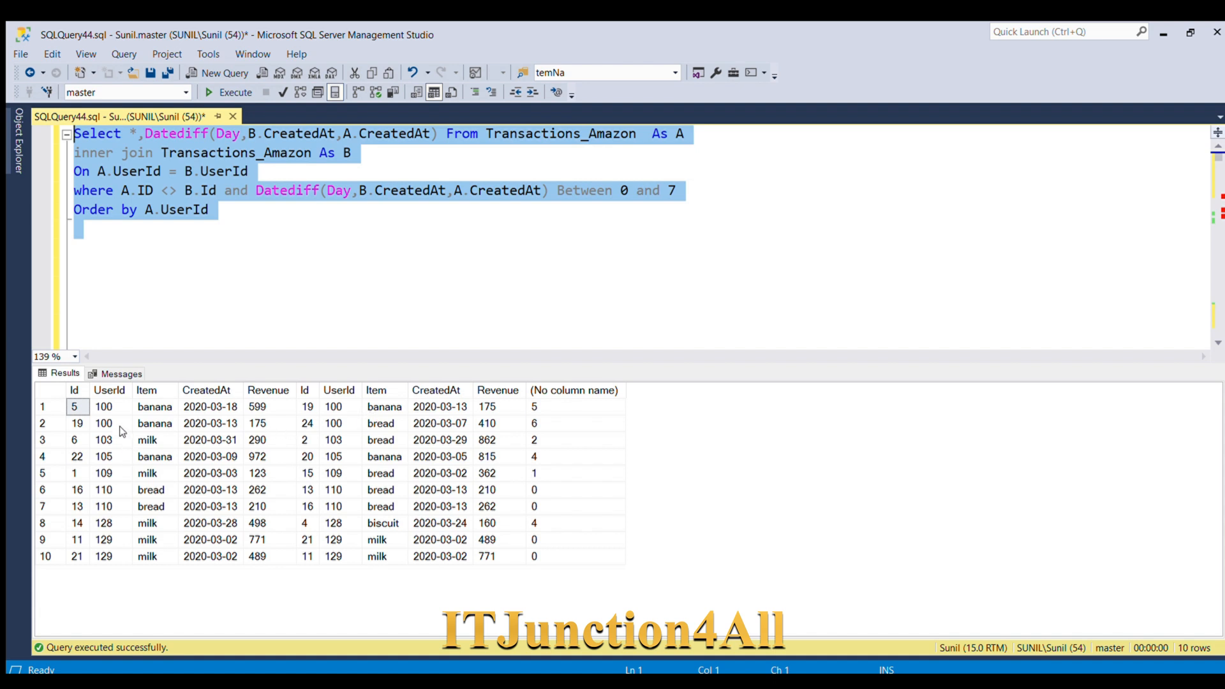
pyautogui.moveTo(490, 456)
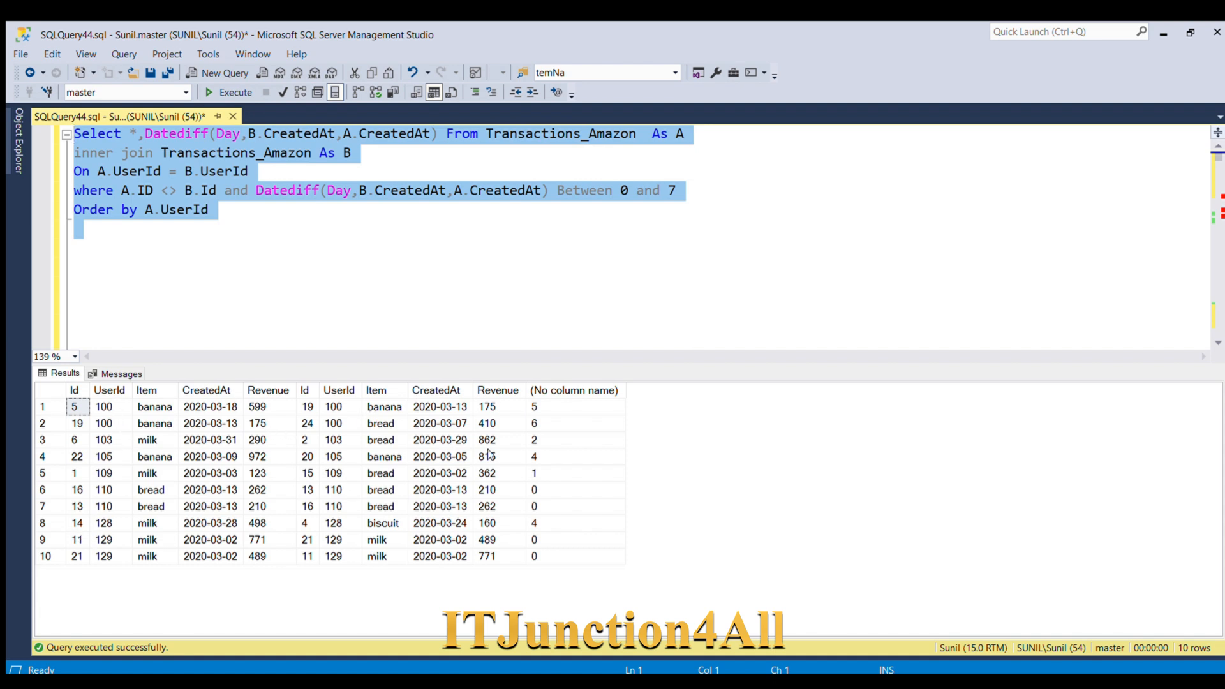
pyautogui.moveTo(547, 414)
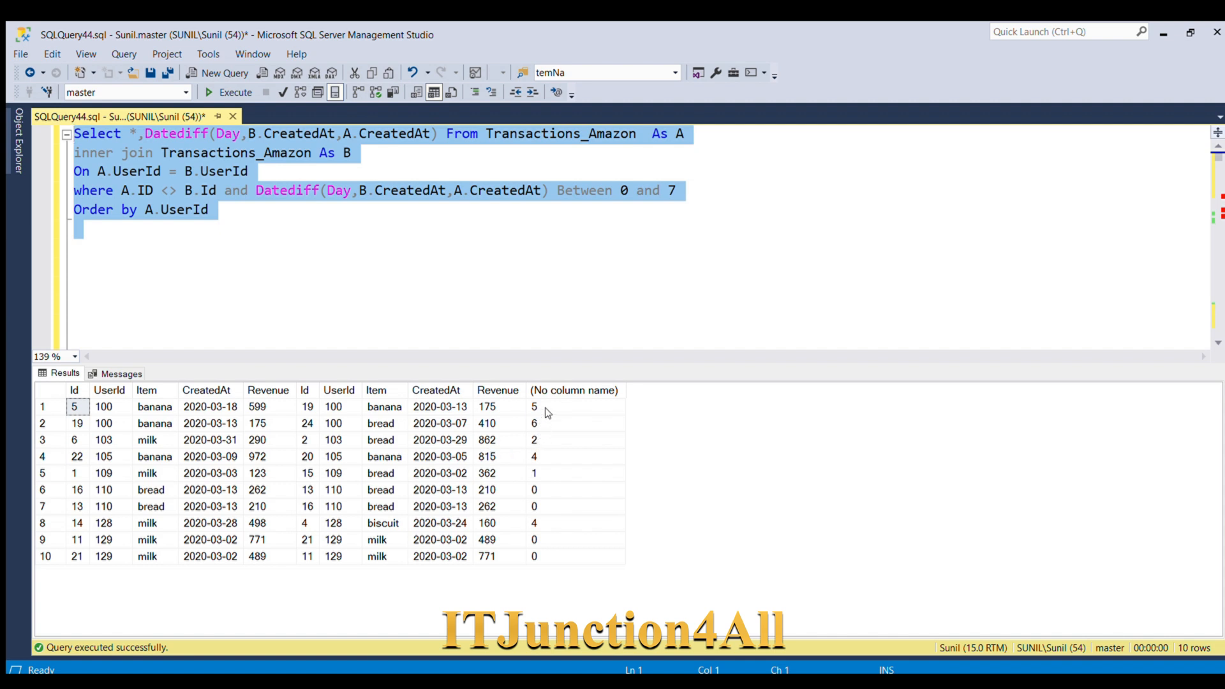
pyautogui.moveTo(547, 553)
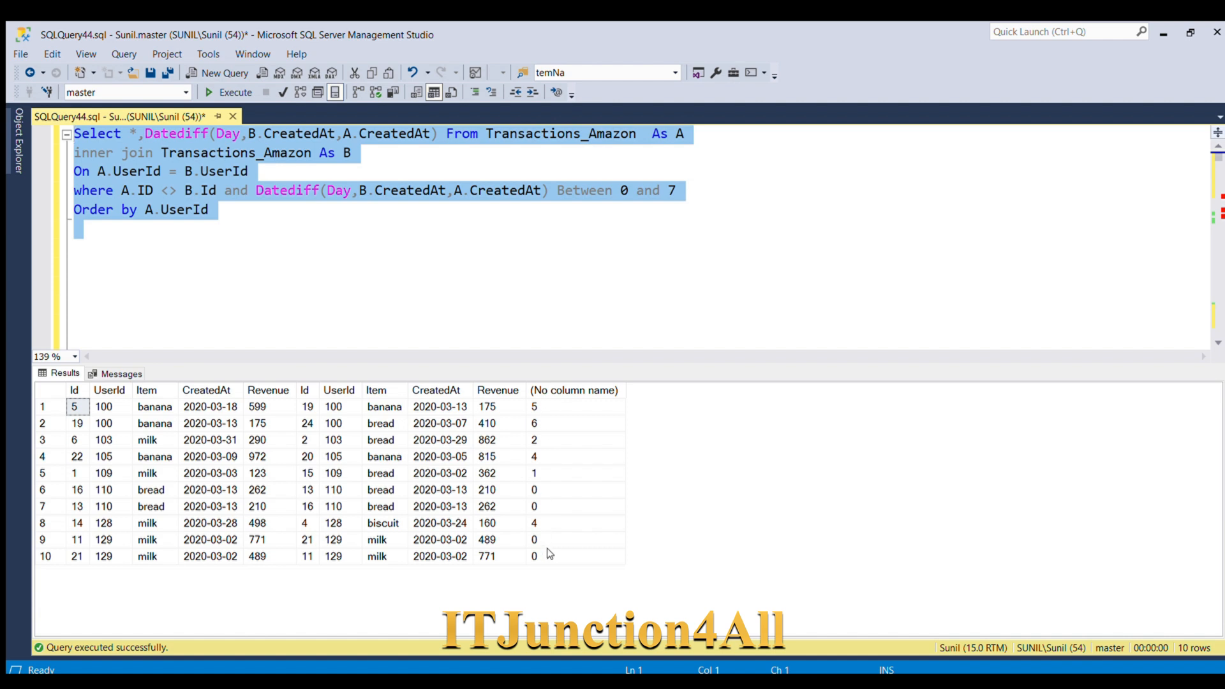
pyautogui.moveTo(109, 417)
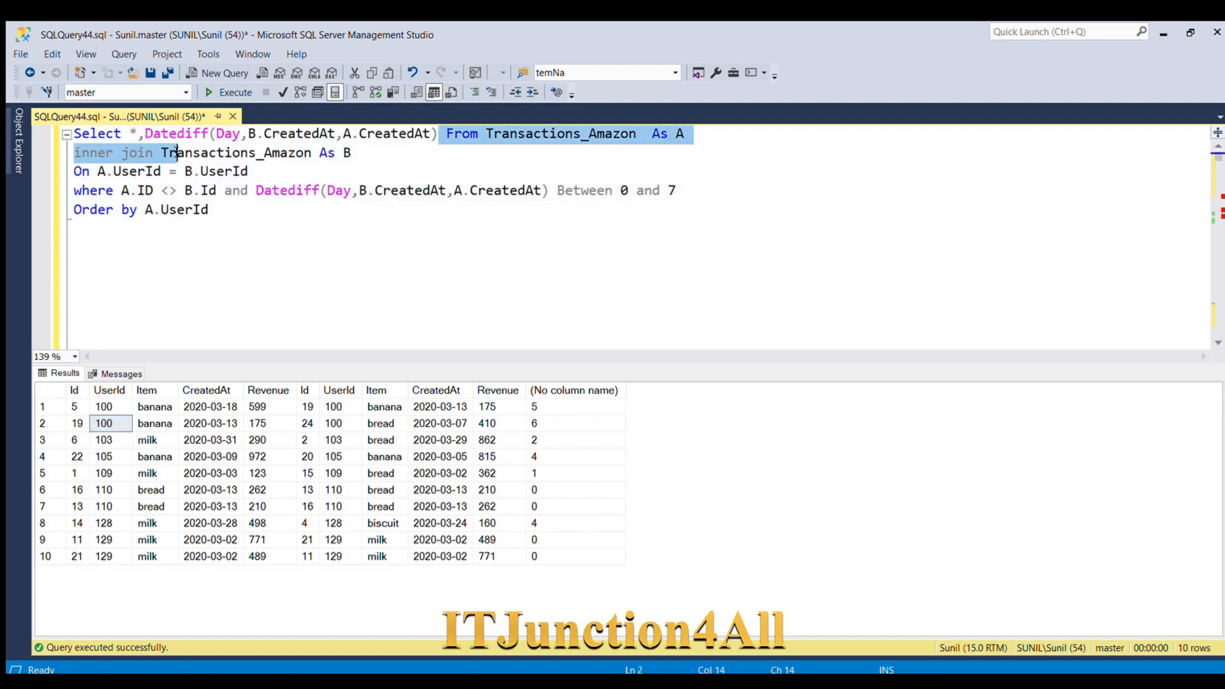
# Step: Replace the select list with distinct A.UserId and select the whole query
pyautogui.click(129, 133)
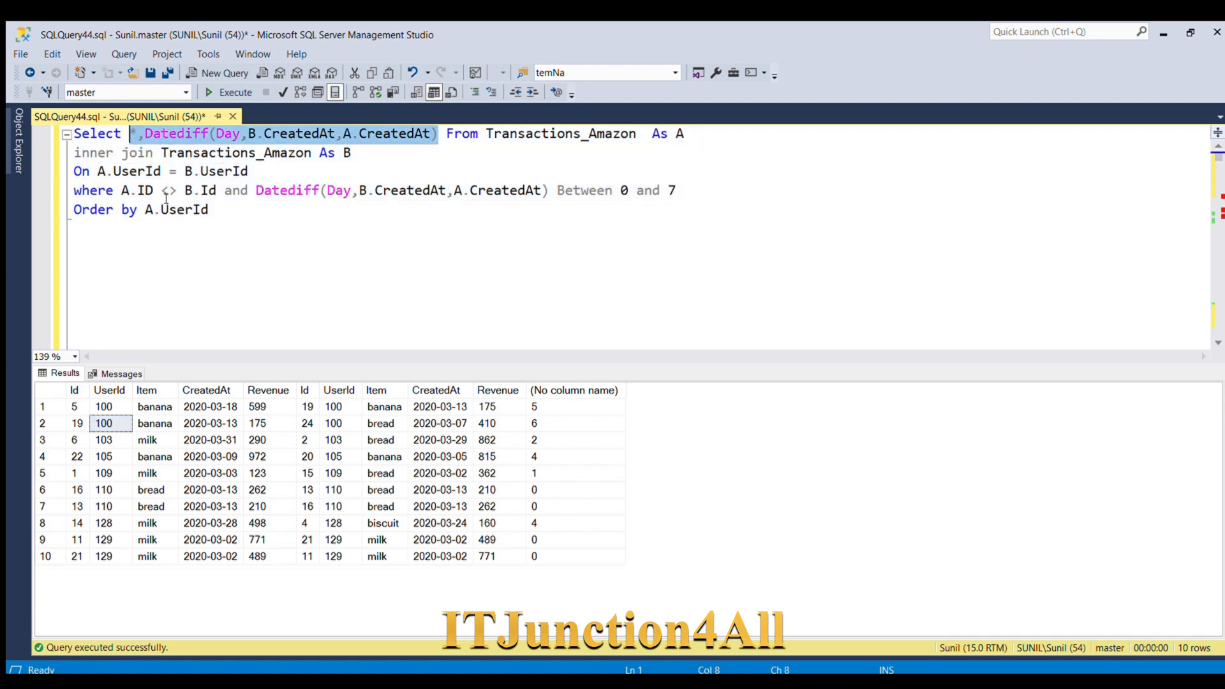
pyautogui.write('dis')
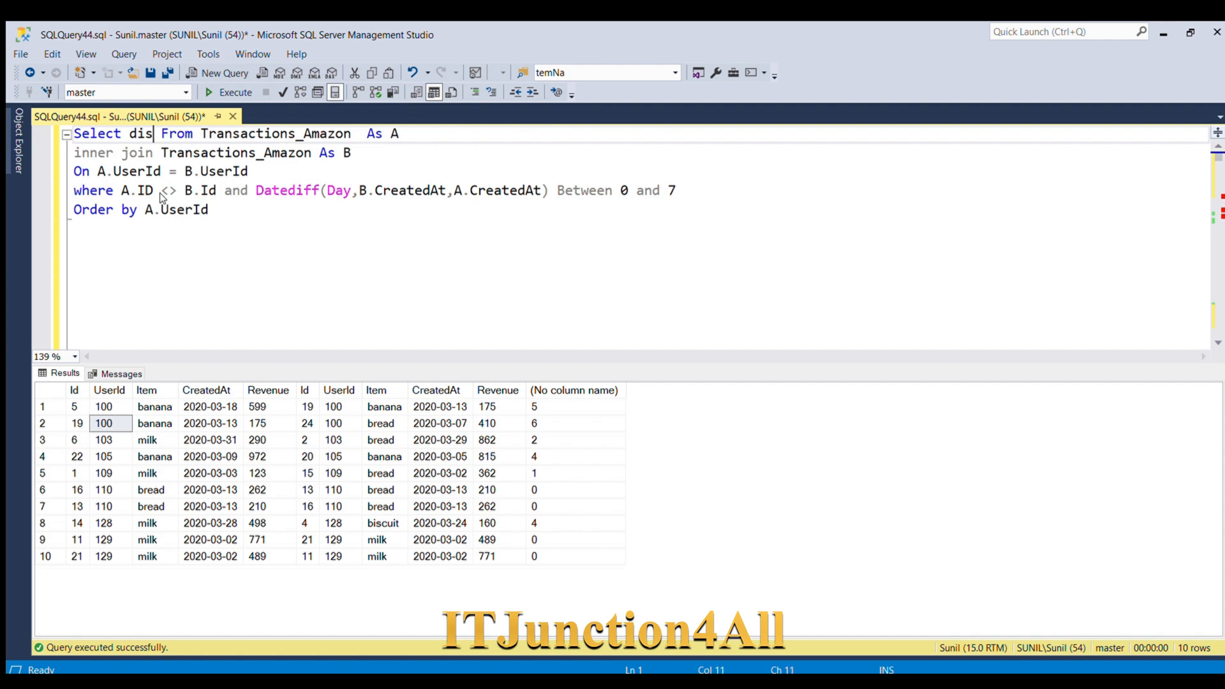
pyautogui.write('tinct')
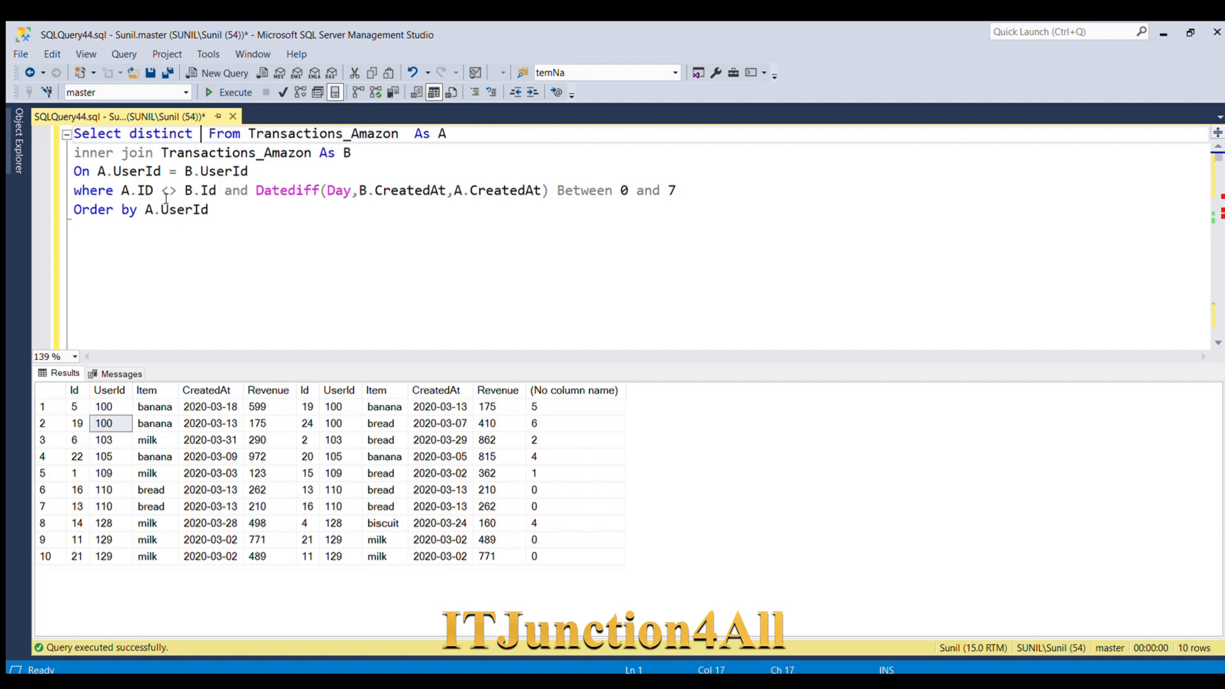
pyautogui.write('A.U')
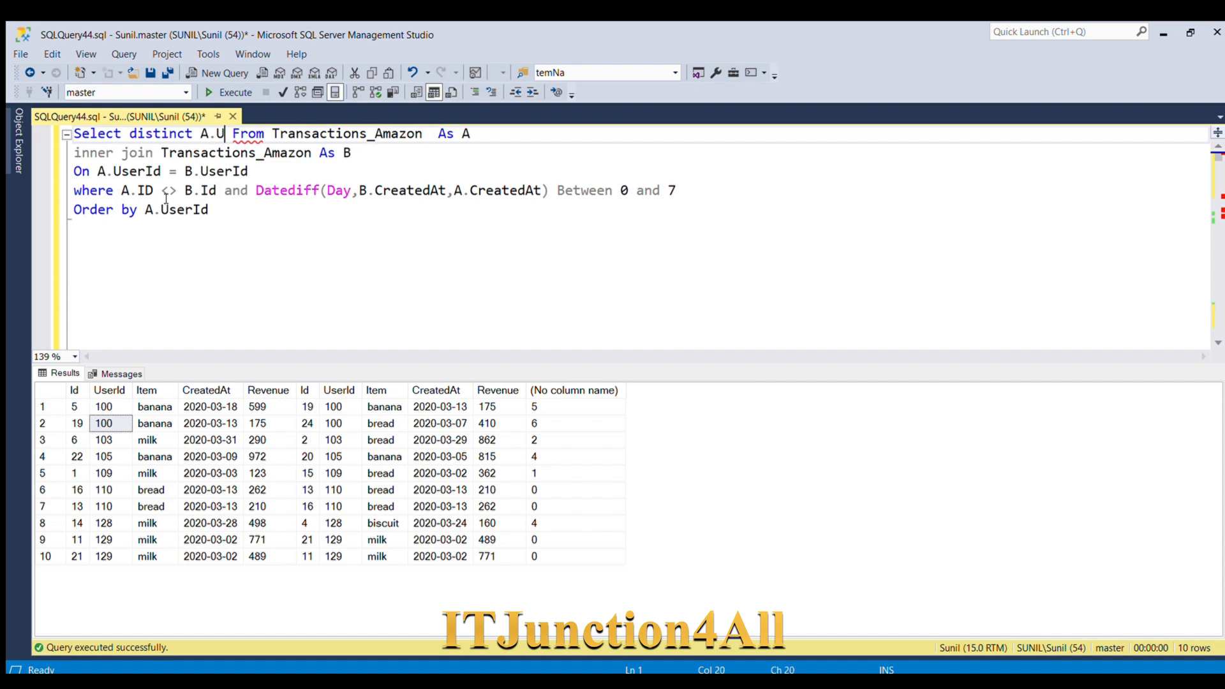
pyautogui.write('serId')
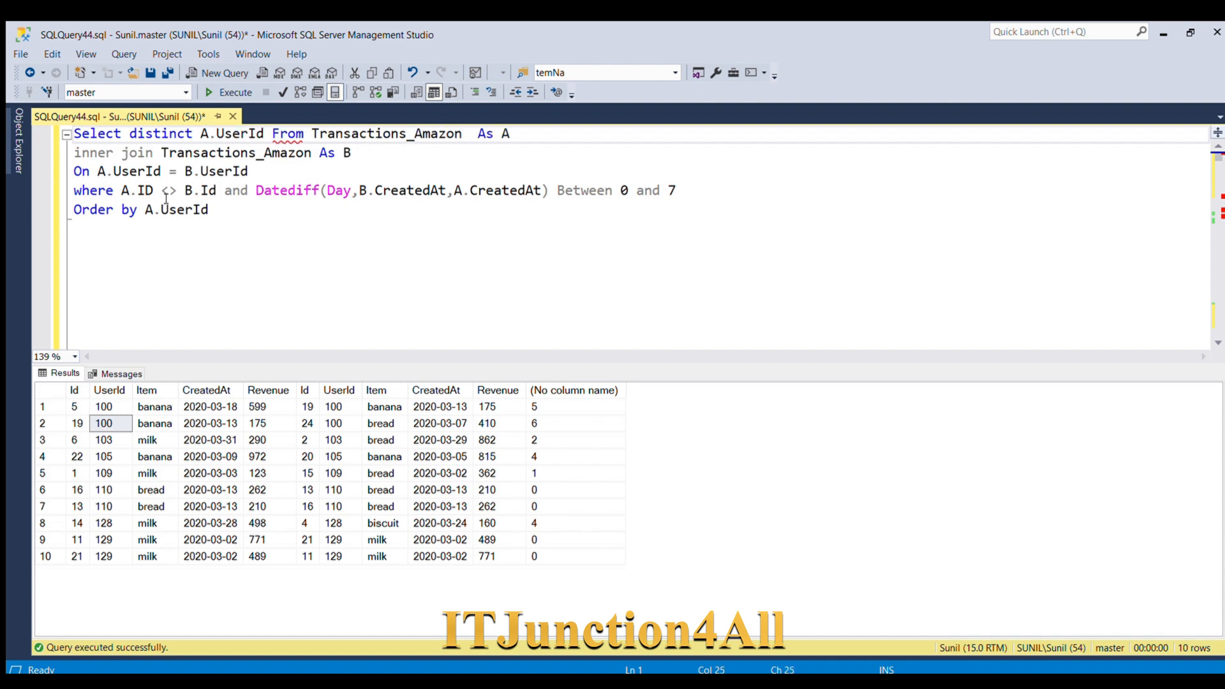
pyautogui.click(253, 227)
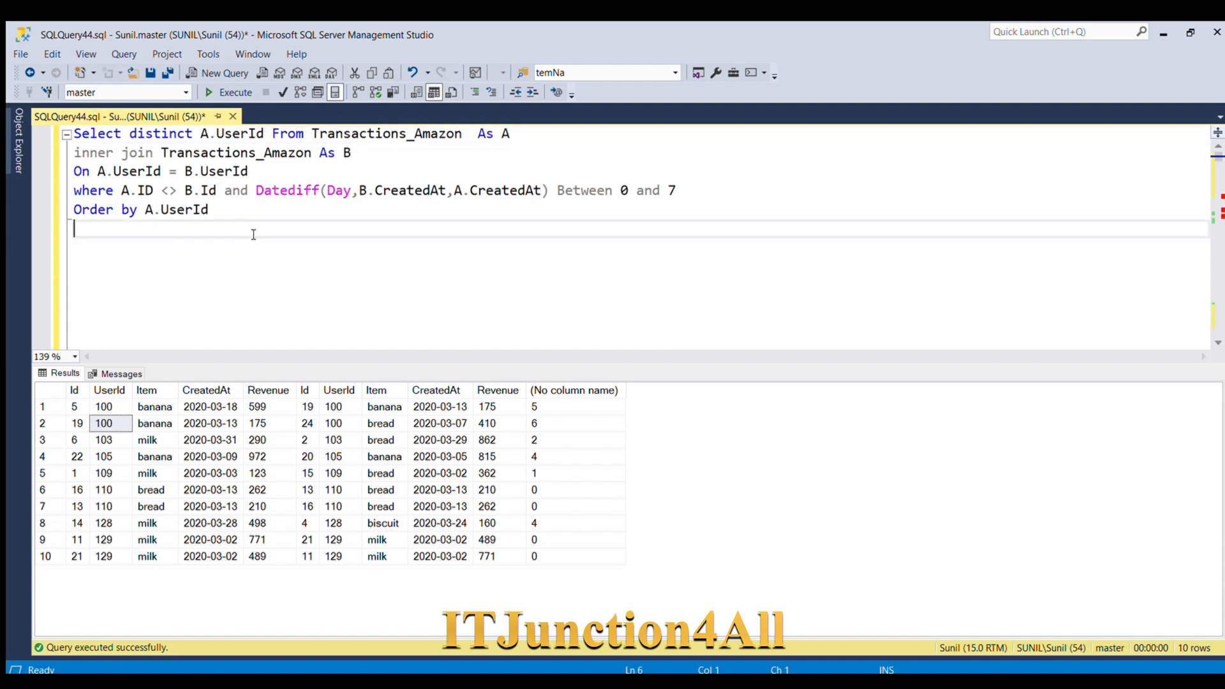
pyautogui.press('ctrl+a')
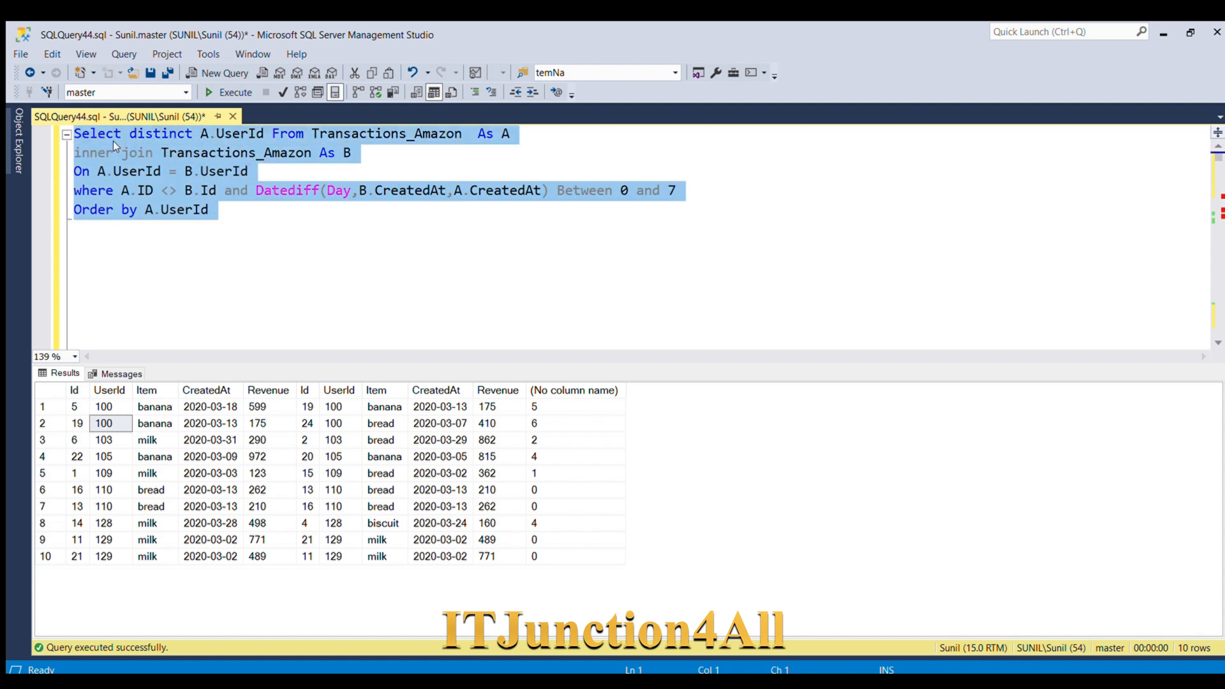
# Step: Execute the distinct query, getting UserIds 100, 103, 105, 109, 110, 128, 129
pyautogui.click(233, 92)
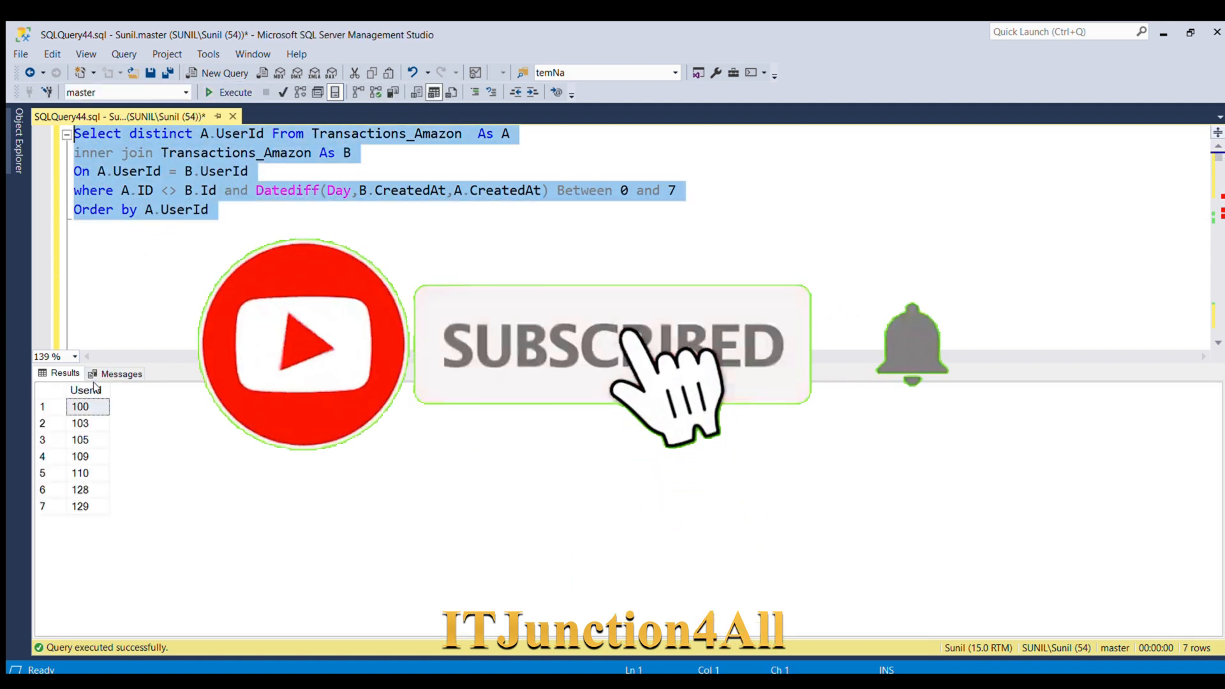
pyautogui.click(79, 422)
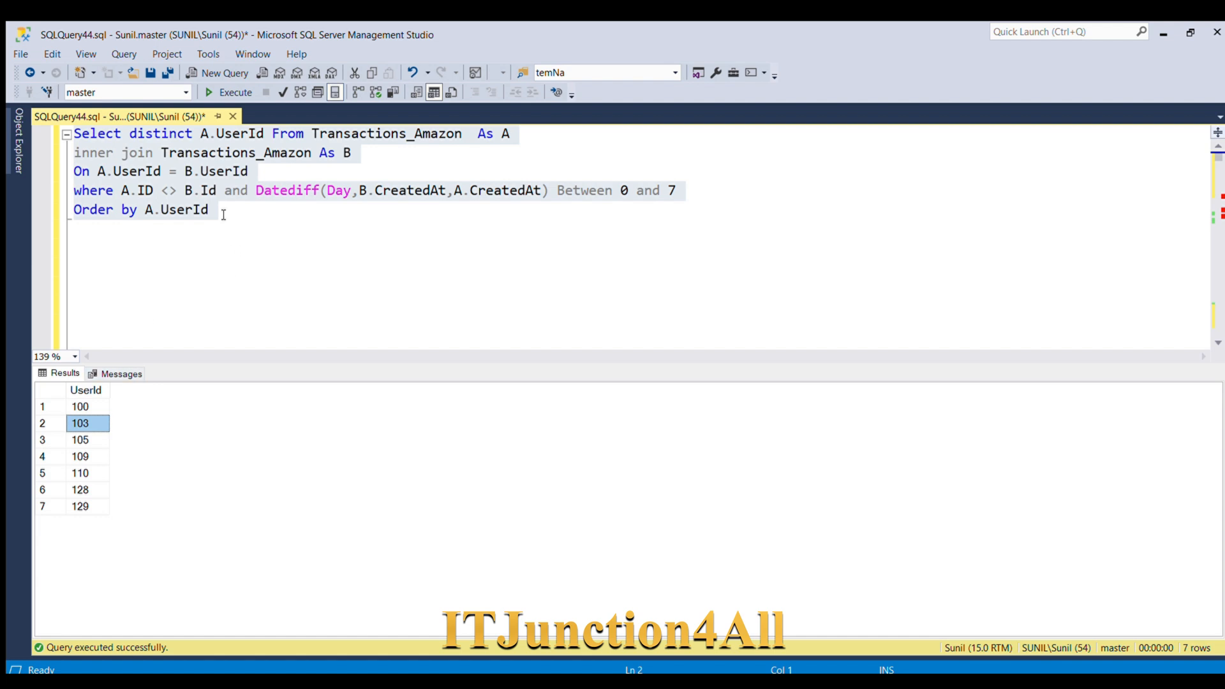
pyautogui.moveTo(214, 313)
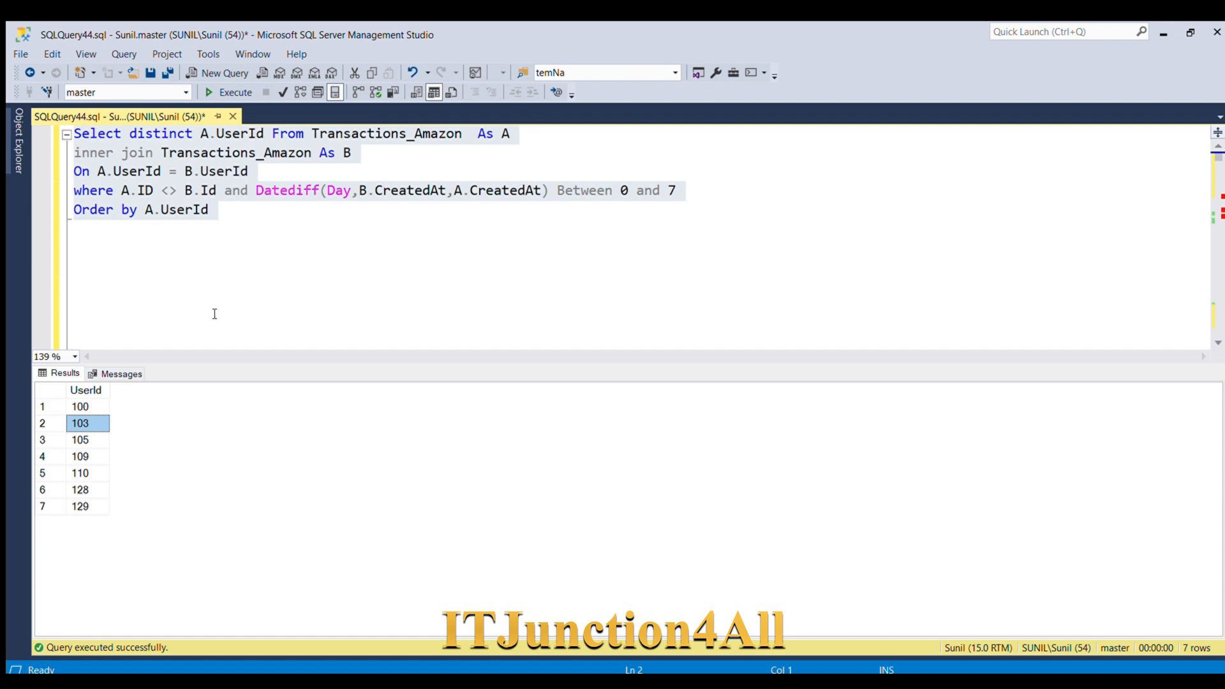